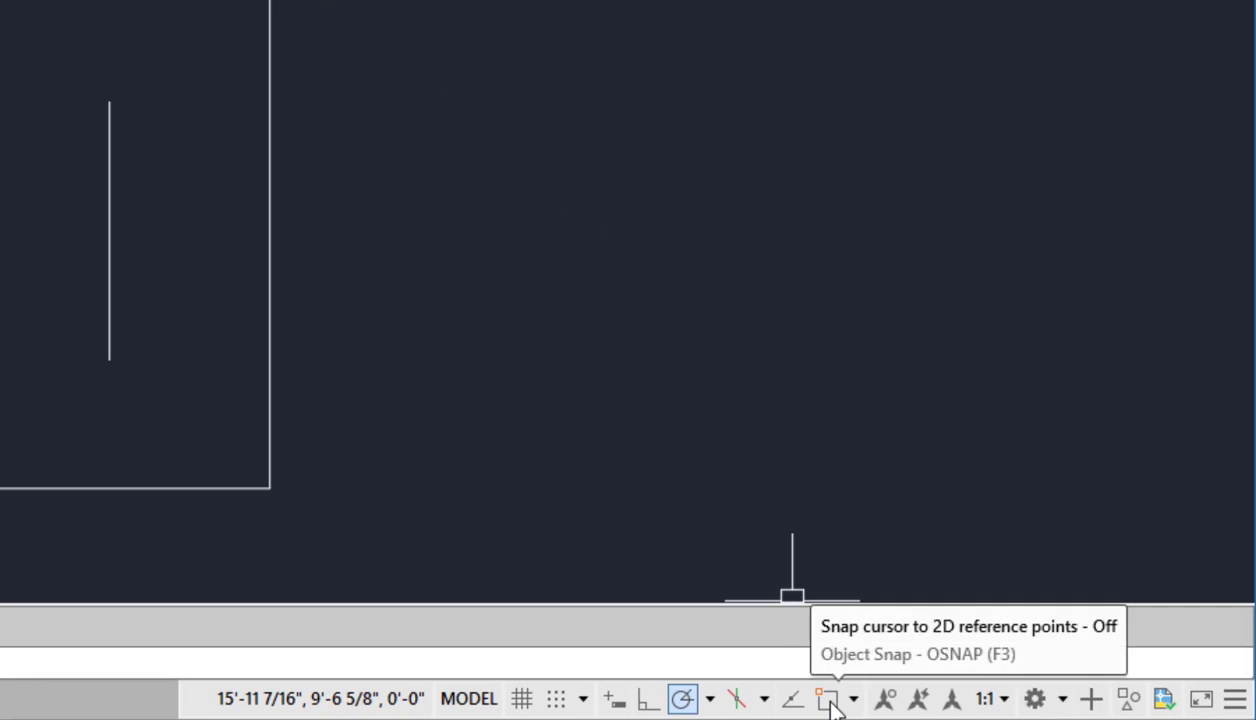
- Turn on Object Snap and enable Quadrant alongside Endpoint, Midpoint and Center
left_click(824, 700)
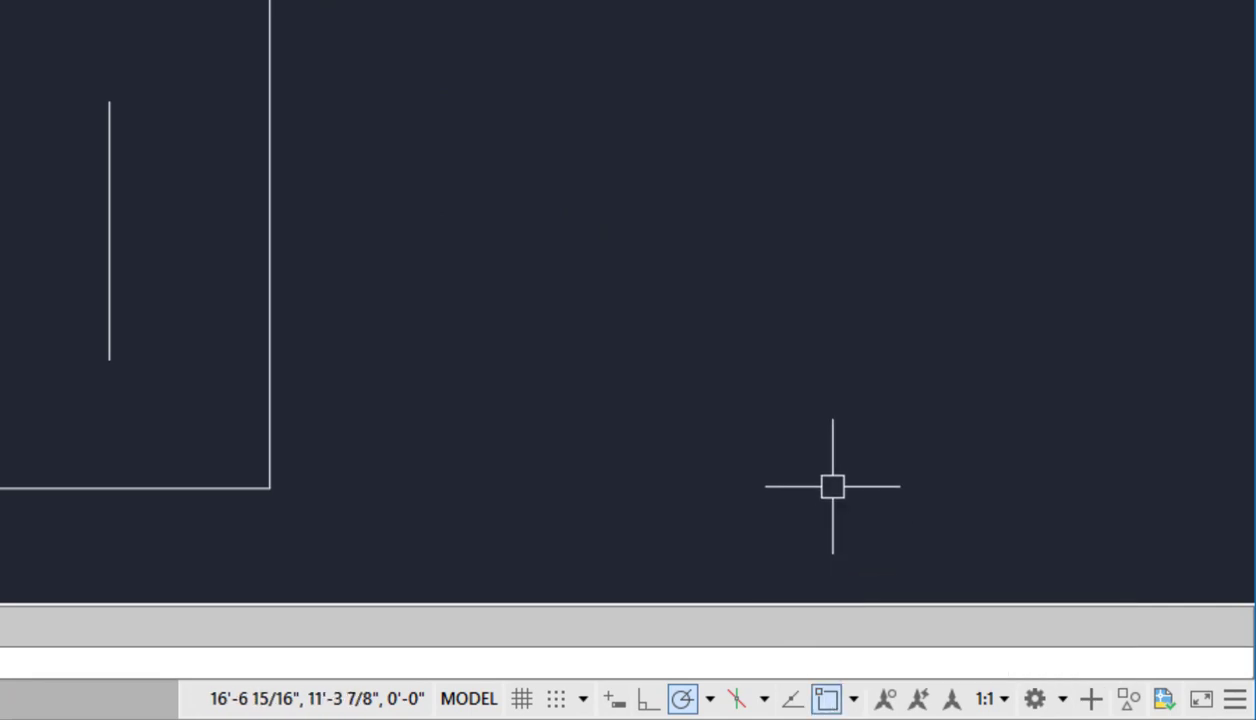
mouse_move(830, 486)
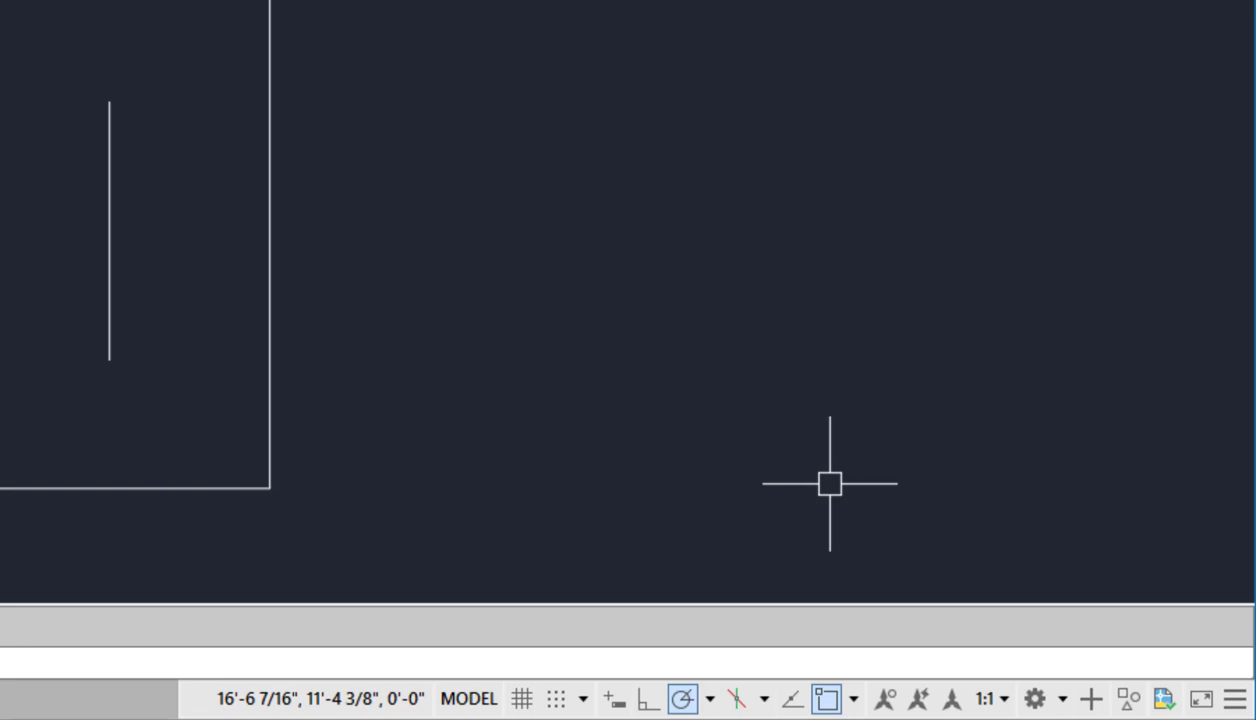
mouse_move(860, 596)
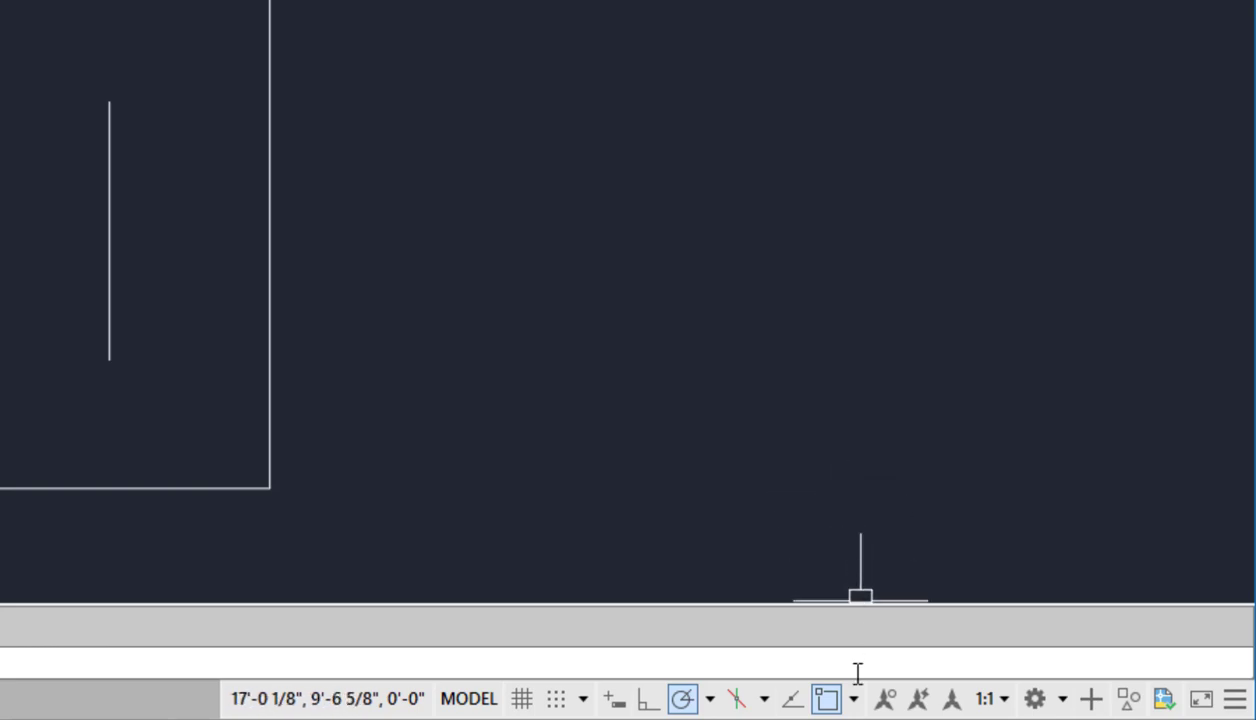
left_click(850, 700)
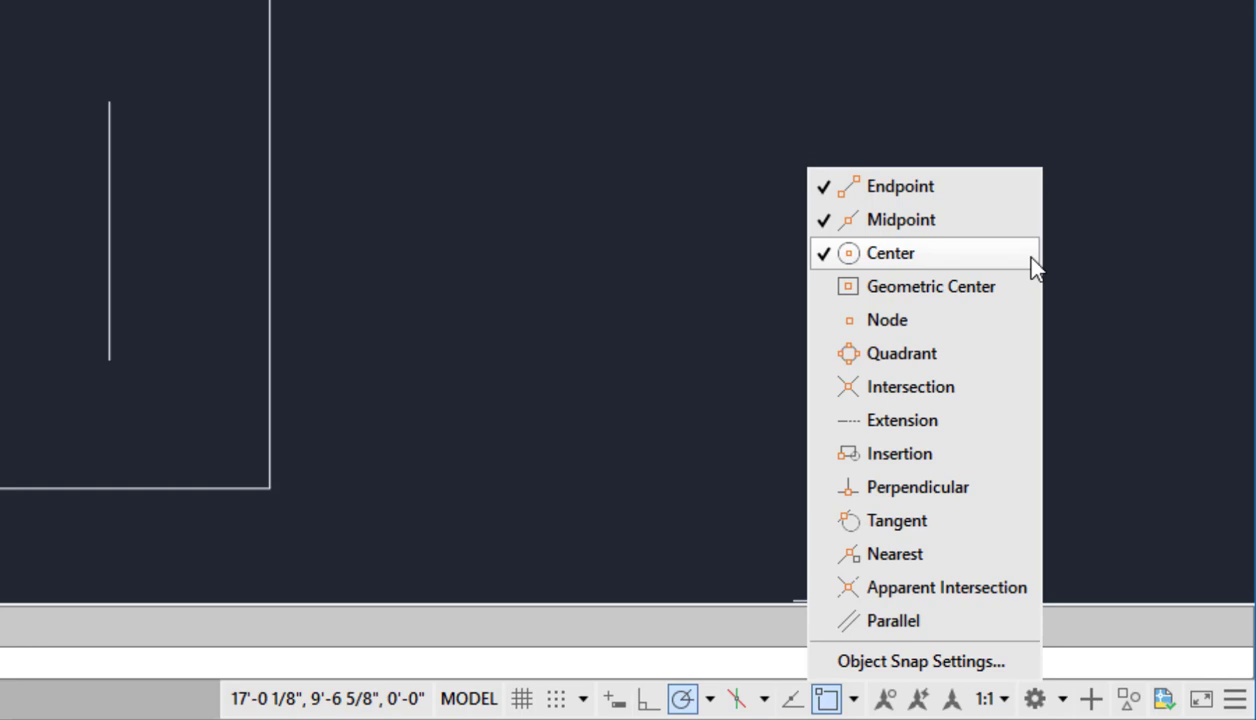
left_click(900, 352)
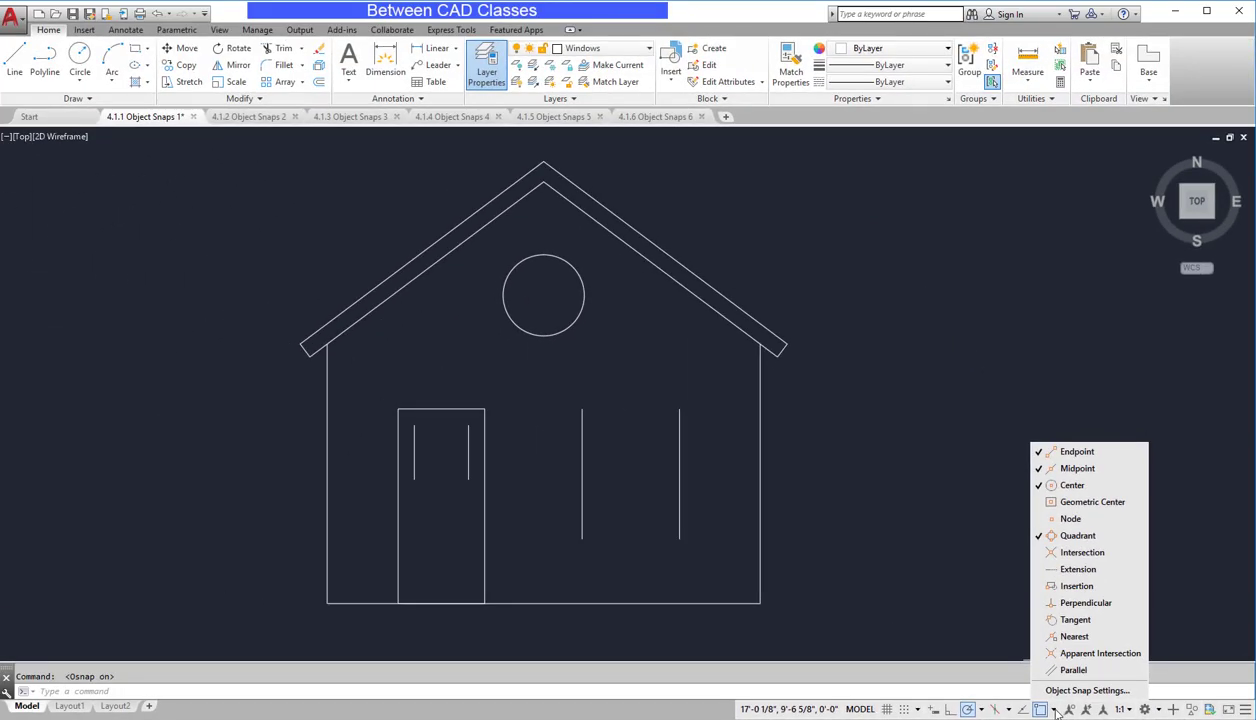
- Dismiss the snap list and start the Line command for closing the door and right windows
left_click(936, 492)
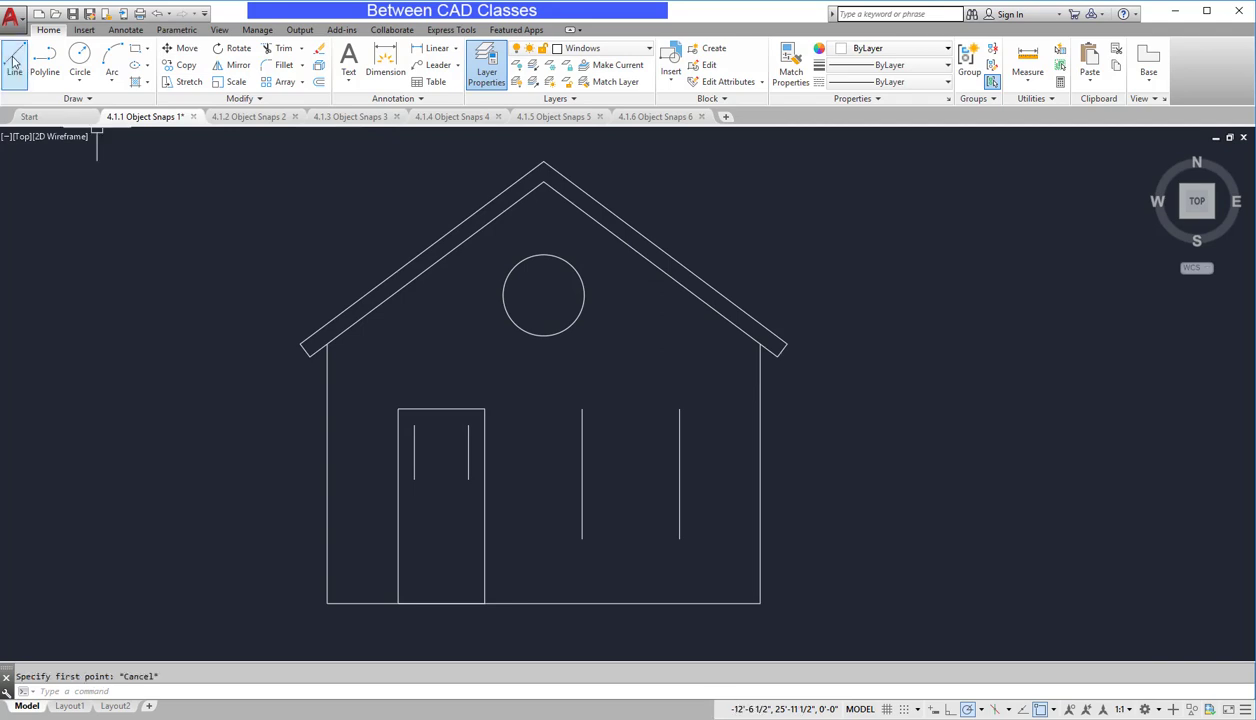
left_click(16, 56)
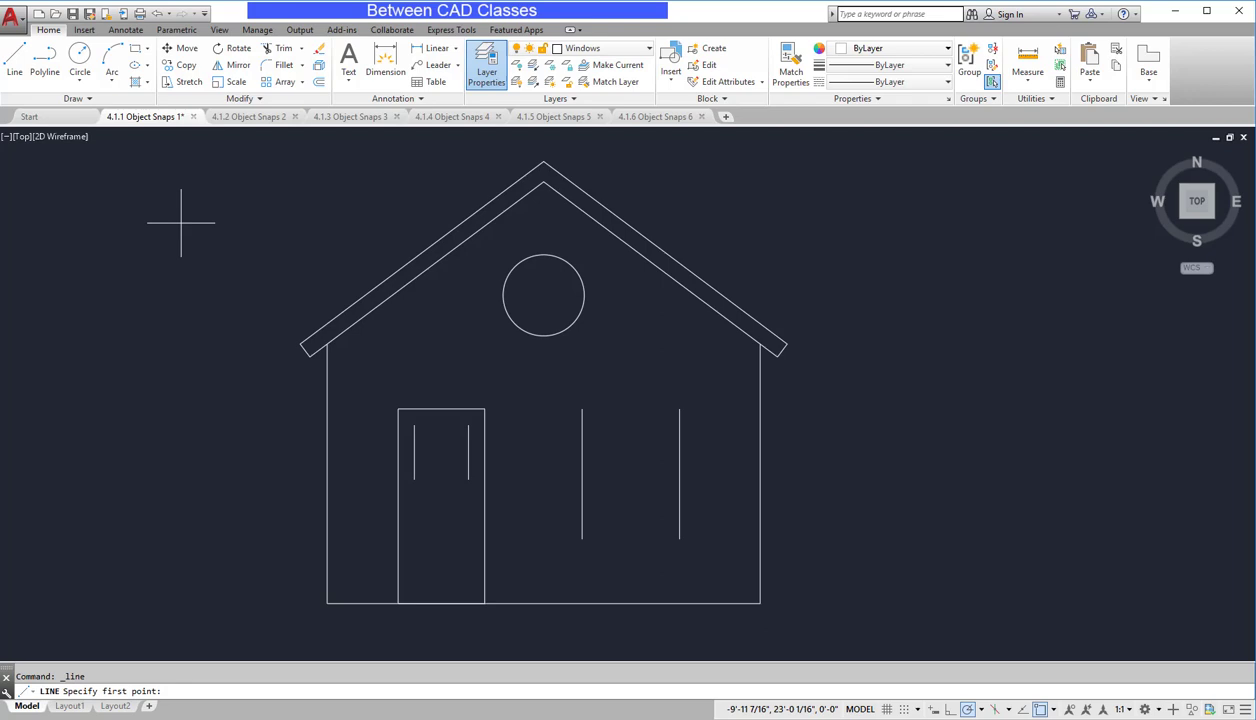
mouse_move(408, 376)
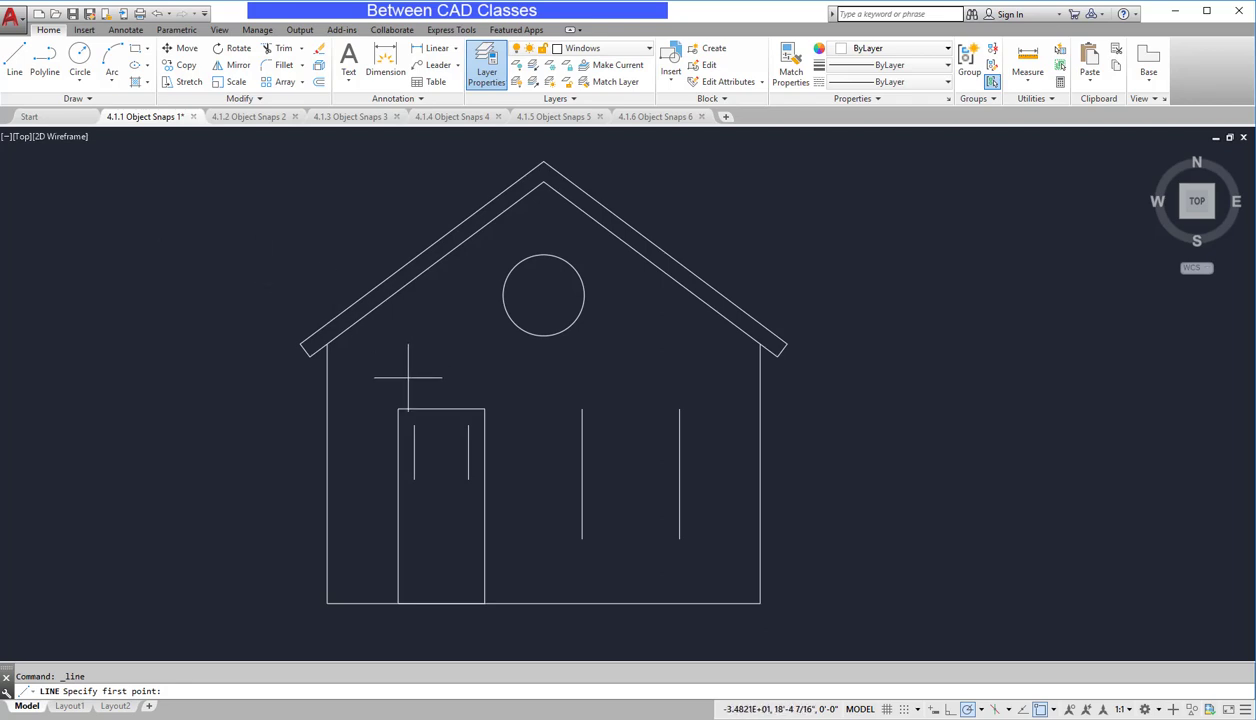
mouse_move(398, 408)
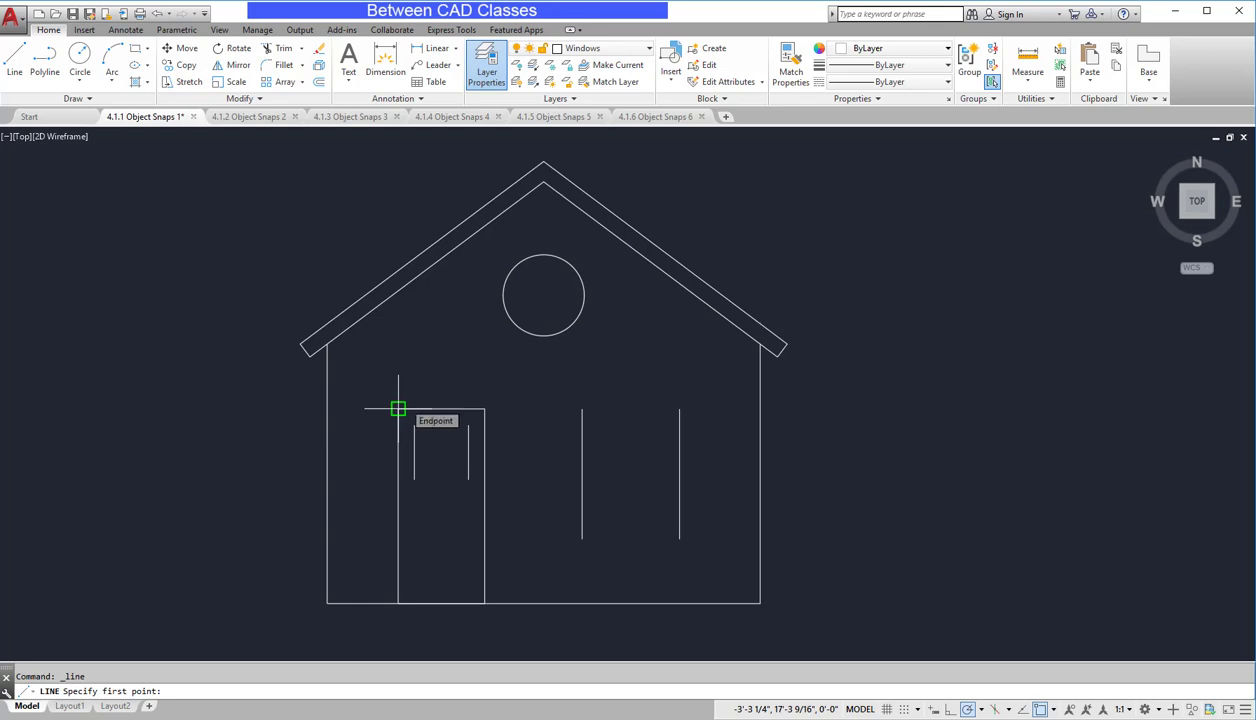
mouse_move(582, 408)
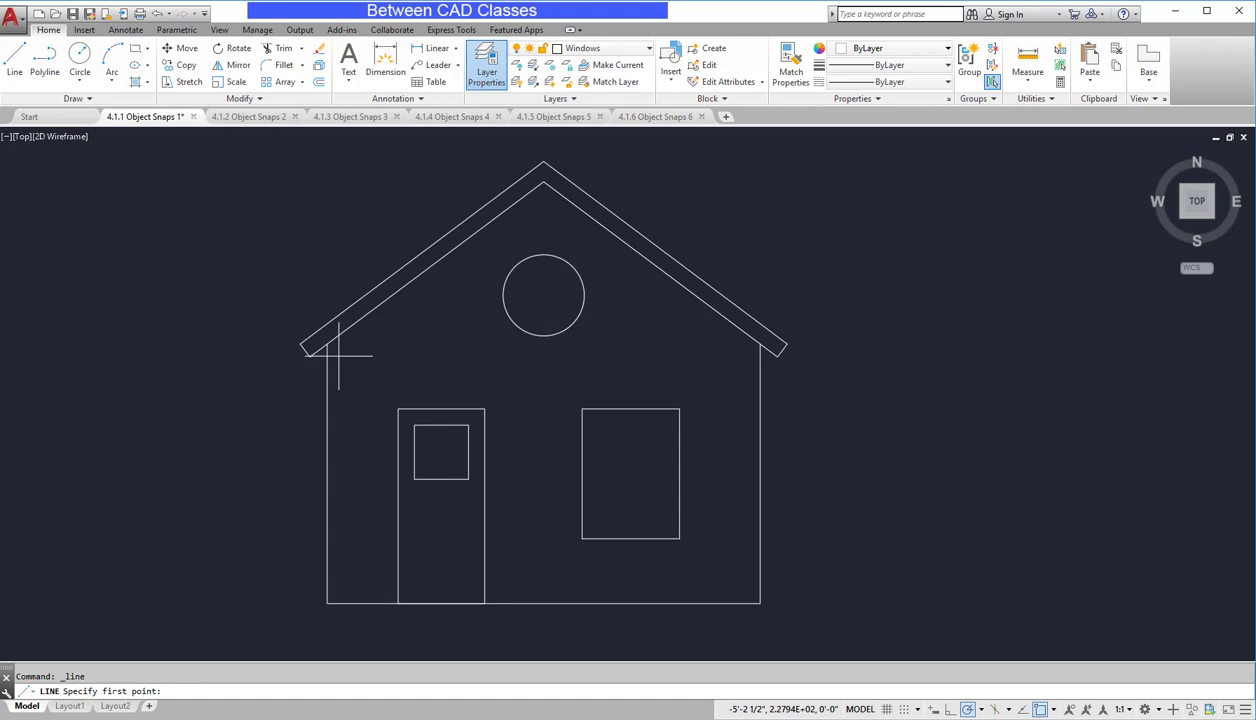
mouse_move(440, 424)
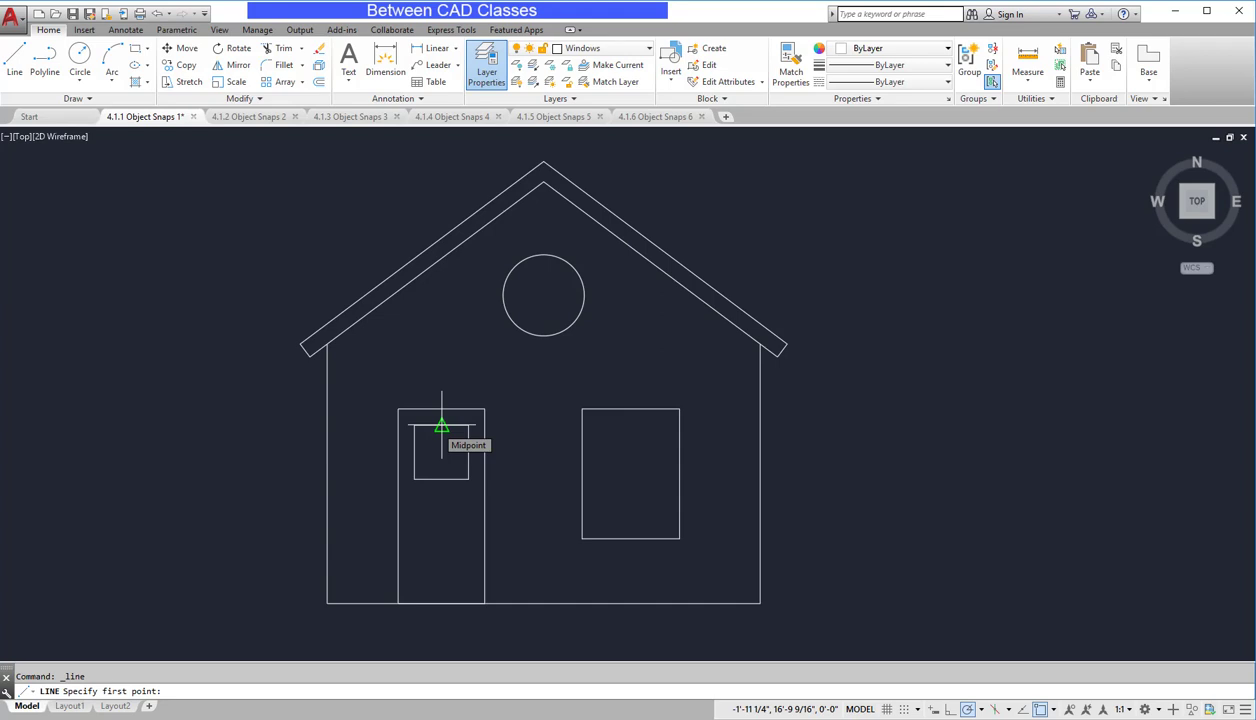
- Draw a pane divider from the door window's top midpoint and a crossing line from the skylight circle's top quadrant
left_click(442, 424)
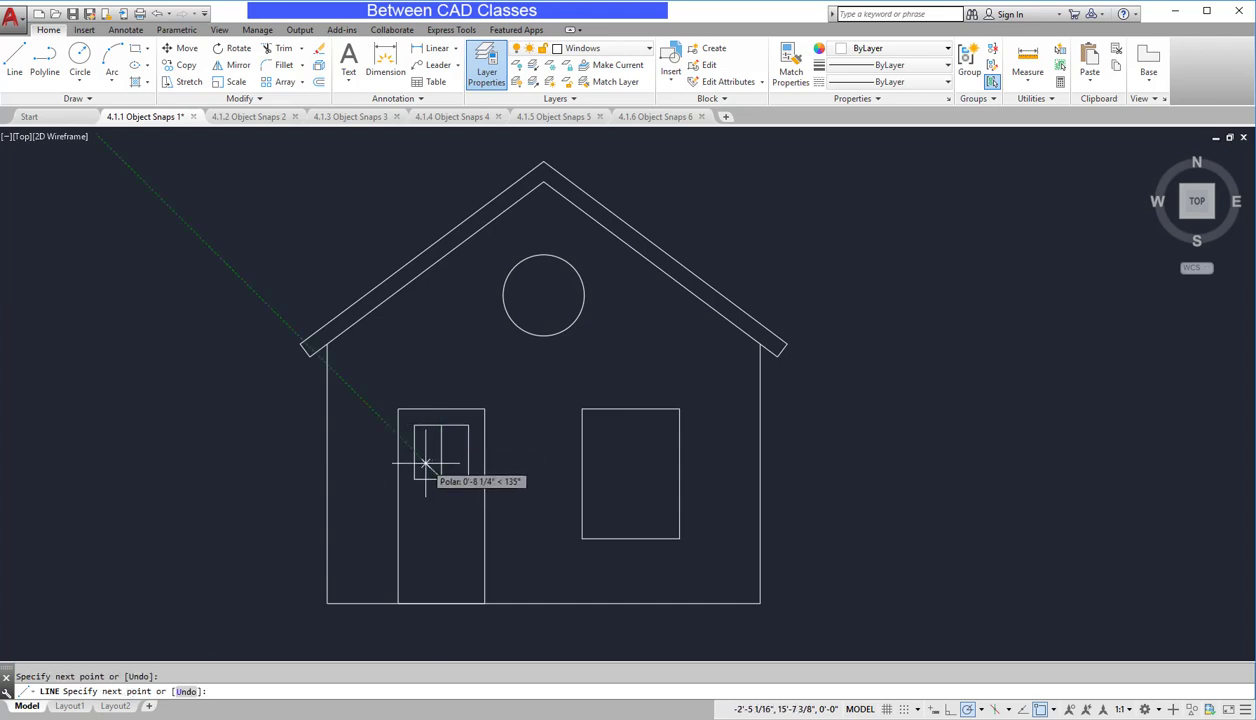
key("Escape")
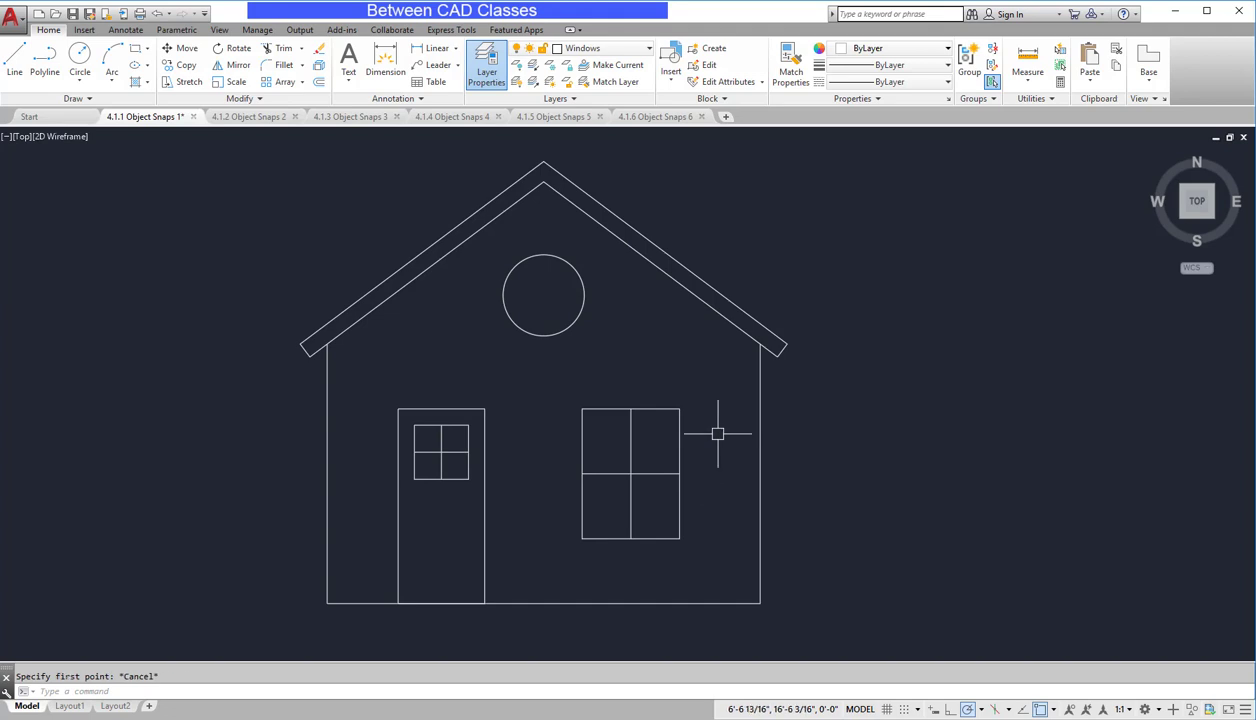
mouse_move(14, 50)
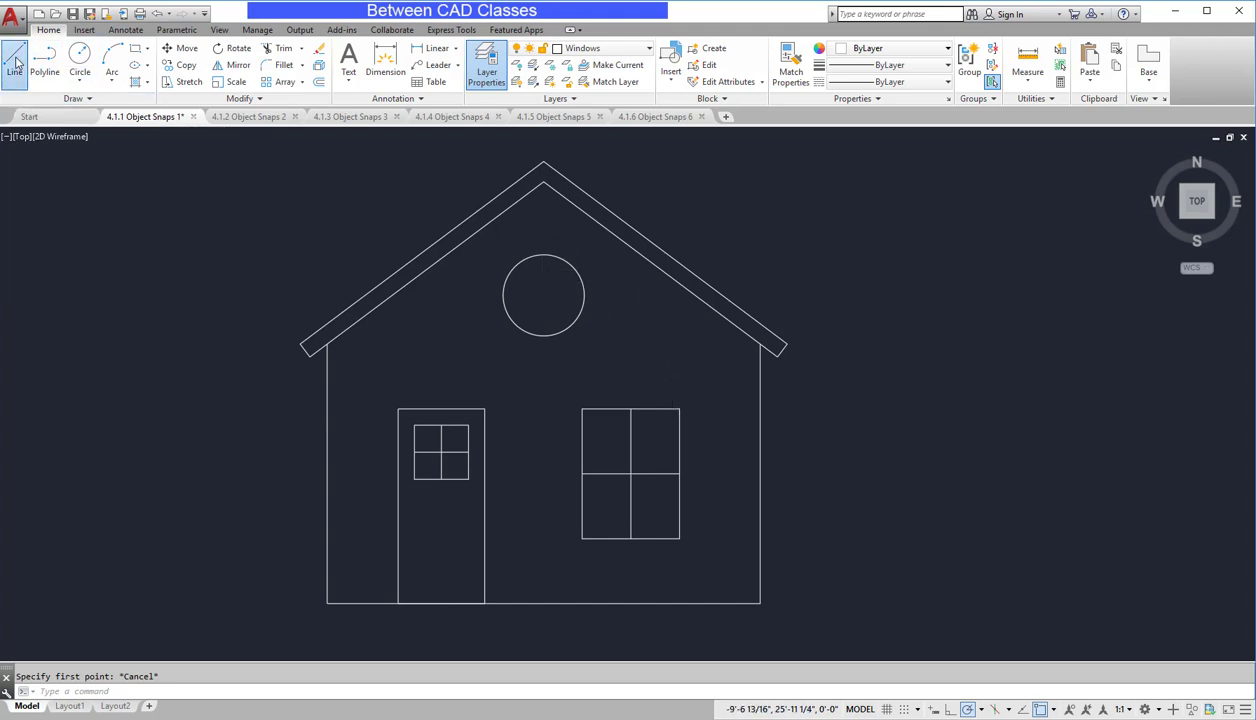
left_click(14, 56)
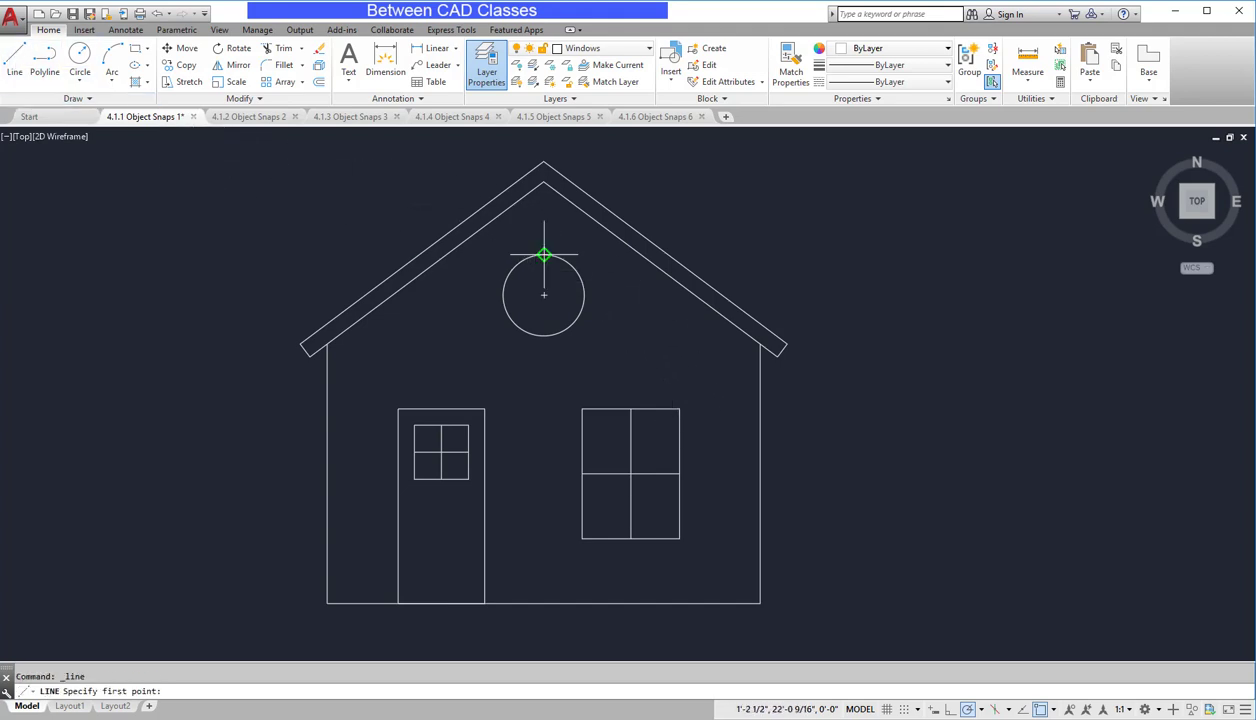
left_click(544, 256)
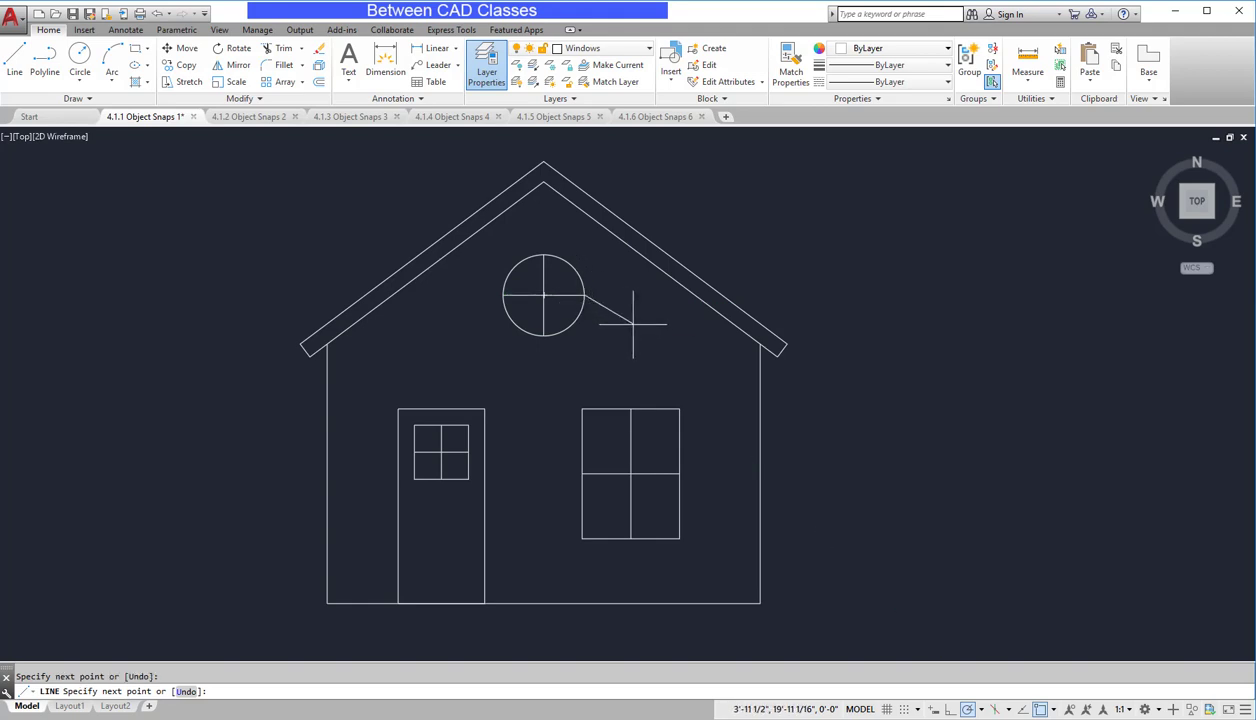
key("Escape")
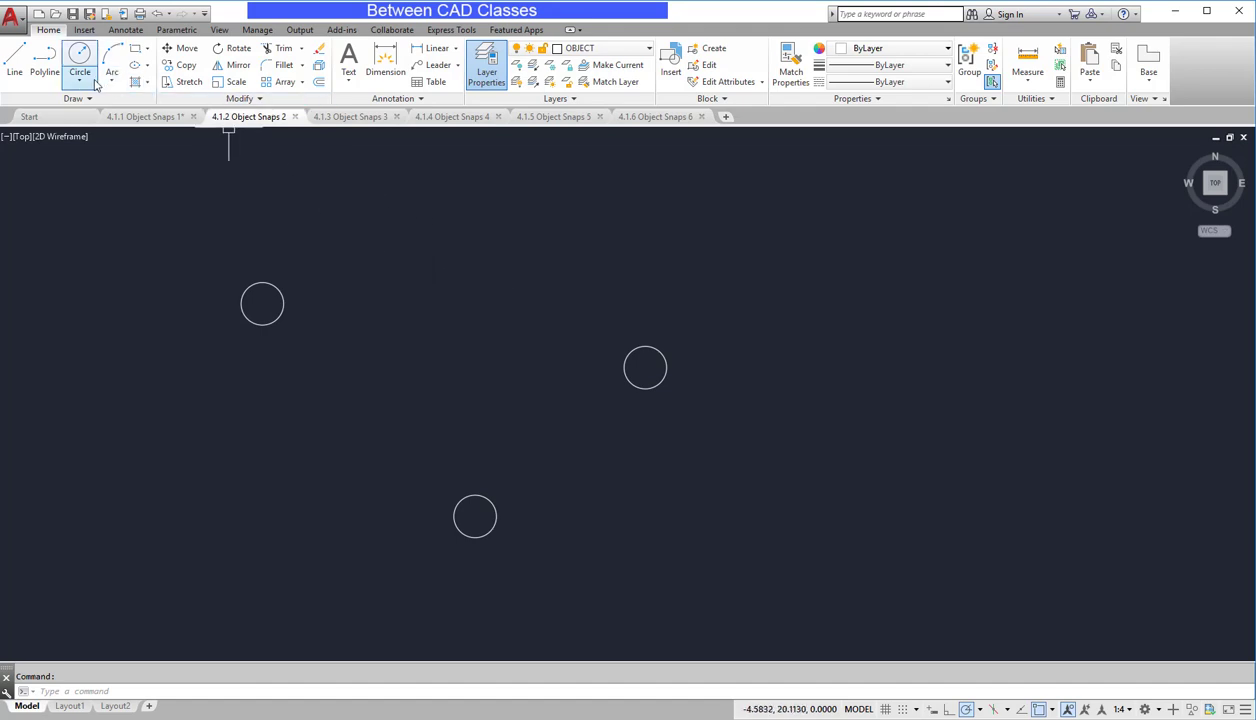
- Draw a radius-4 circle concentric with the top-left circle and centre another on the right circle
left_click(80, 72)
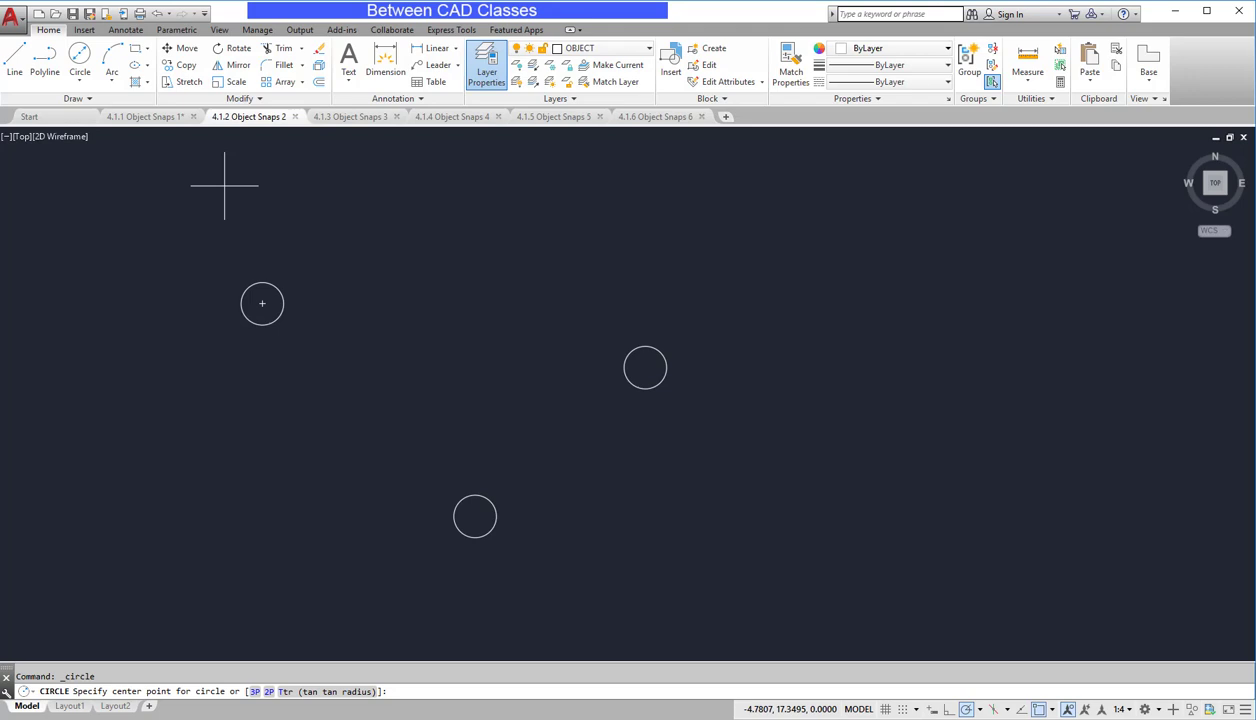
mouse_move(262, 304)
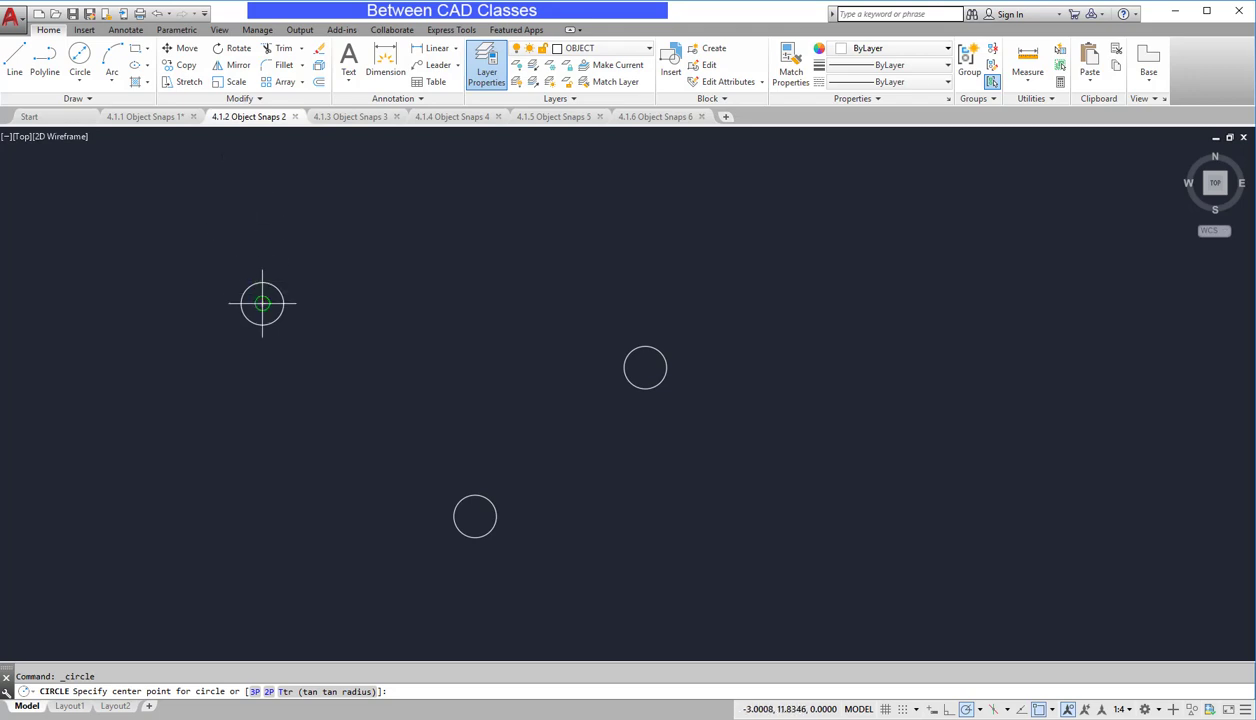
mouse_move(260, 302)
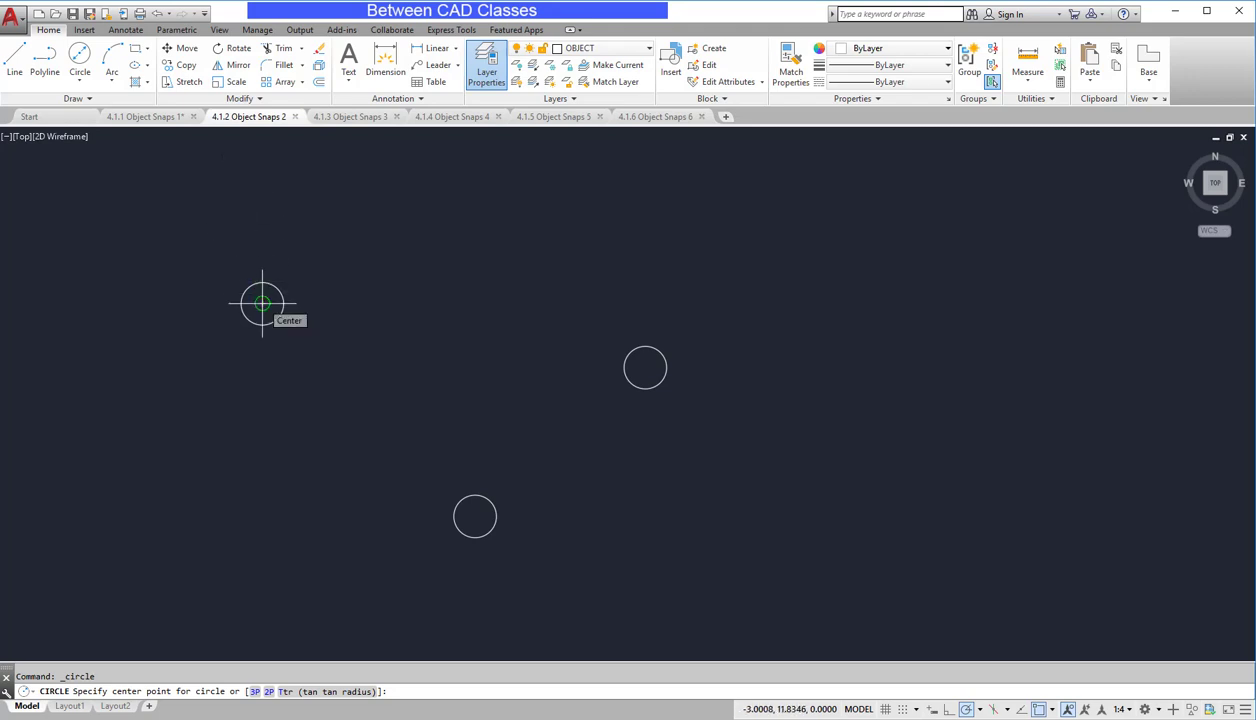
left_click(262, 302)
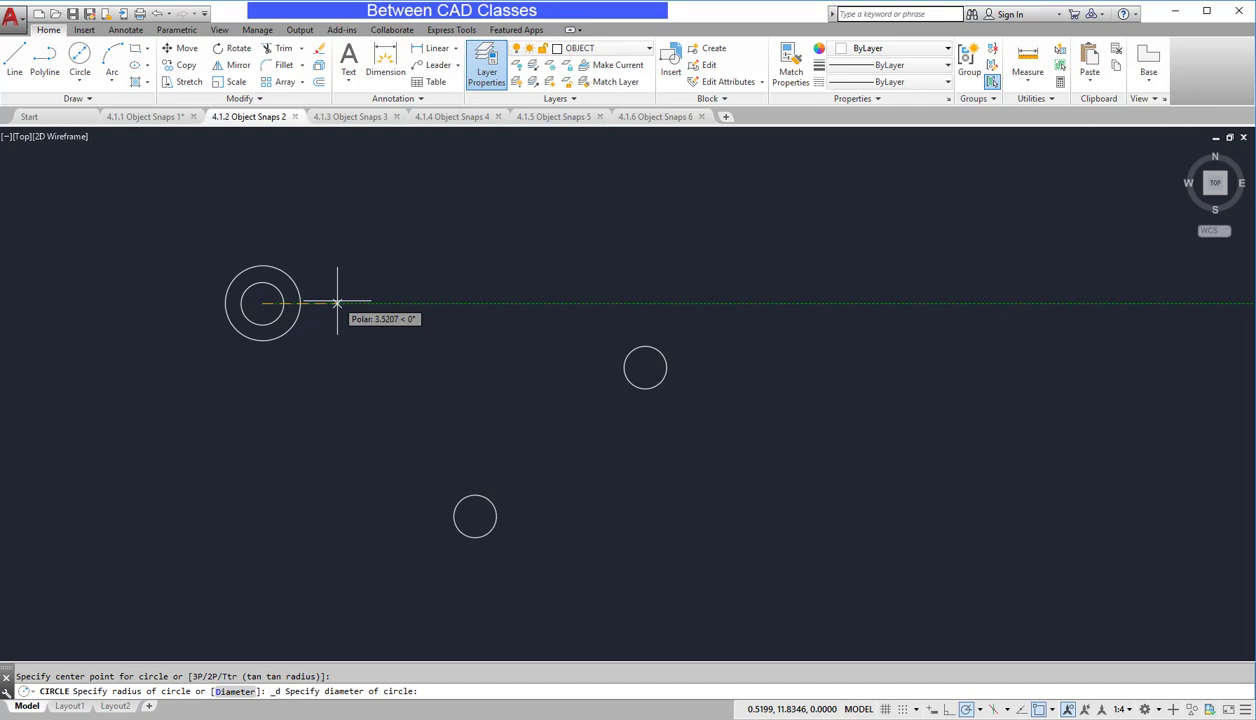
type("4")
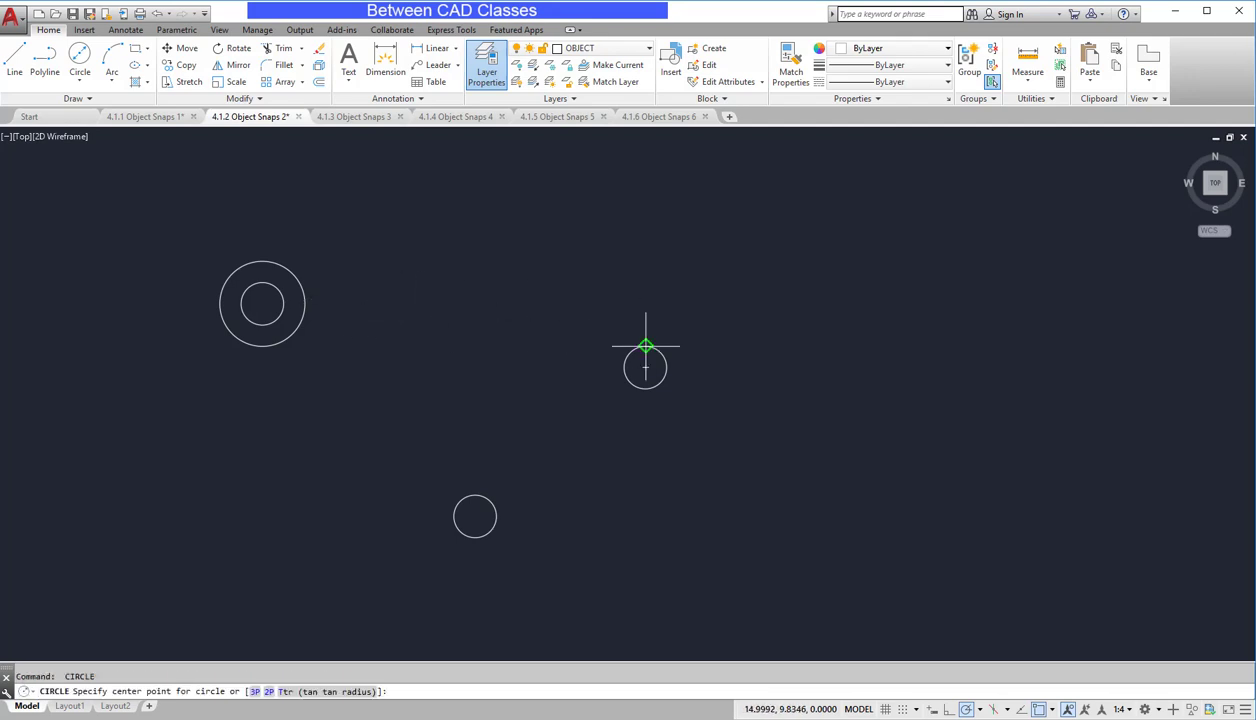
left_click(644, 366)
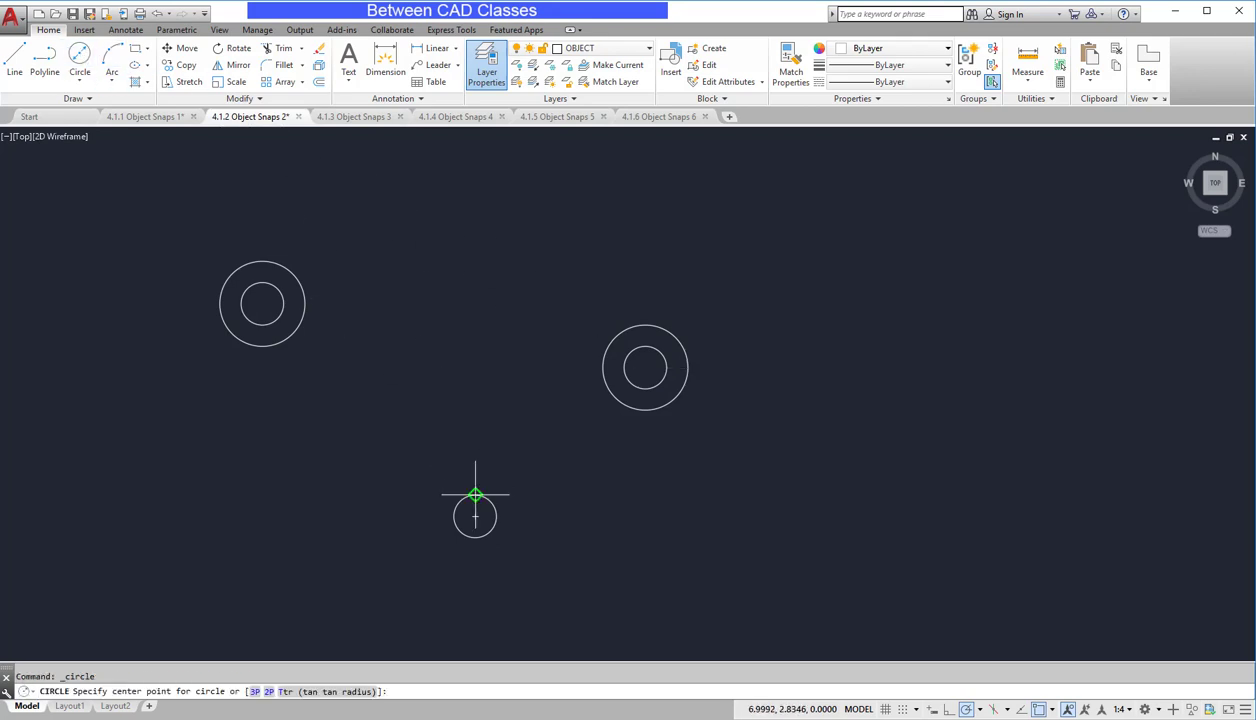
mouse_move(452, 516)
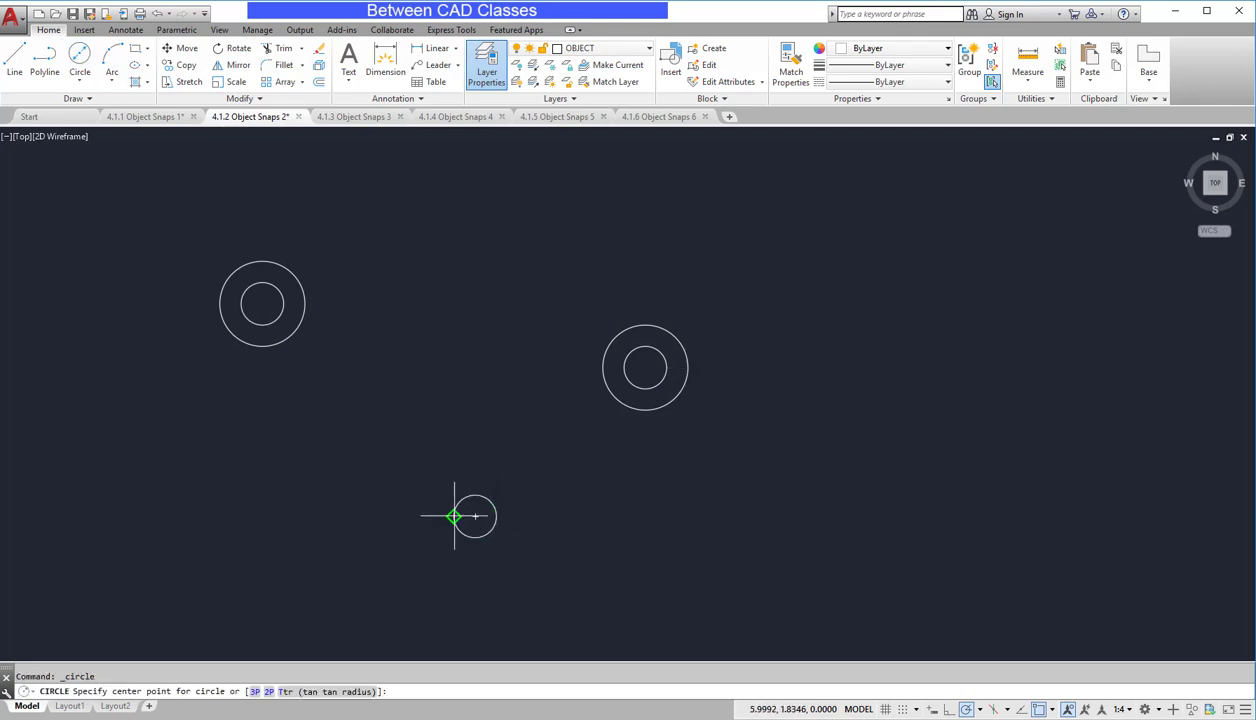
mouse_move(452, 516)
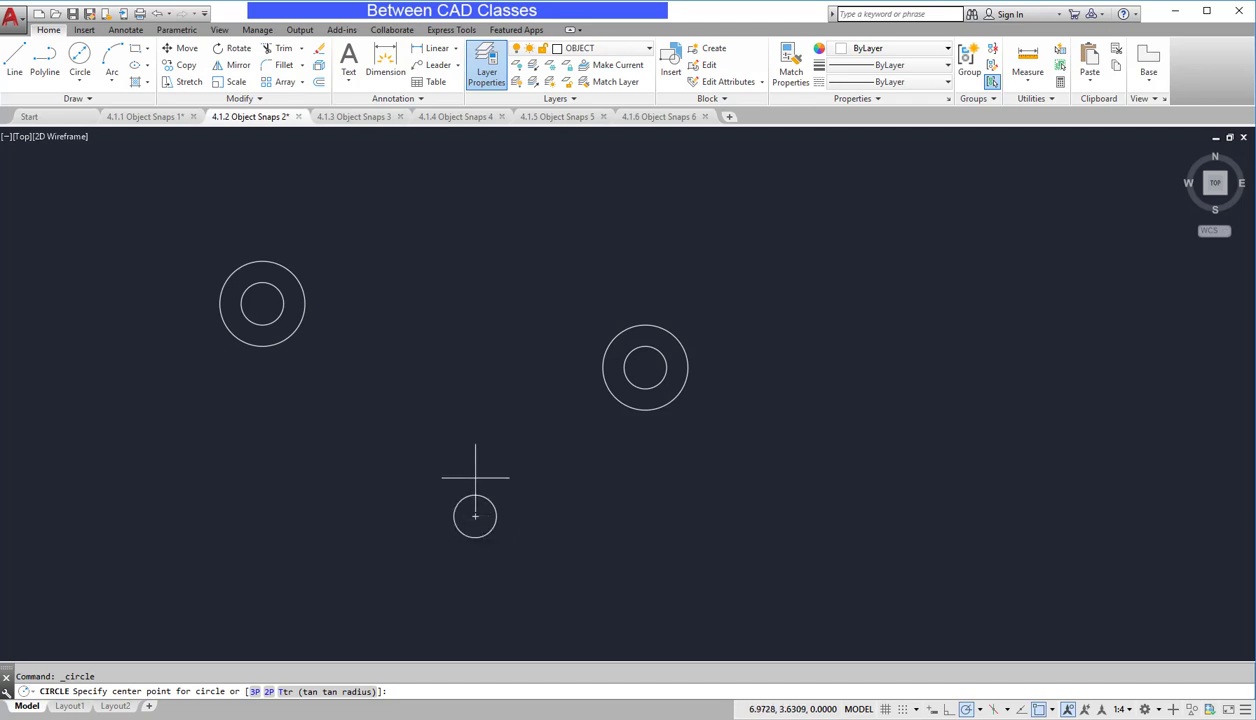
mouse_move(520, 488)
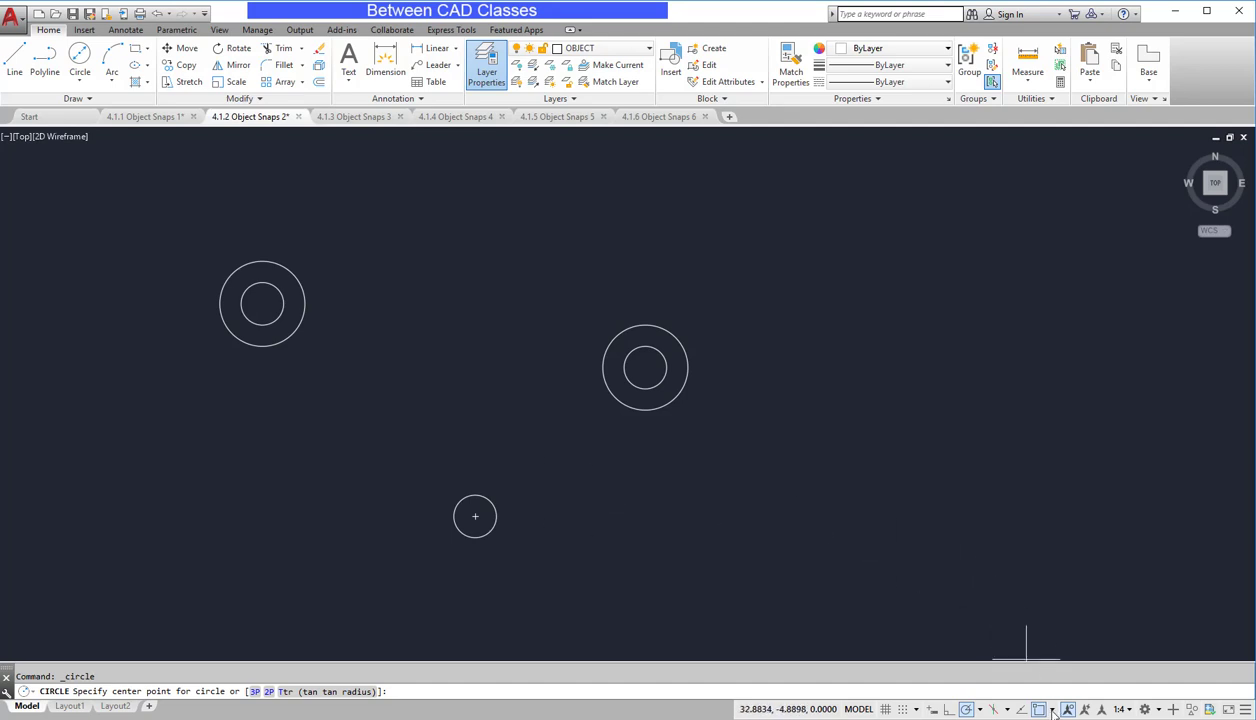
- Add a concentric outer circle of diameter 6 around the small lower circle
left_click(1056, 708)
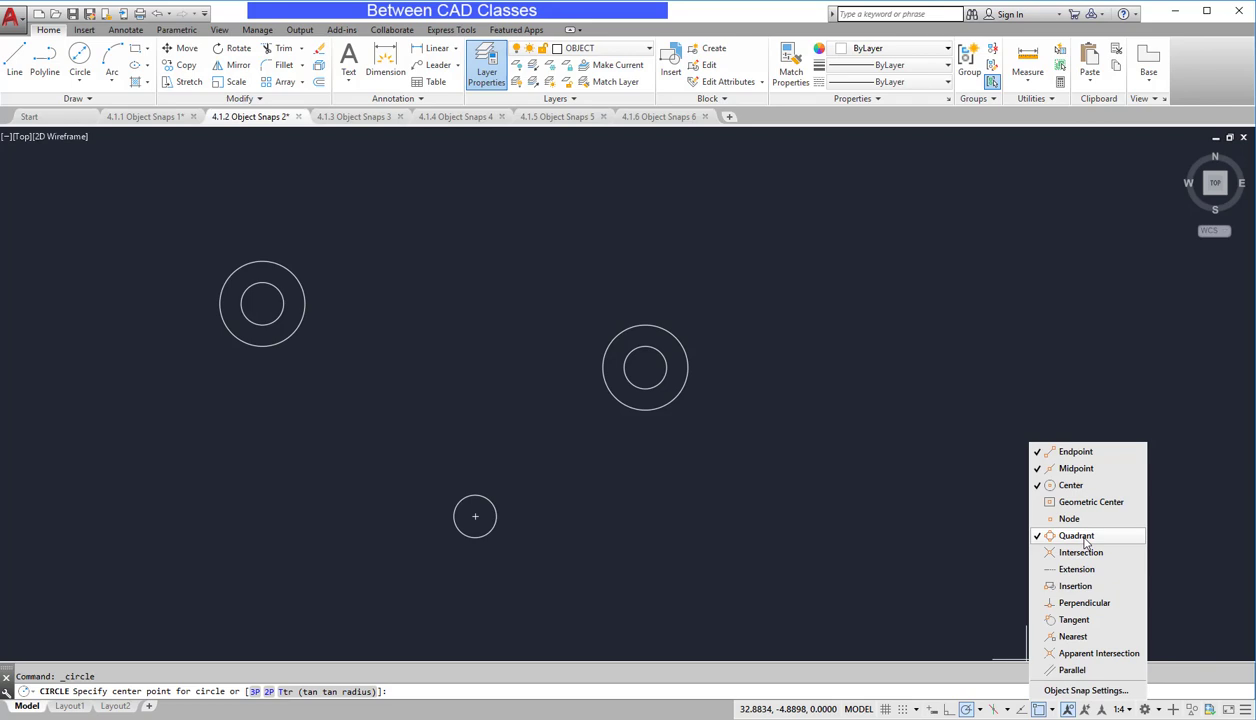
left_click(1036, 536)
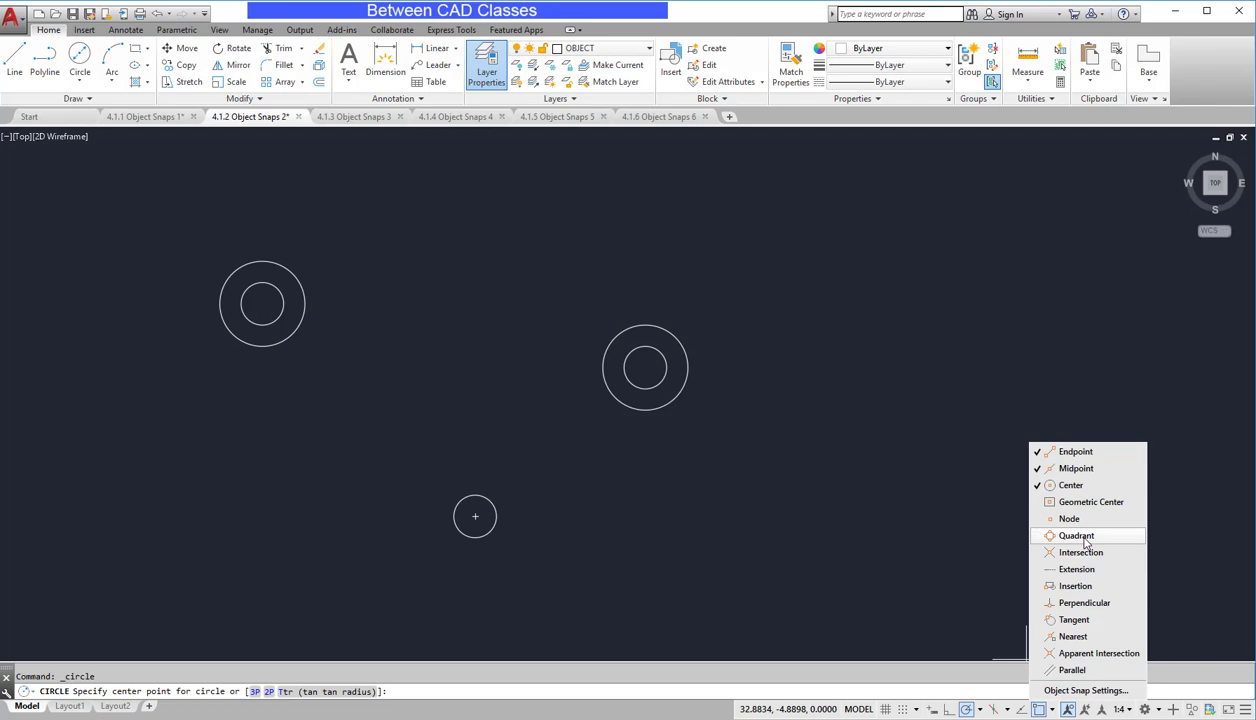
mouse_move(1080, 552)
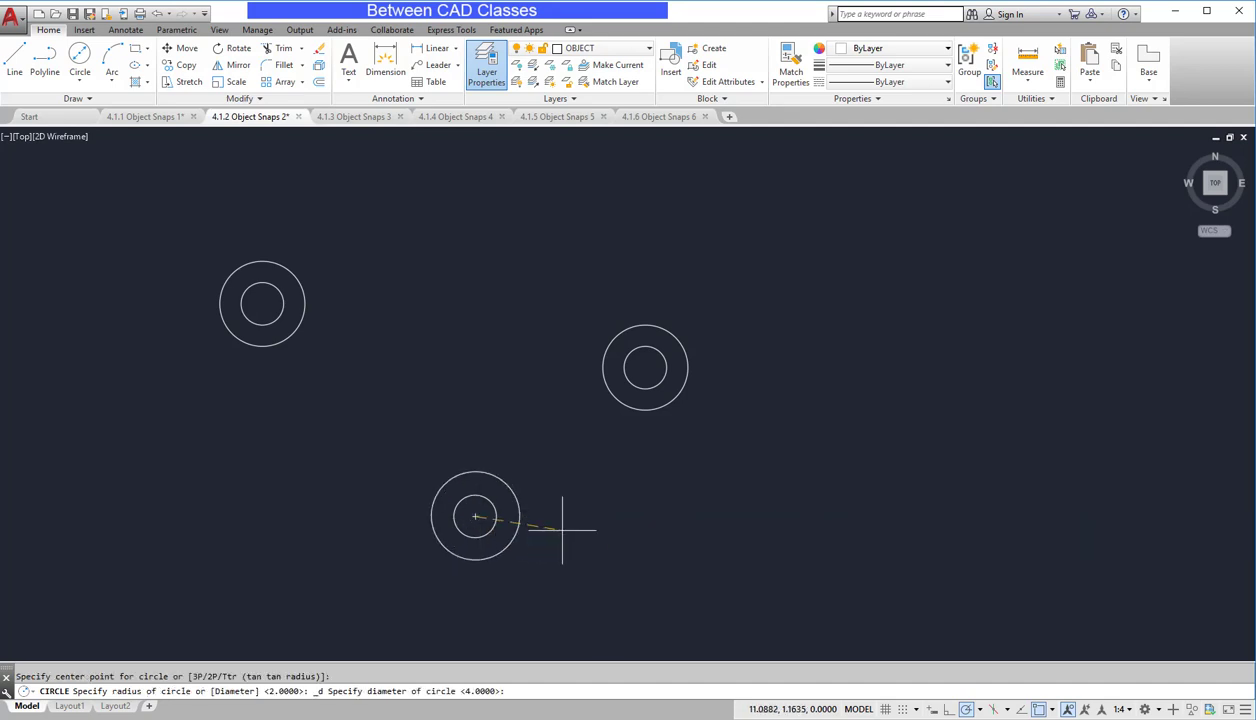
type("6")
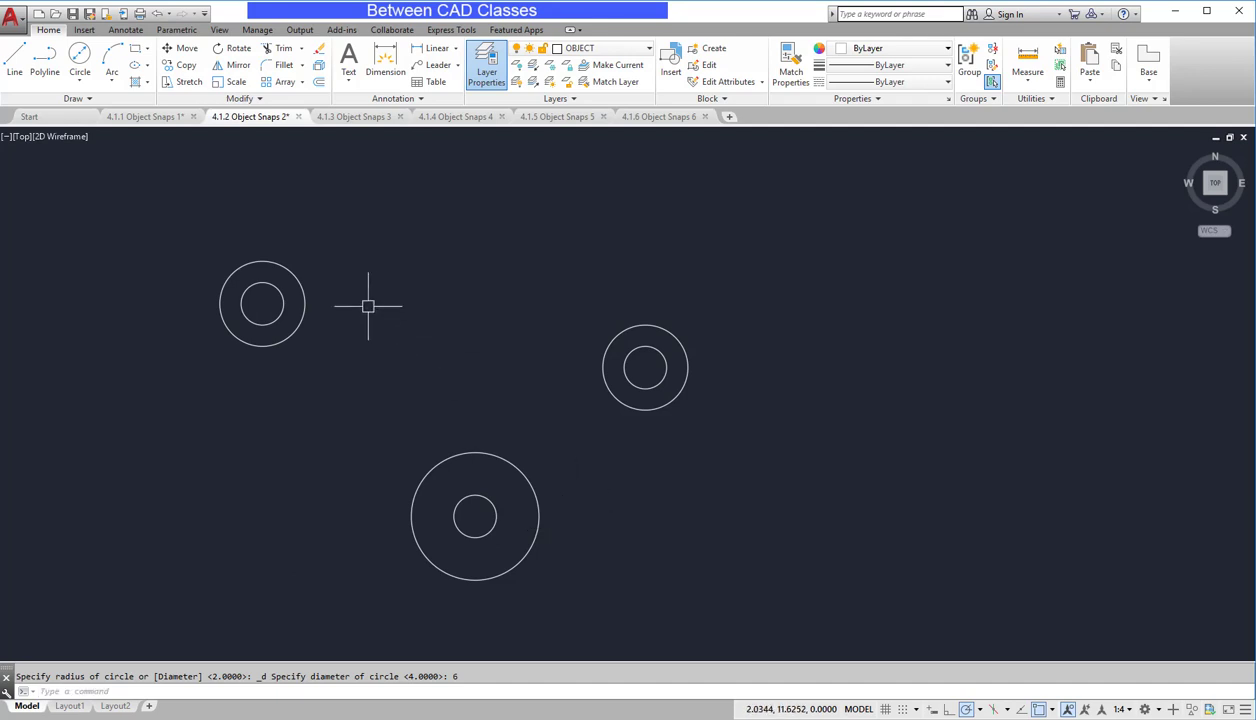
mouse_move(728, 326)
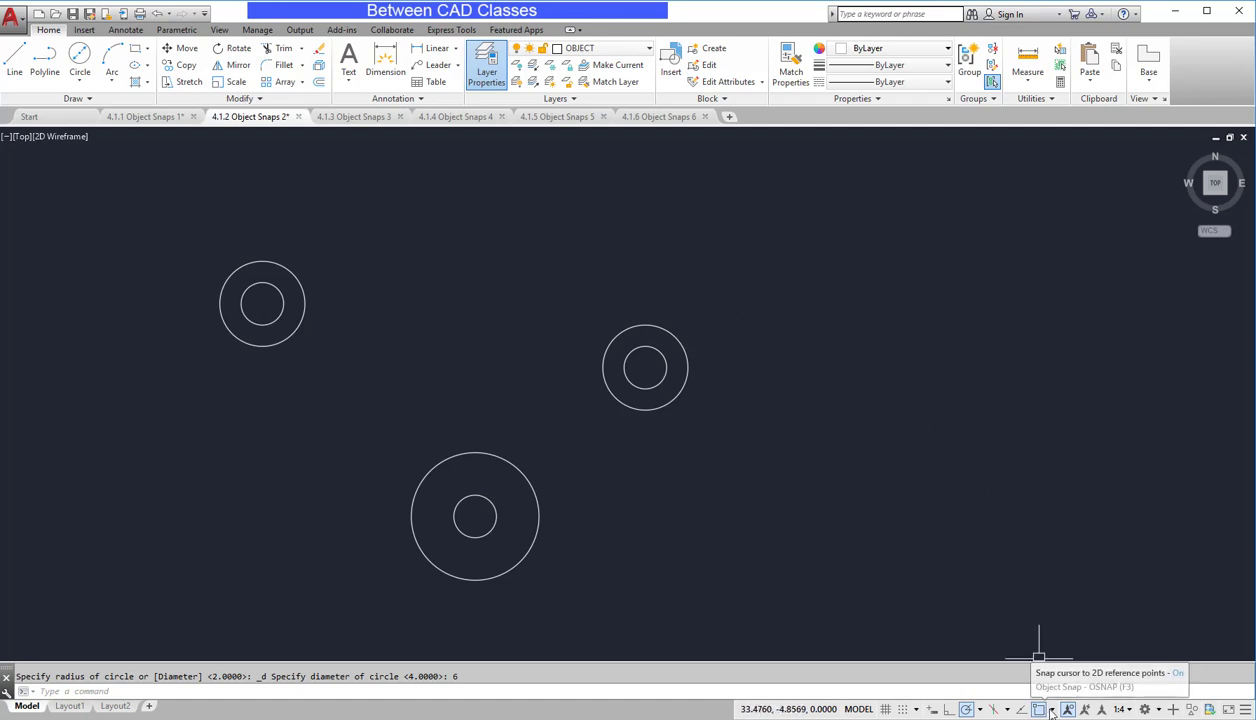
- Switch to Tangent snapping and draw the belt of tangent lines around the three outer circles
left_click(1052, 712)
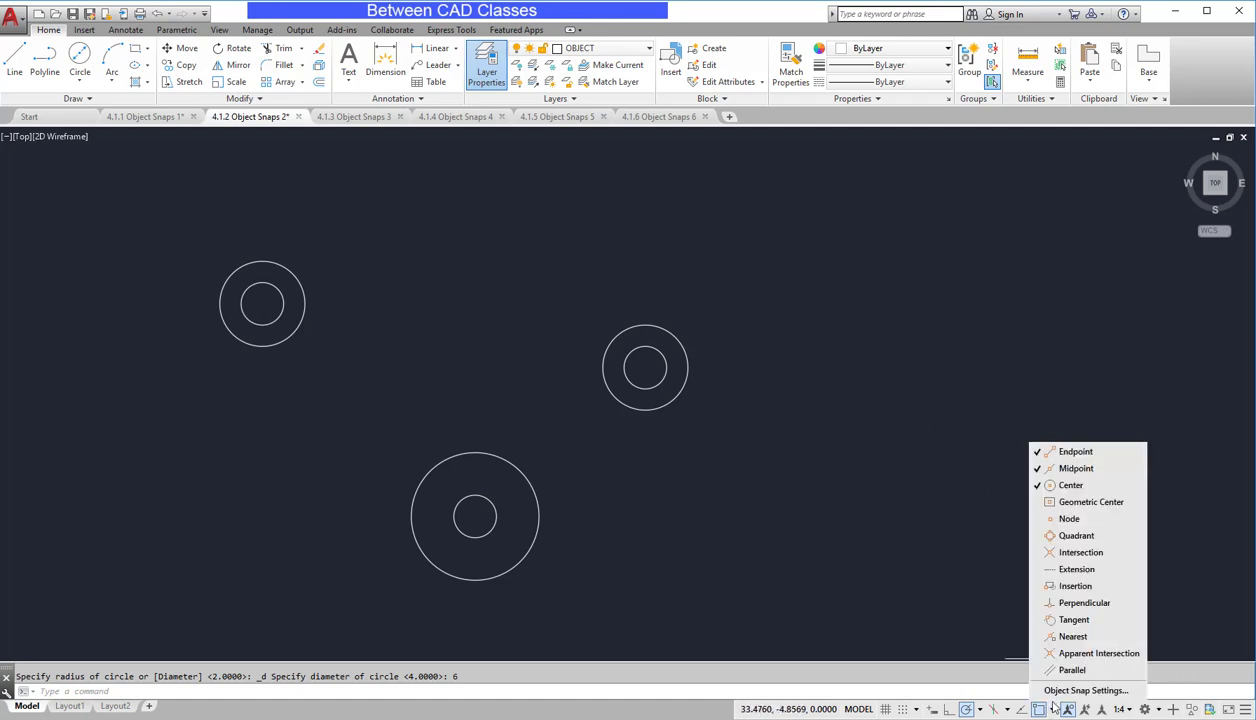
left_click(1072, 620)
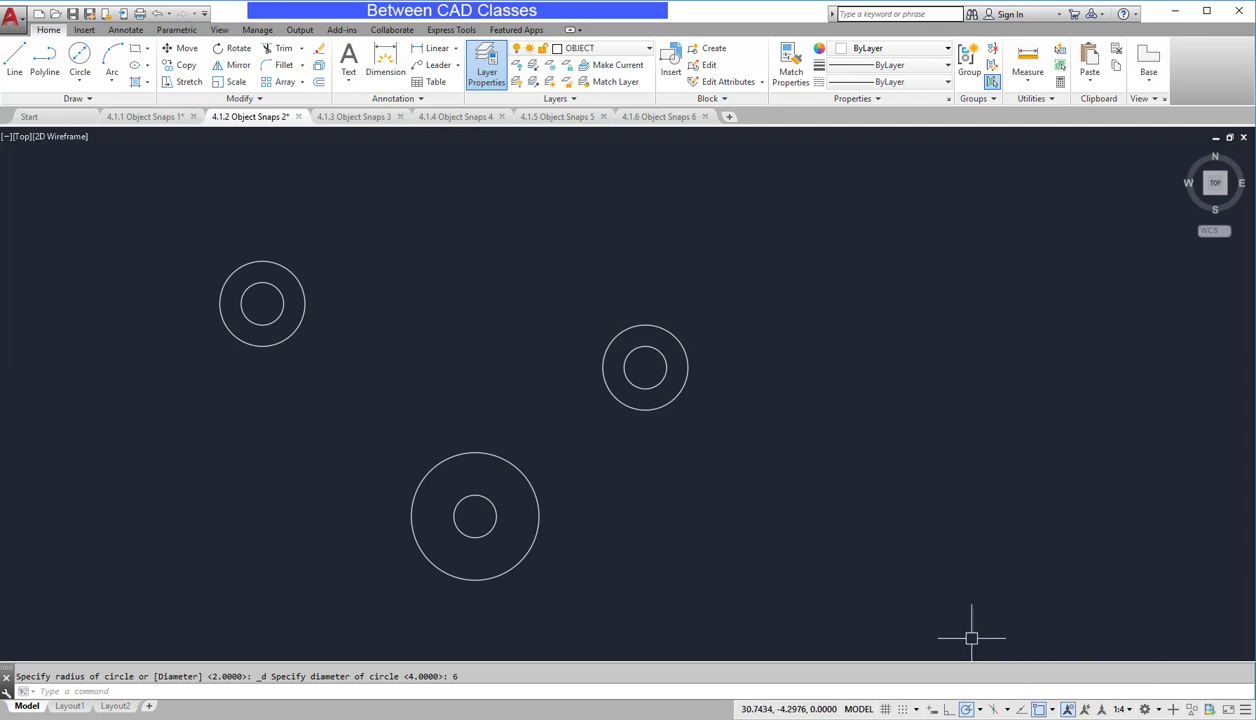
left_click(12, 60)
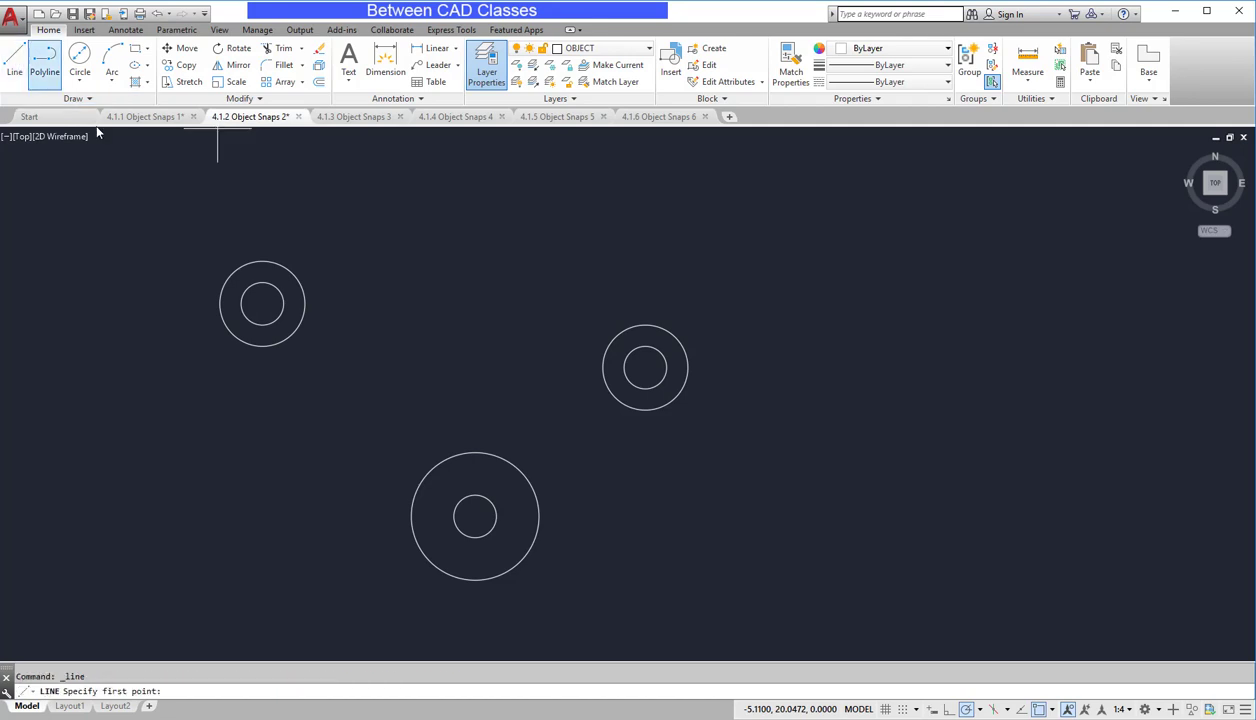
mouse_move(262, 304)
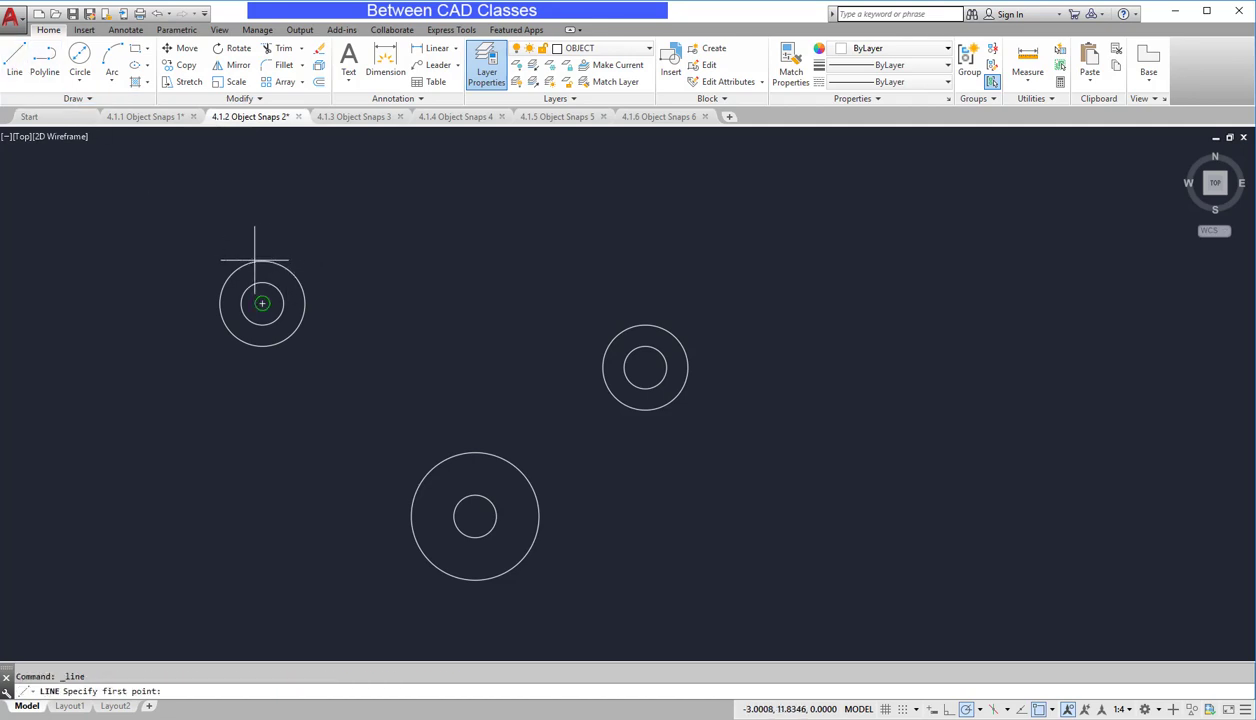
mouse_move(262, 276)
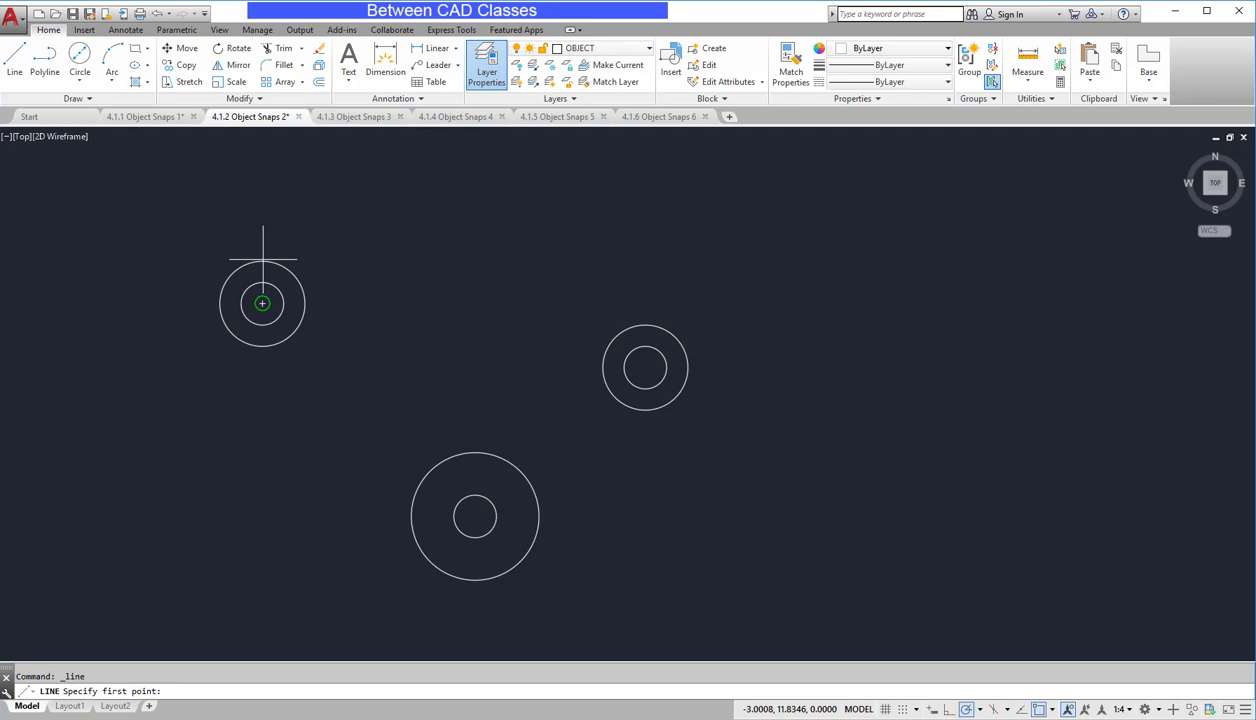
mouse_move(262, 304)
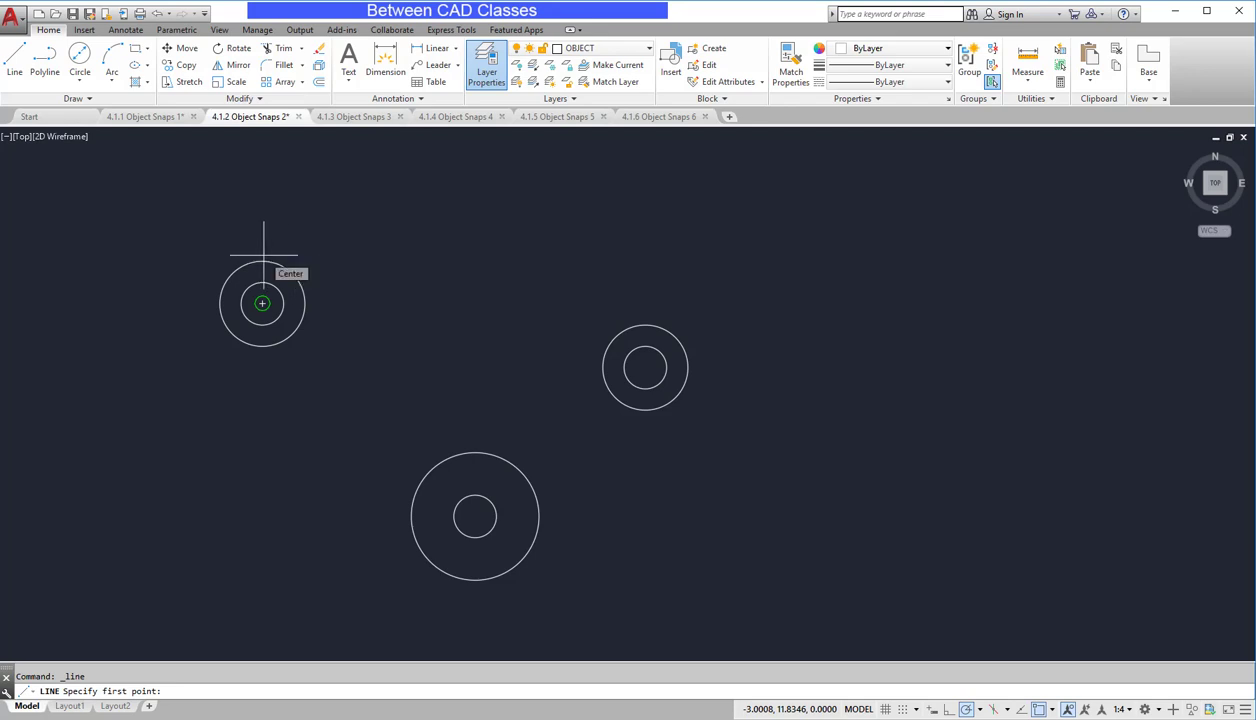
mouse_move(1060, 520)
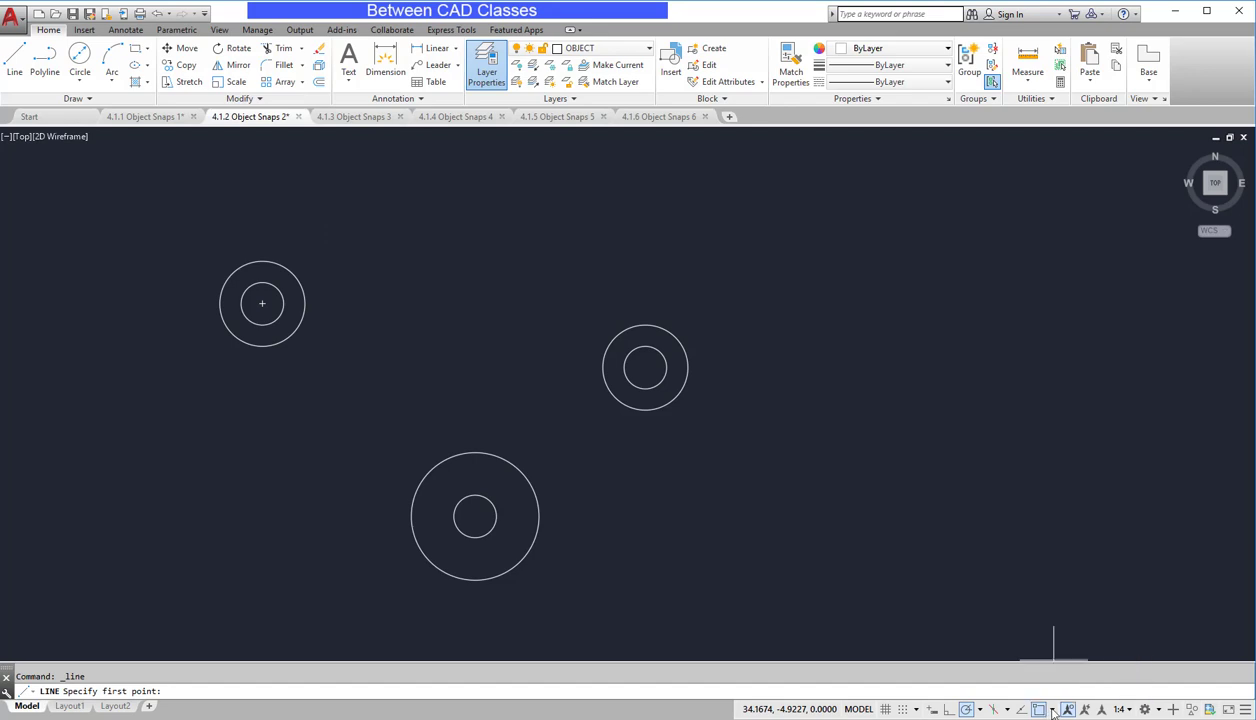
mouse_move(370, 240)
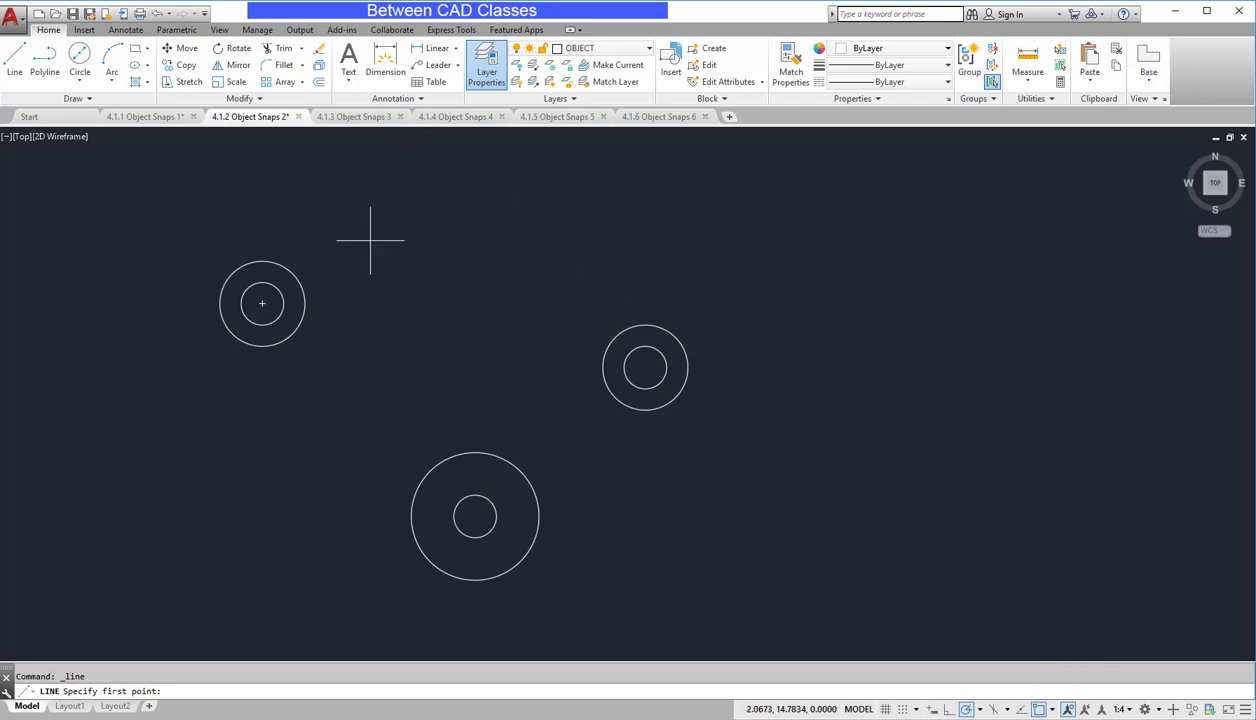
mouse_move(260, 262)
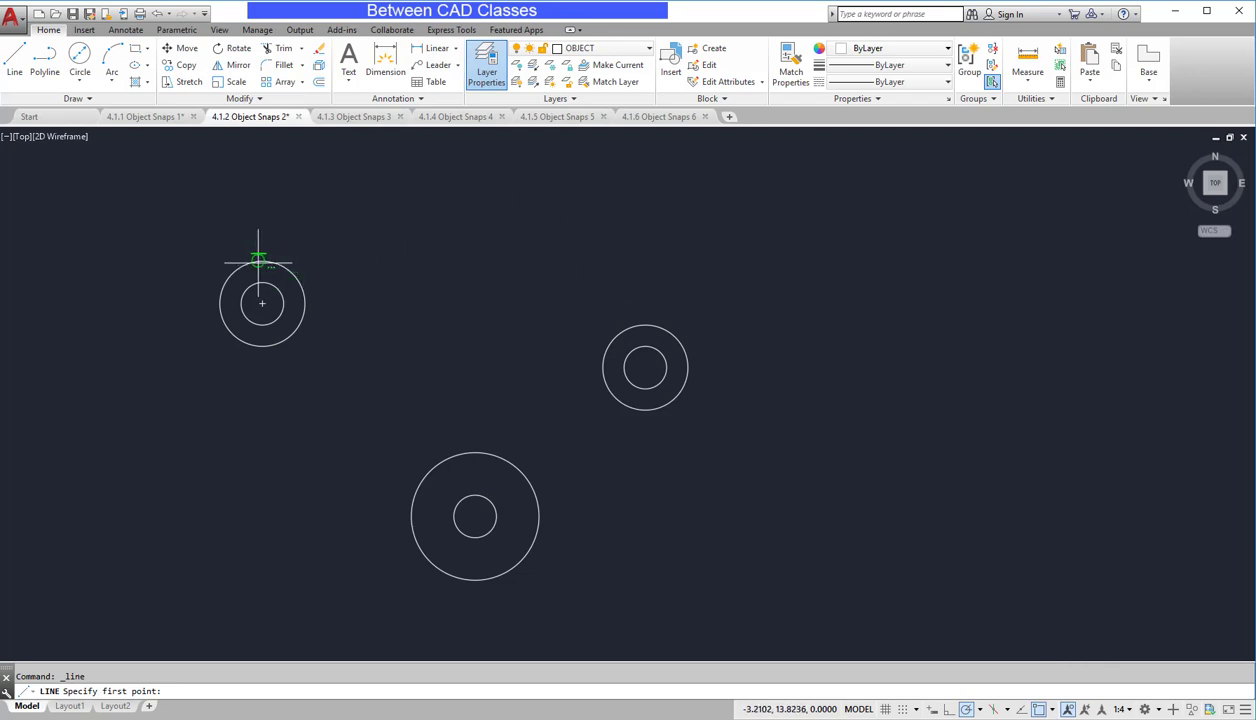
mouse_move(284, 264)
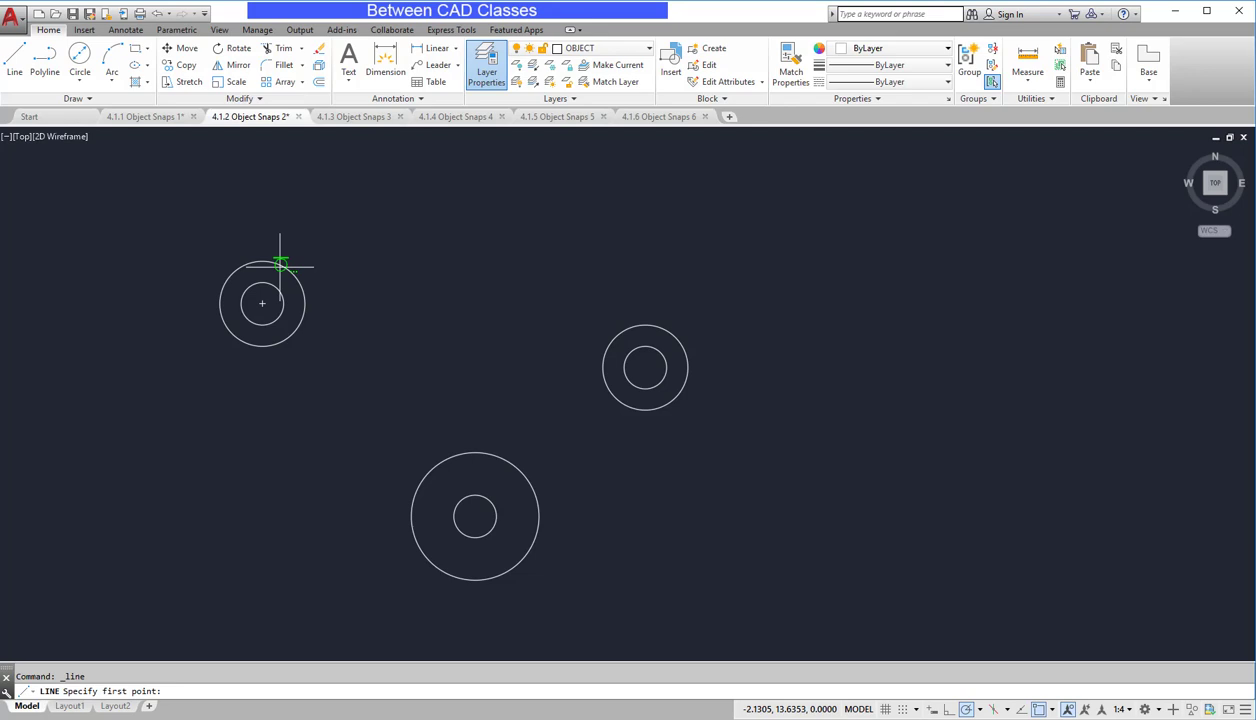
mouse_move(296, 270)
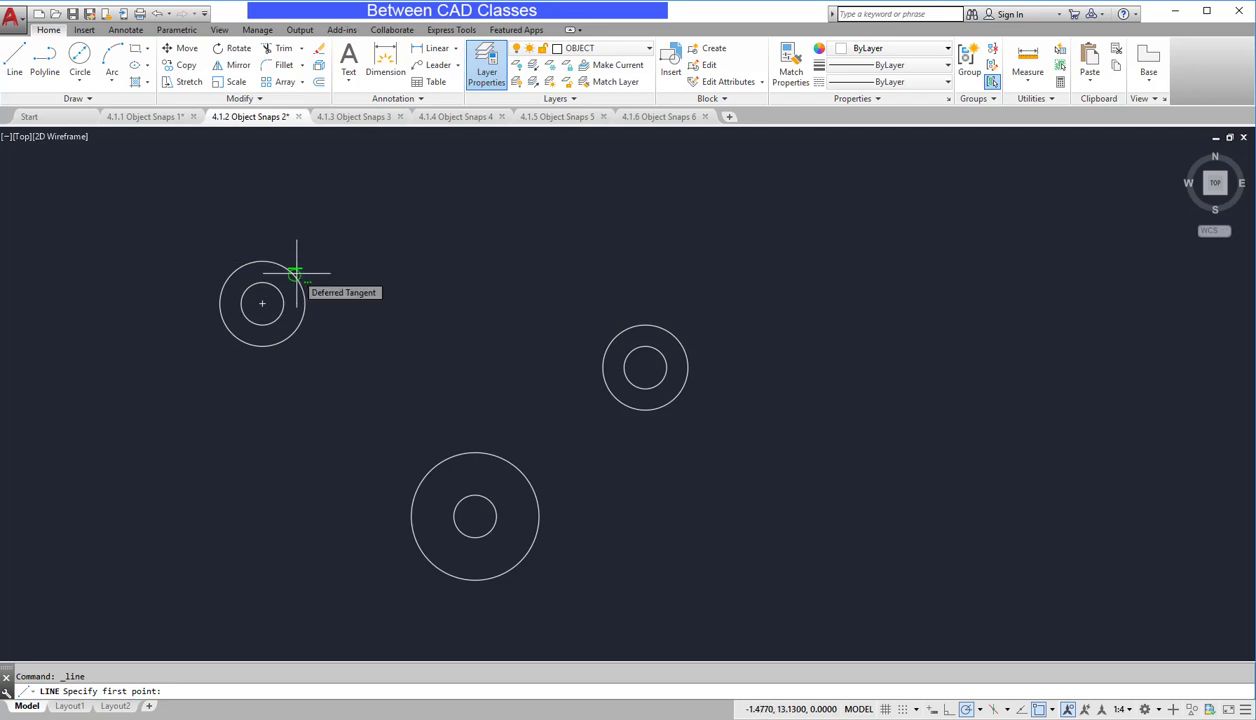
mouse_move(248, 262)
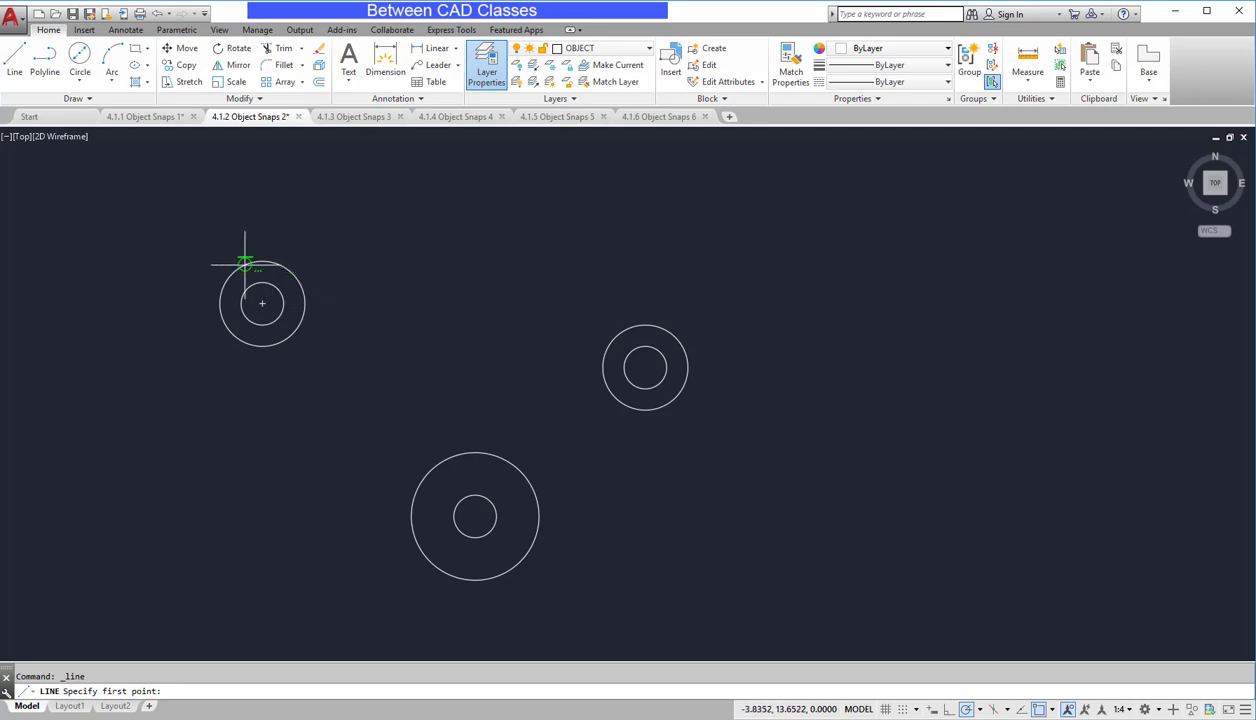
mouse_move(268, 258)
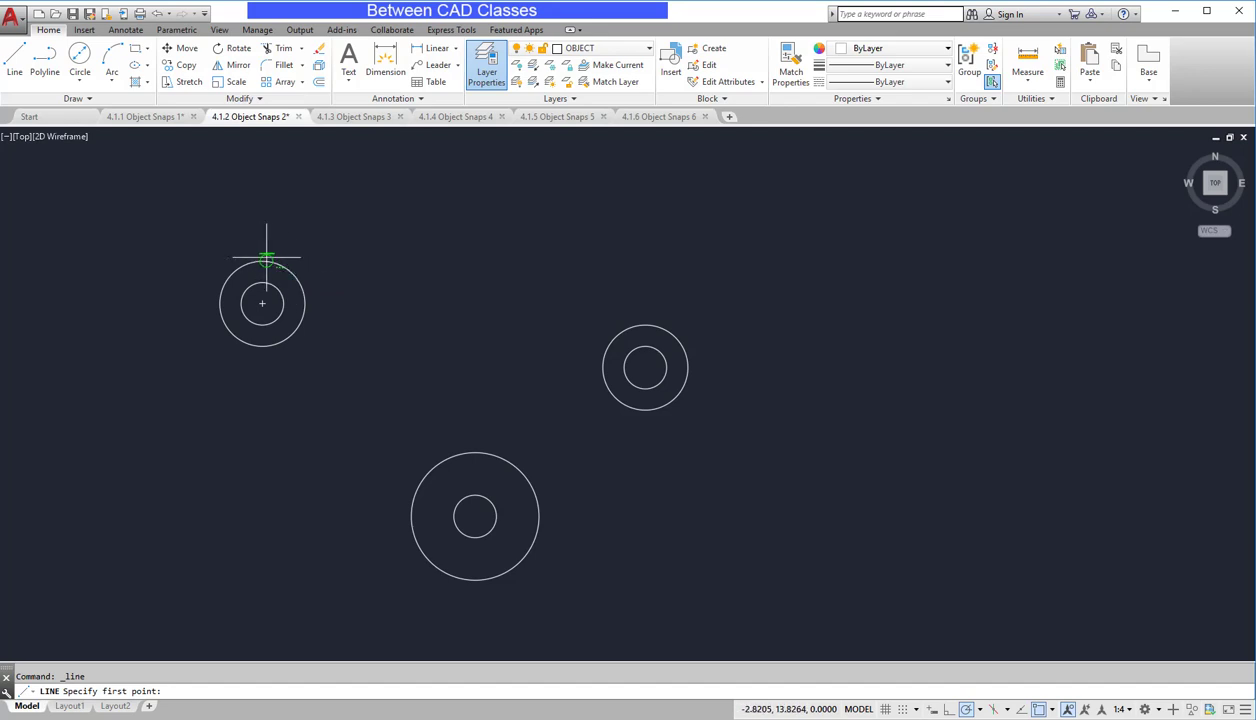
mouse_move(290, 270)
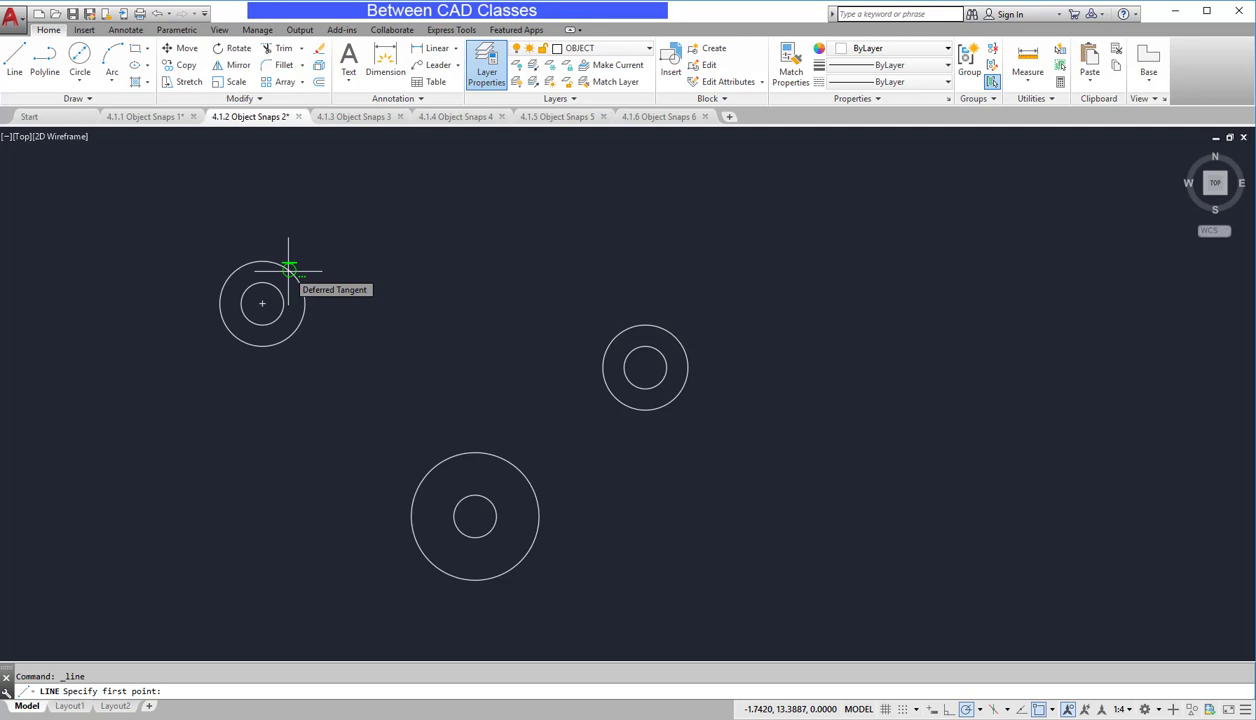
mouse_move(280, 264)
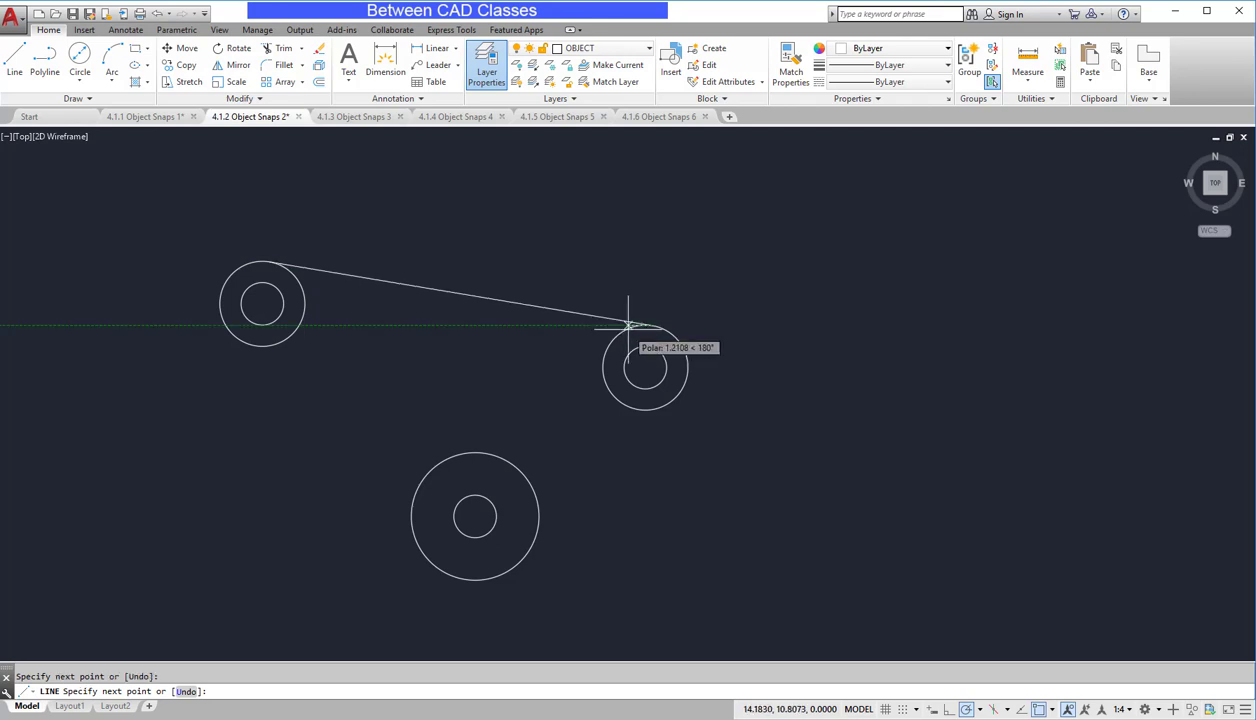
key("Escape")
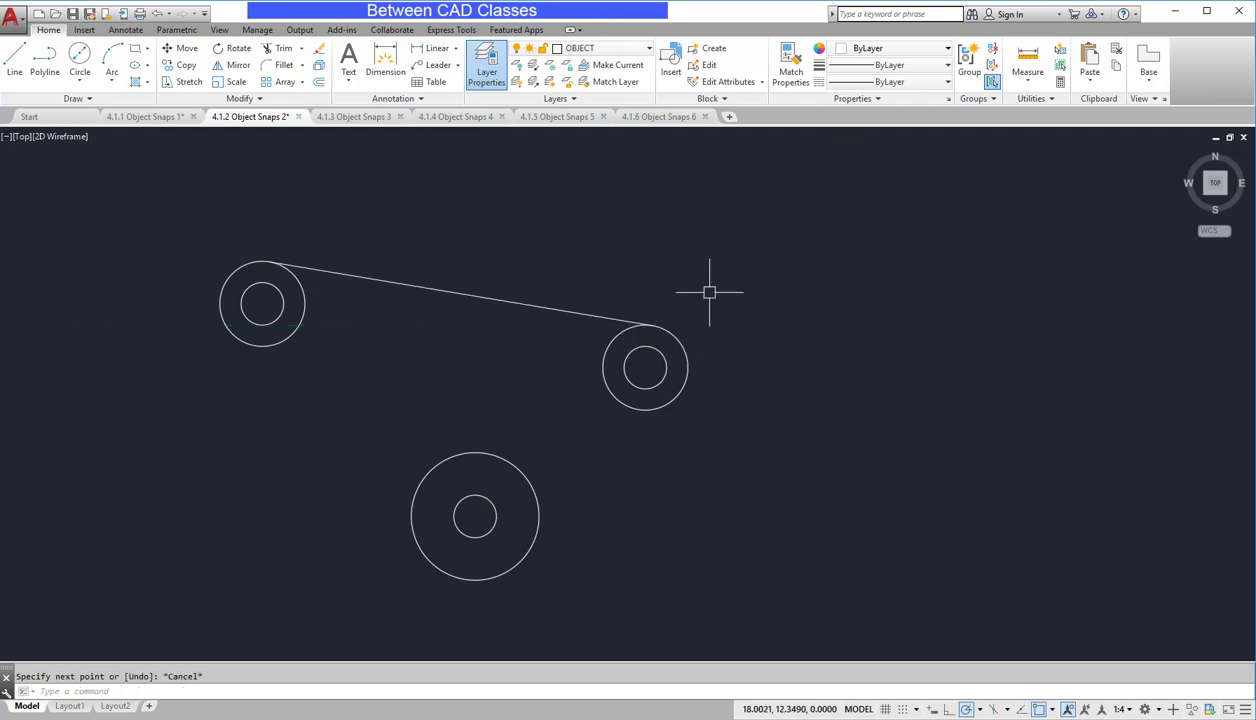
mouse_move(716, 296)
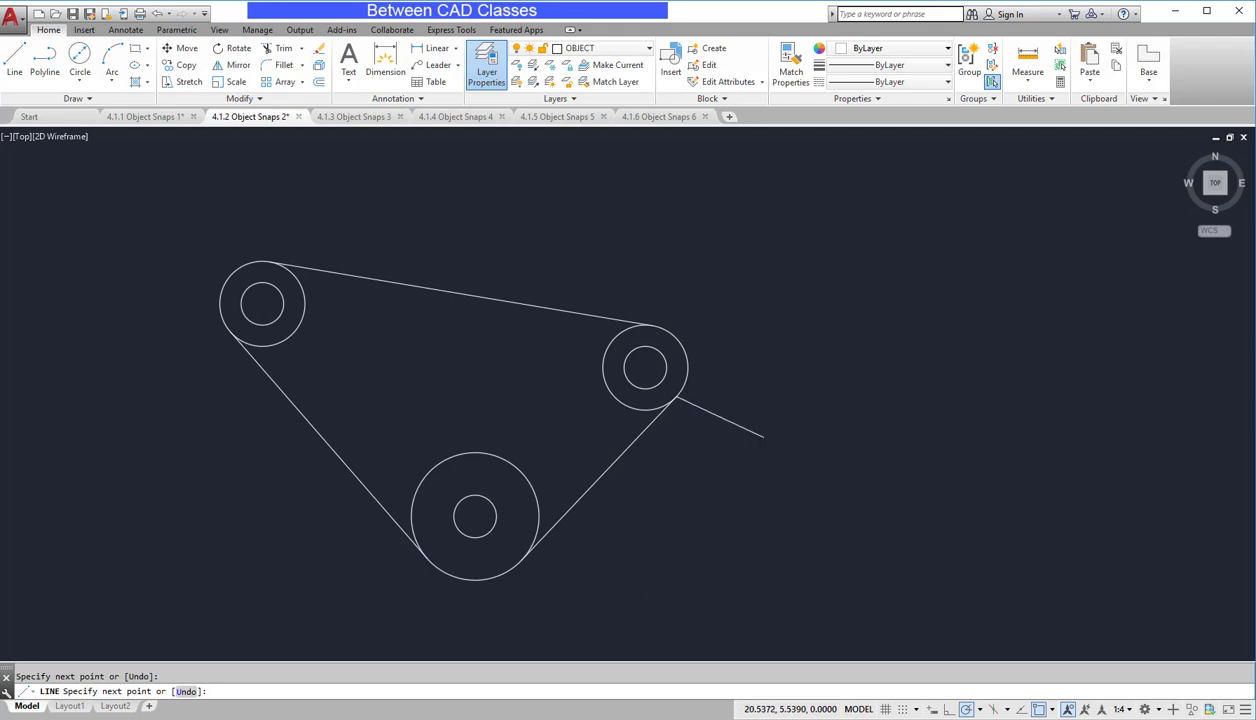
key("Escape")
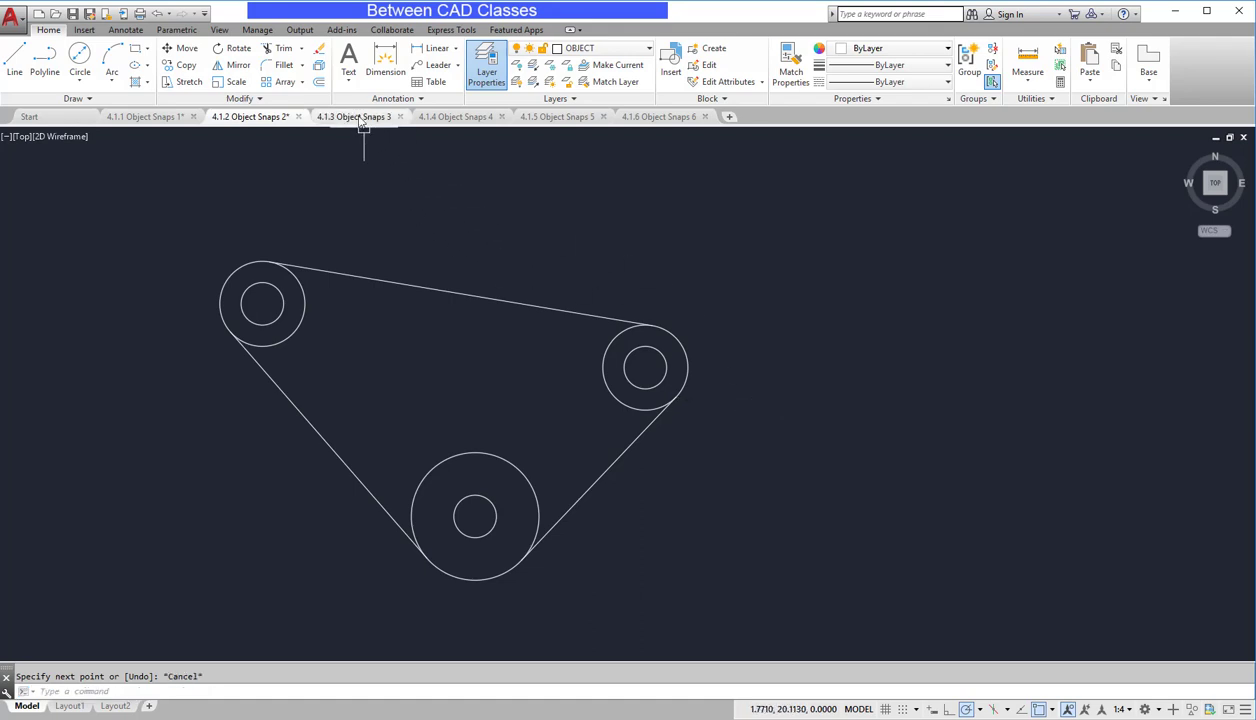
- Switch to the 4.1.3 Object Snaps 3 skylight drawing and enable Perpendicular snapping
left_click(356, 120)
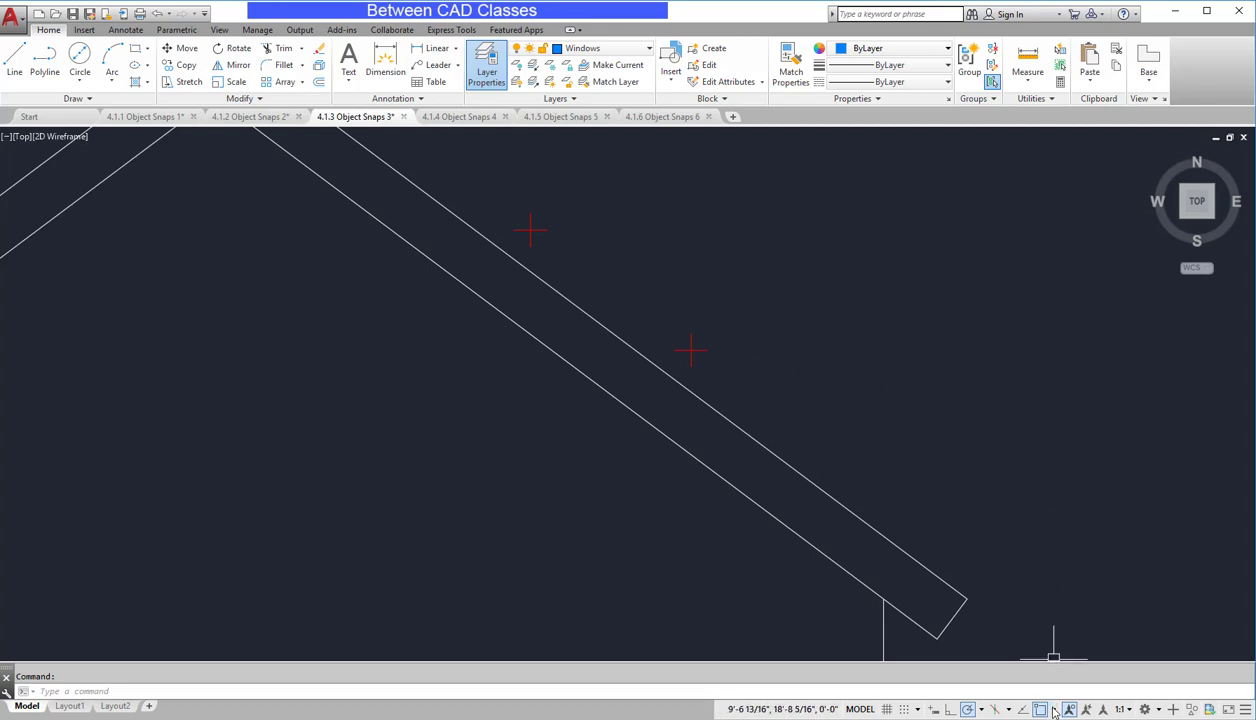
left_click(1056, 712)
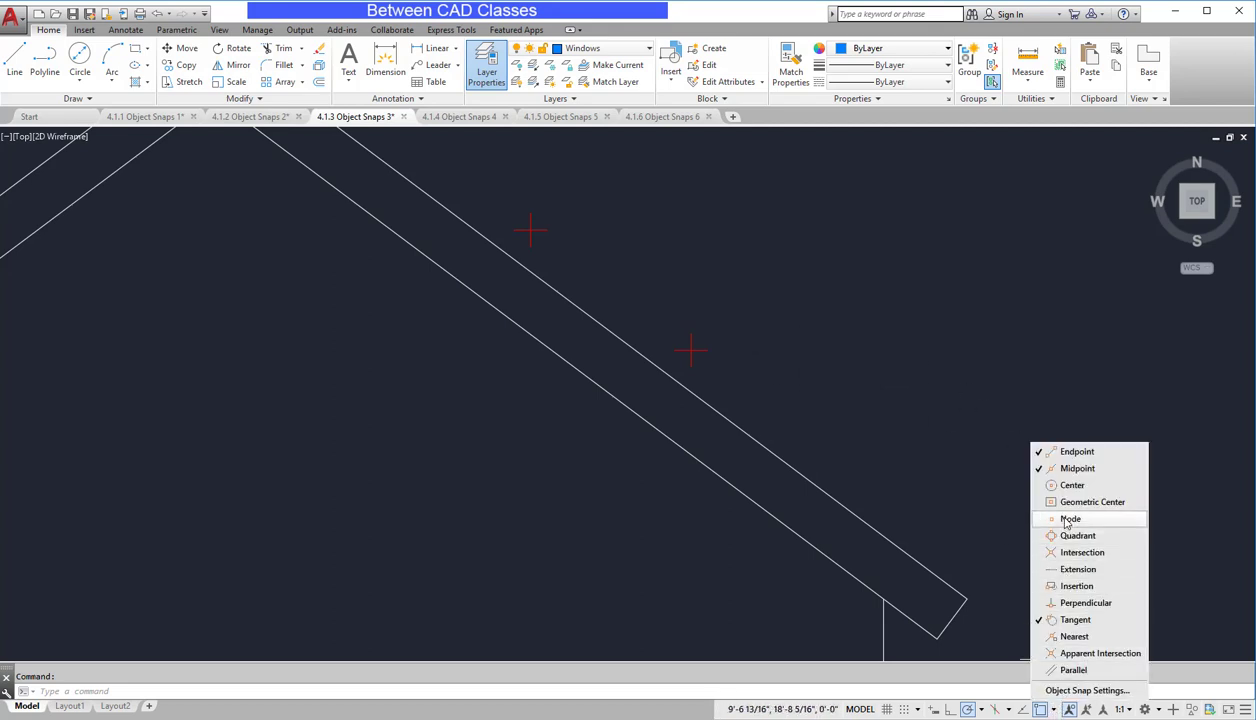
left_click(1070, 518)
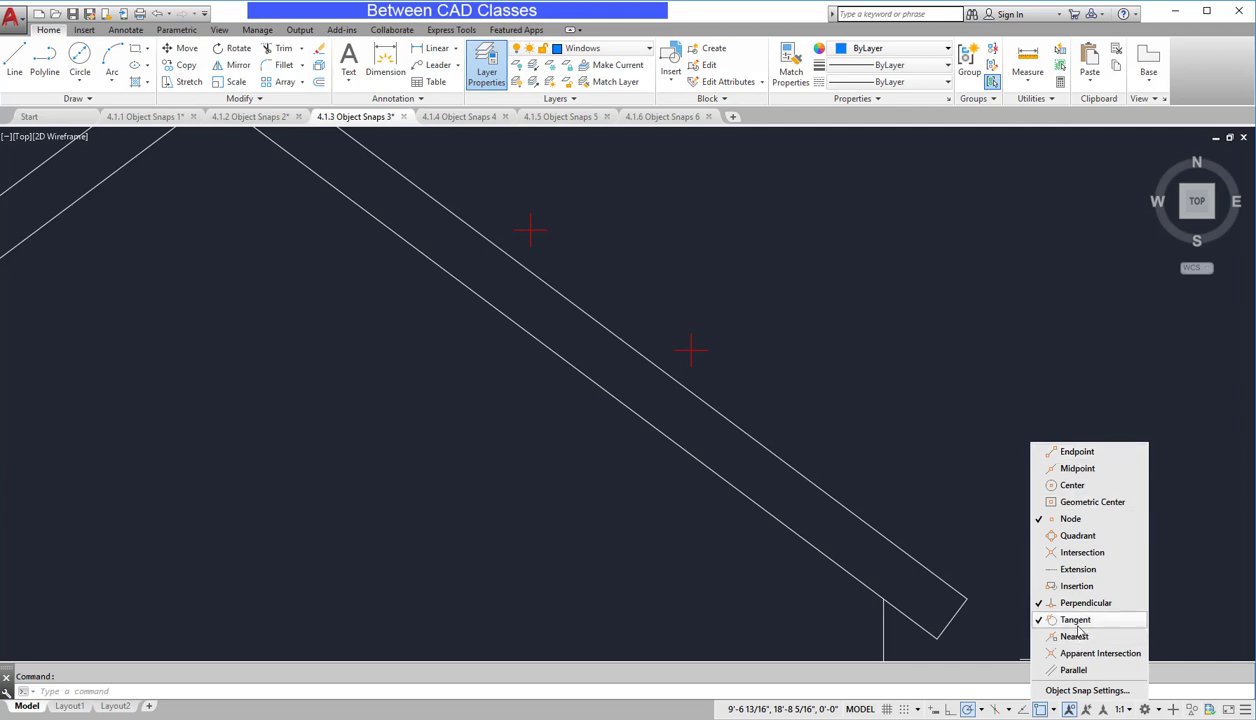
left_click(1076, 620)
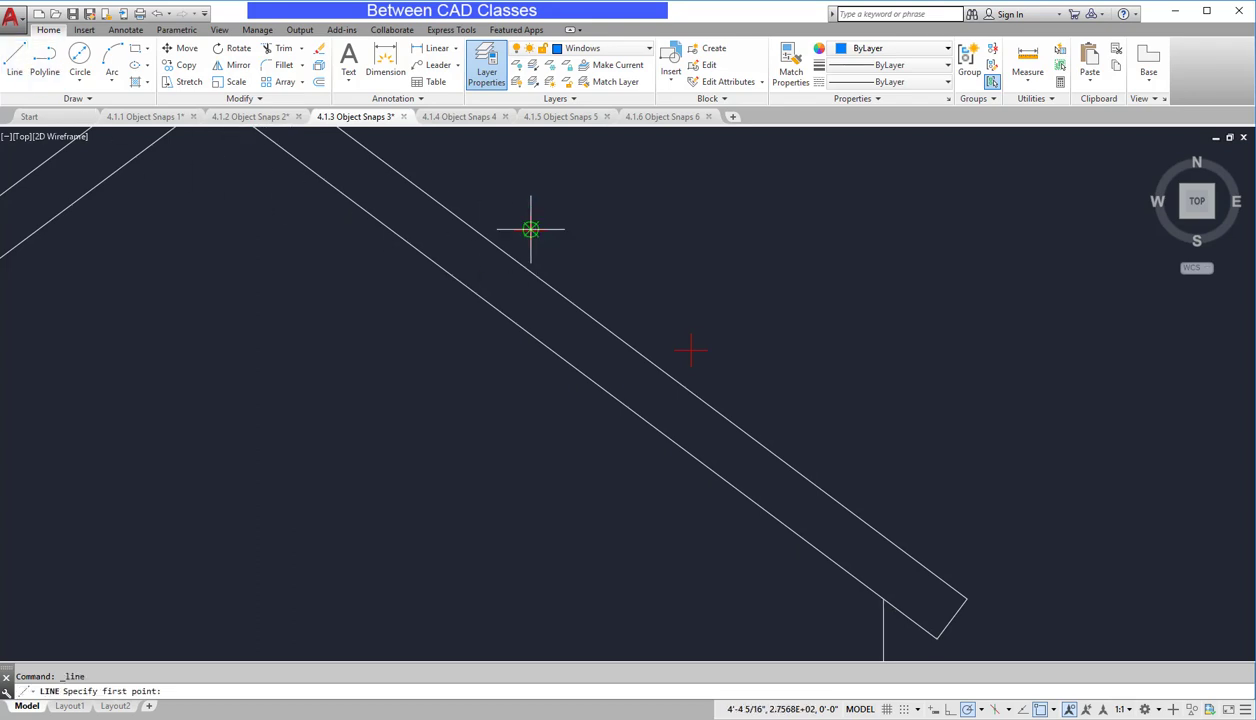
mouse_move(530, 228)
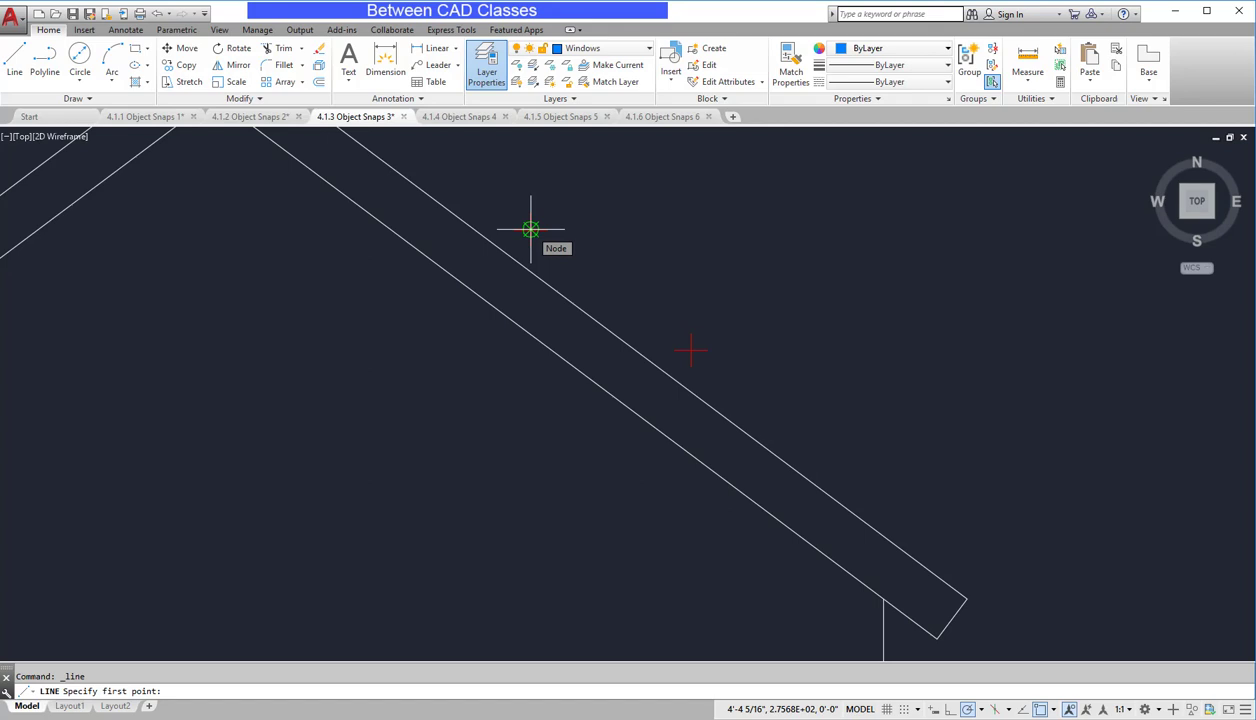
- Draw the short line perpendicular to the skylight edge and end the Line command
left_click(532, 228)
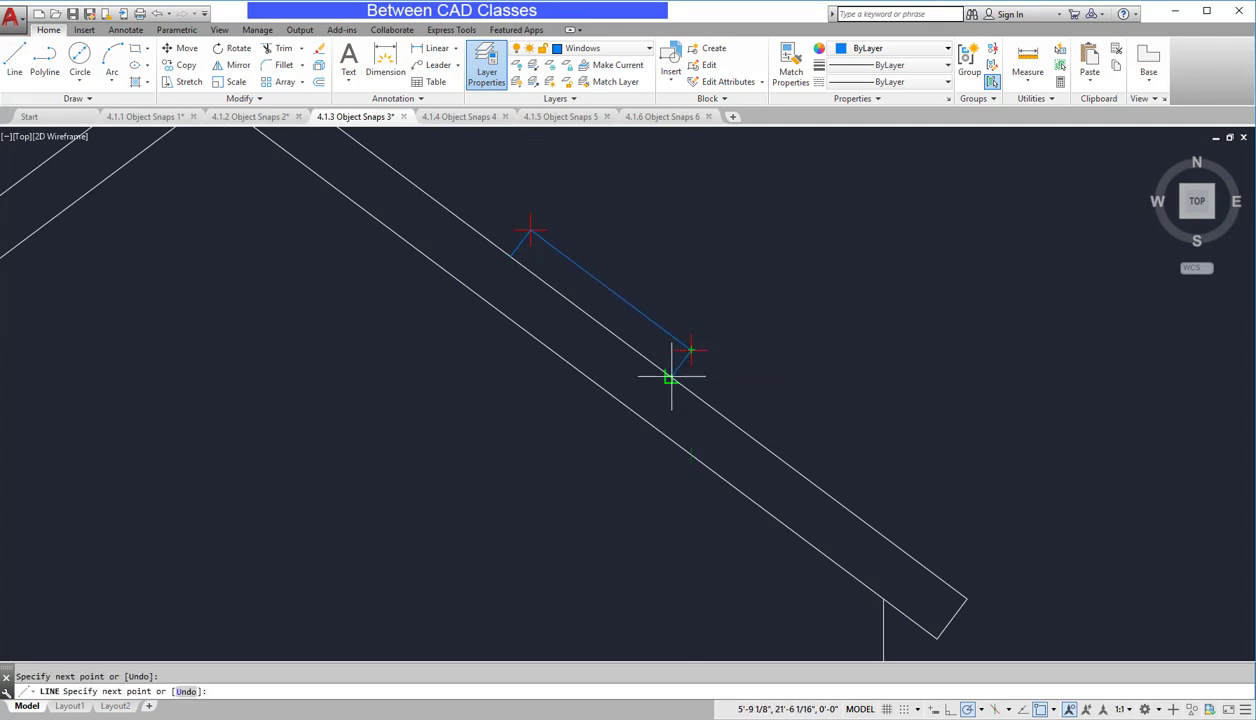
mouse_move(782, 376)
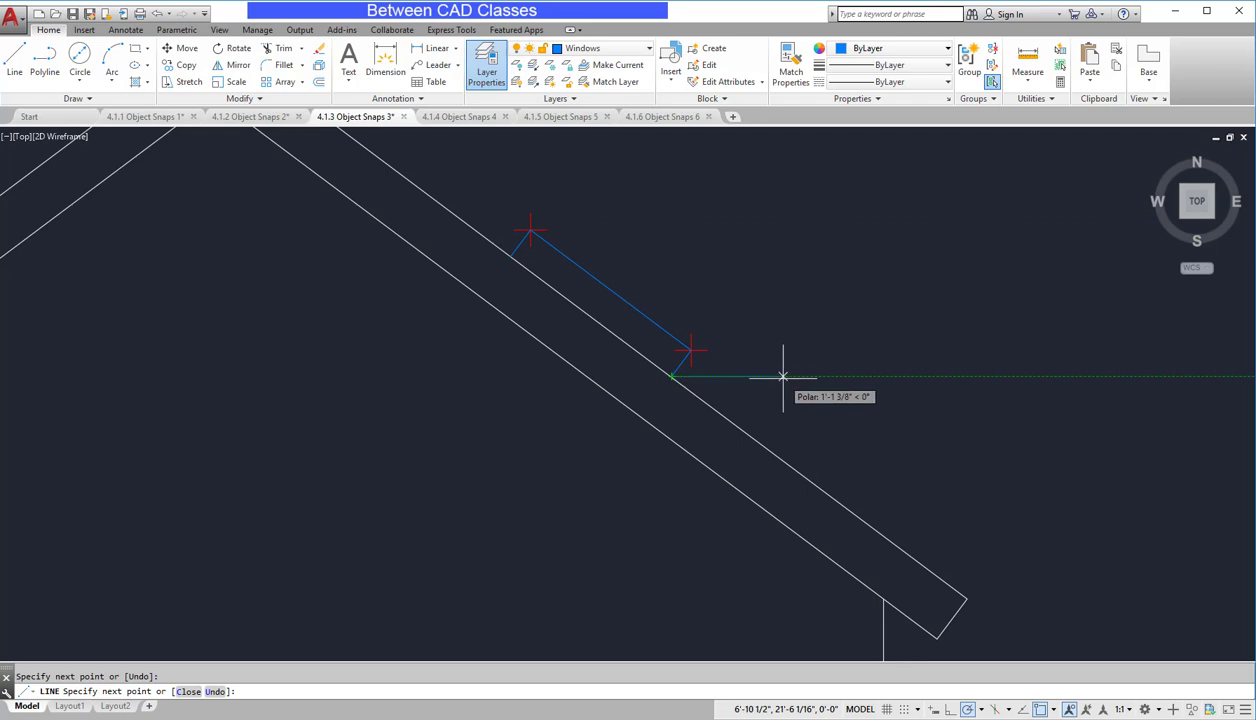
key("Escape")
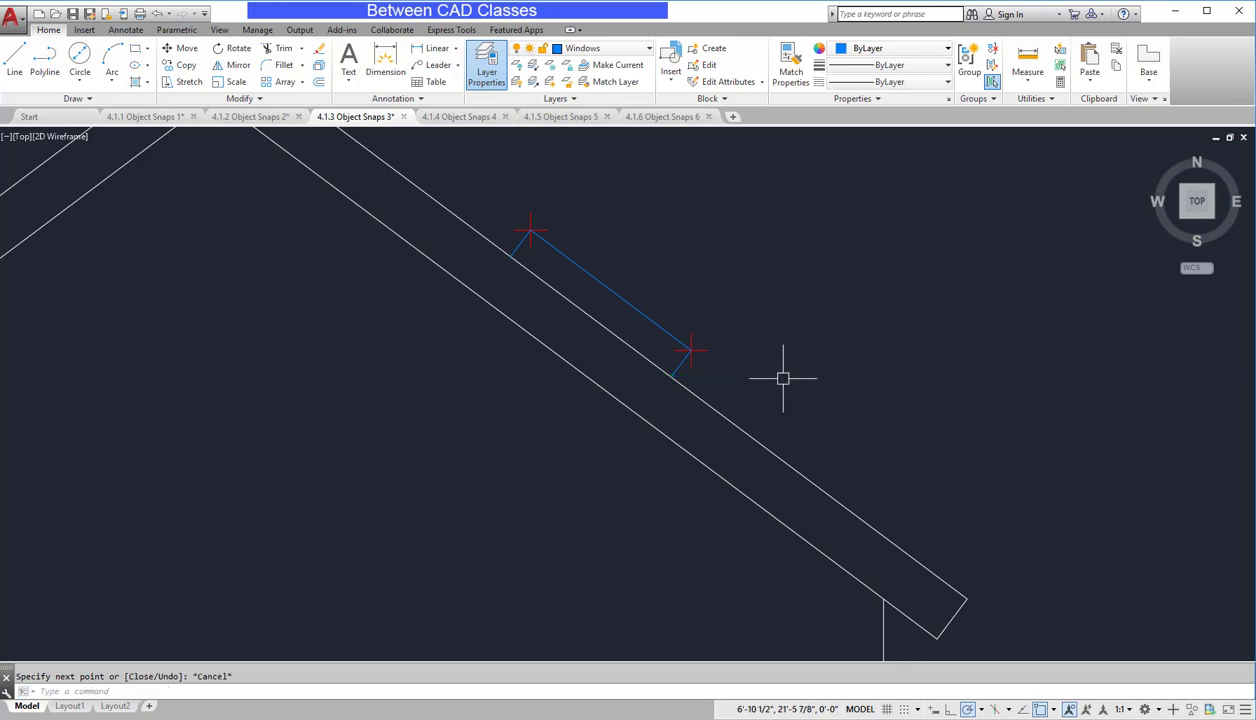
mouse_move(464, 116)
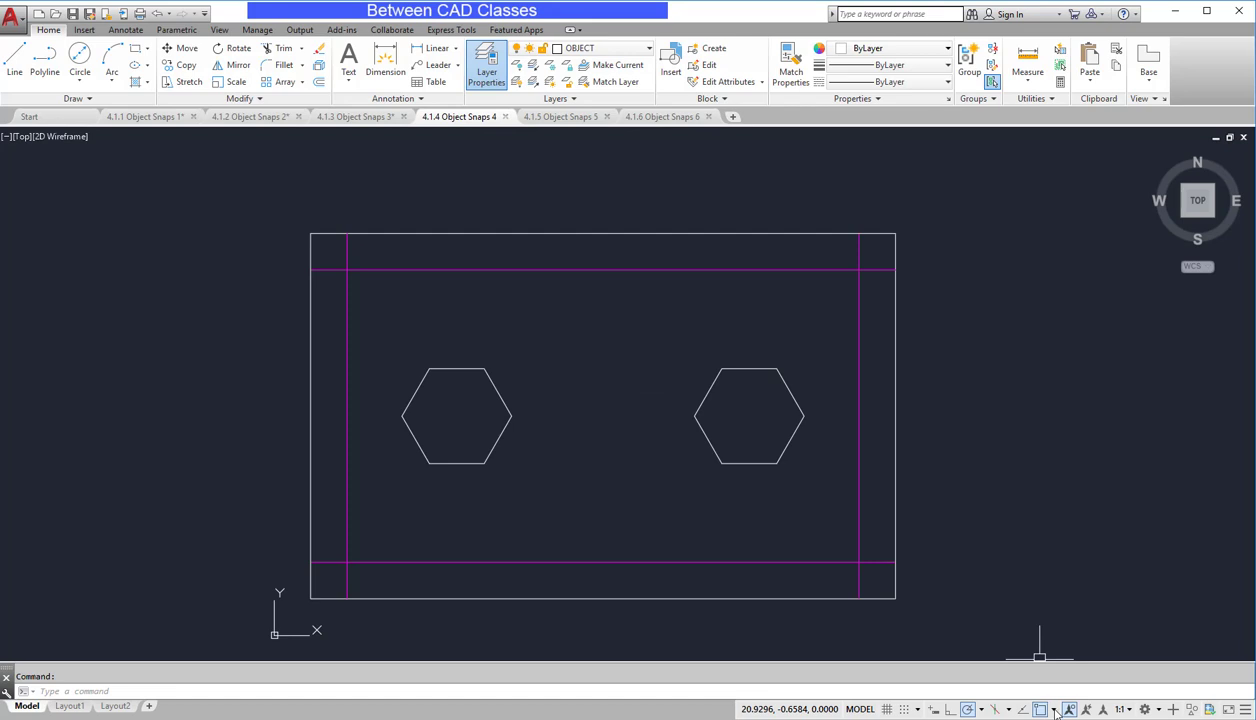
- Enable Intersection snapping and disable Node for the plate drawing
left_click(1054, 708)
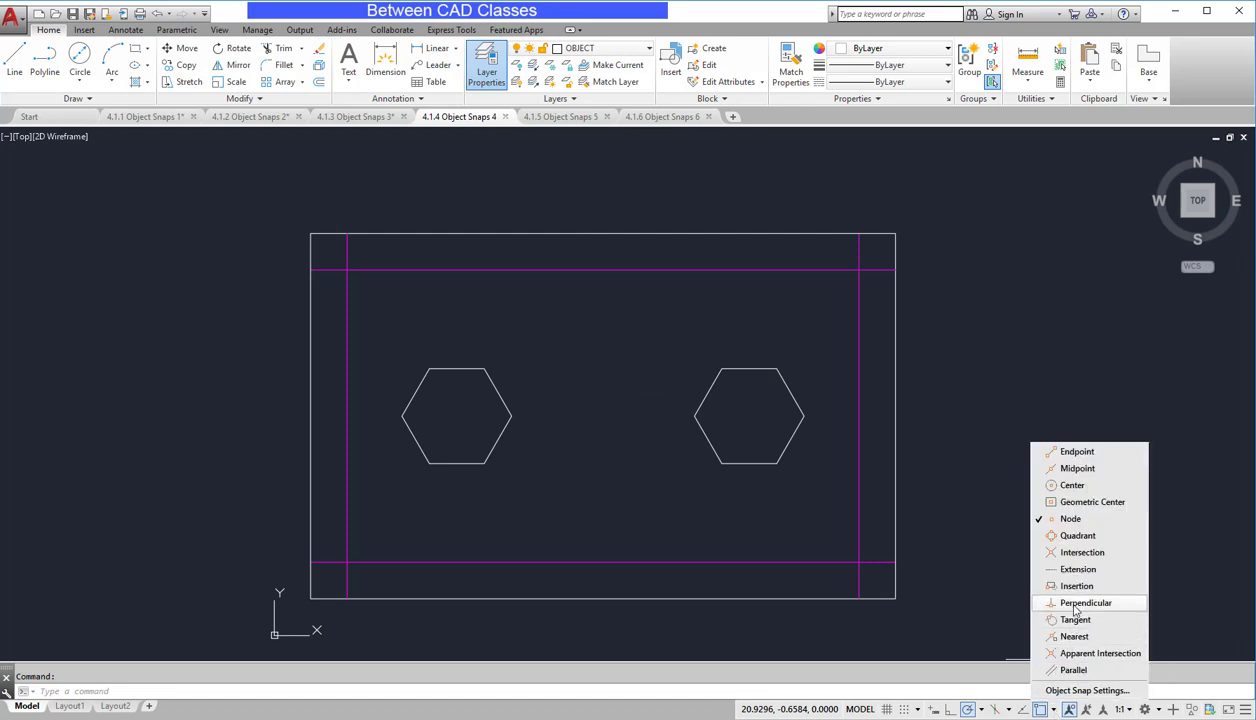
mouse_move(1090, 552)
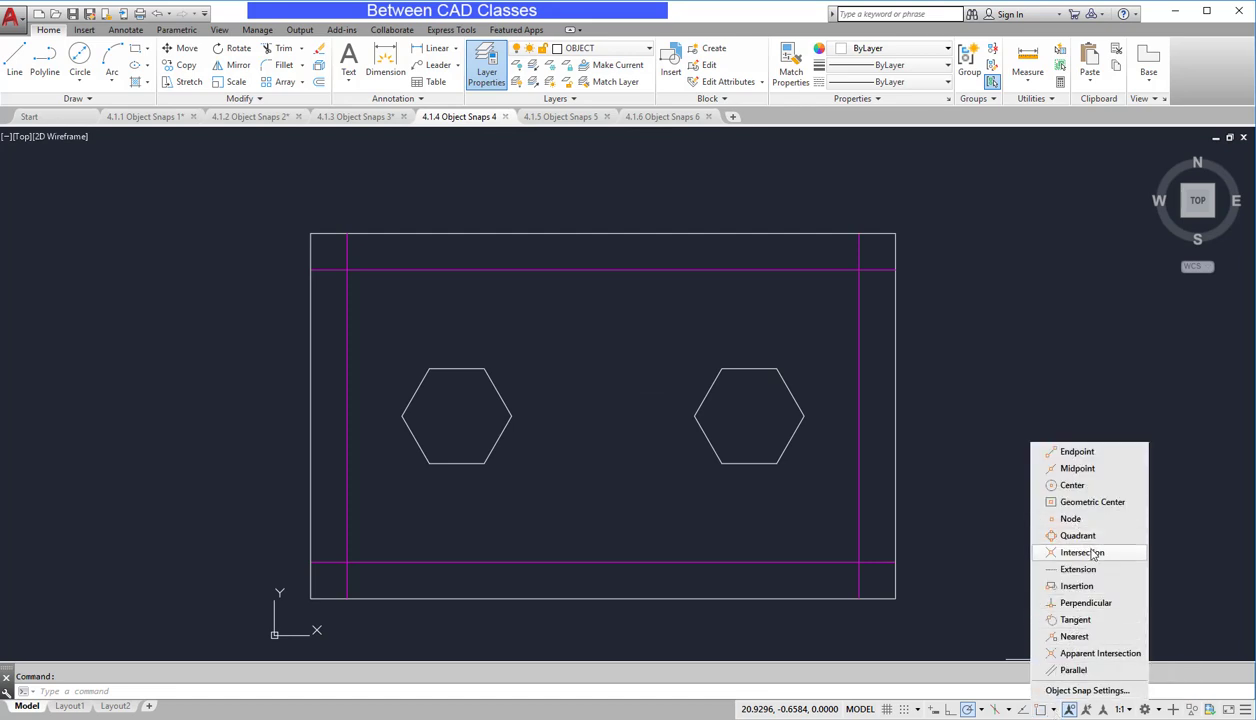
left_click(1080, 552)
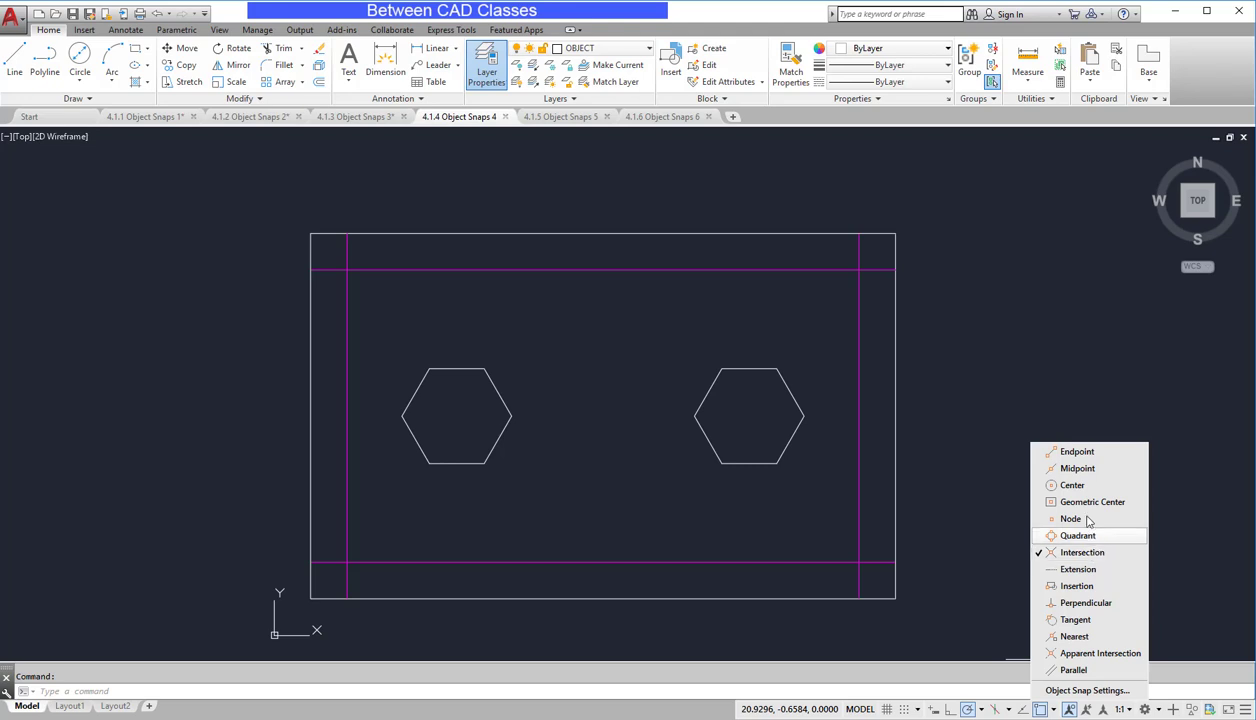
left_click(1092, 502)
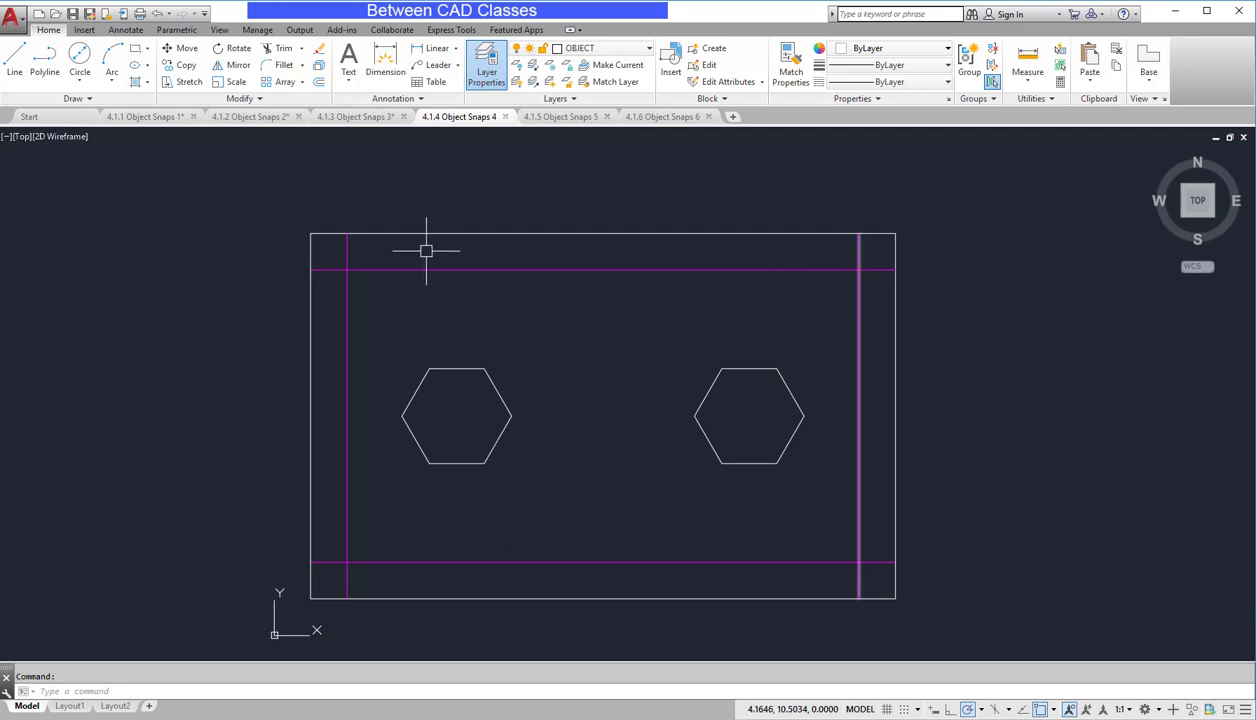
mouse_move(812, 552)
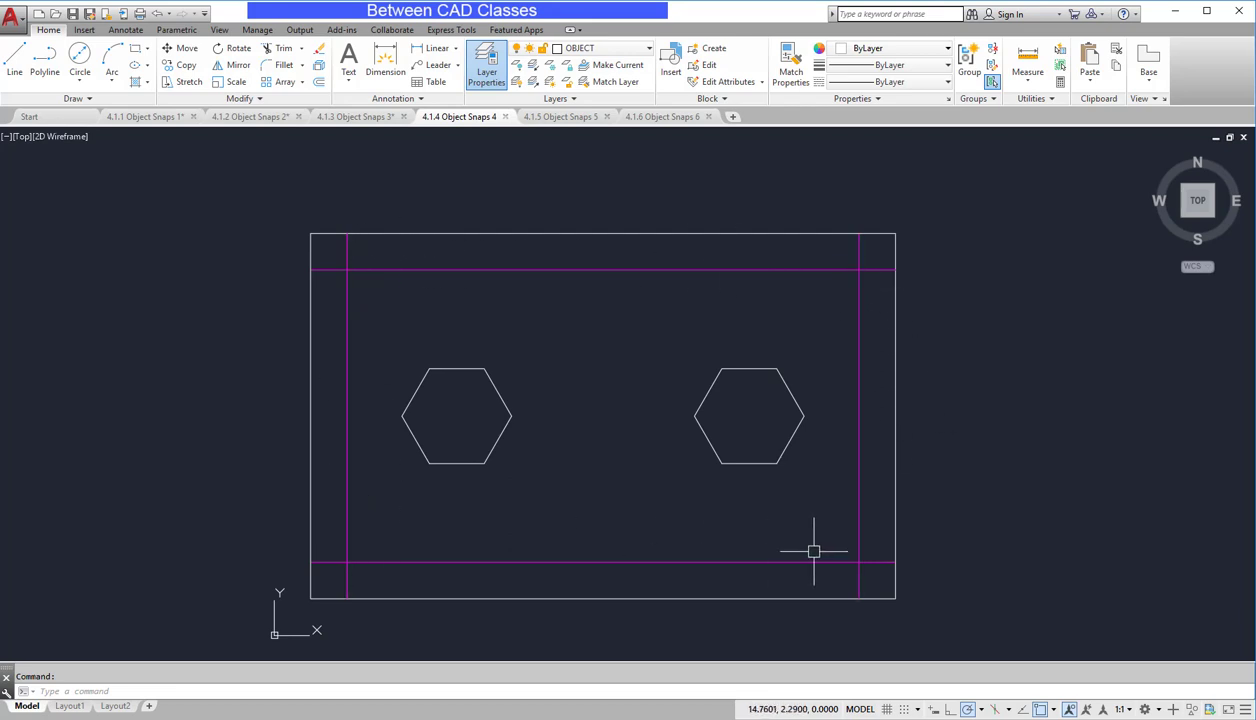
- Place diameter-1 circles at the top-left, top-right and bottom-right magenta intersections
left_click(80, 62)
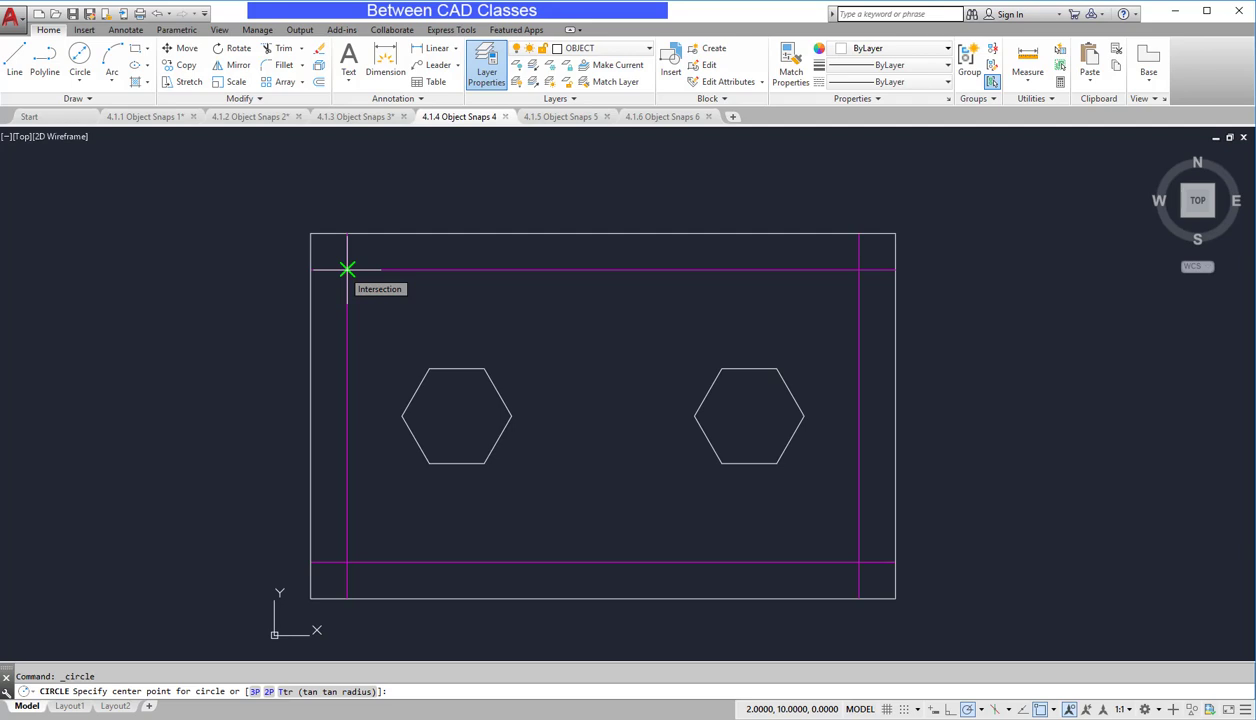
left_click(348, 272)
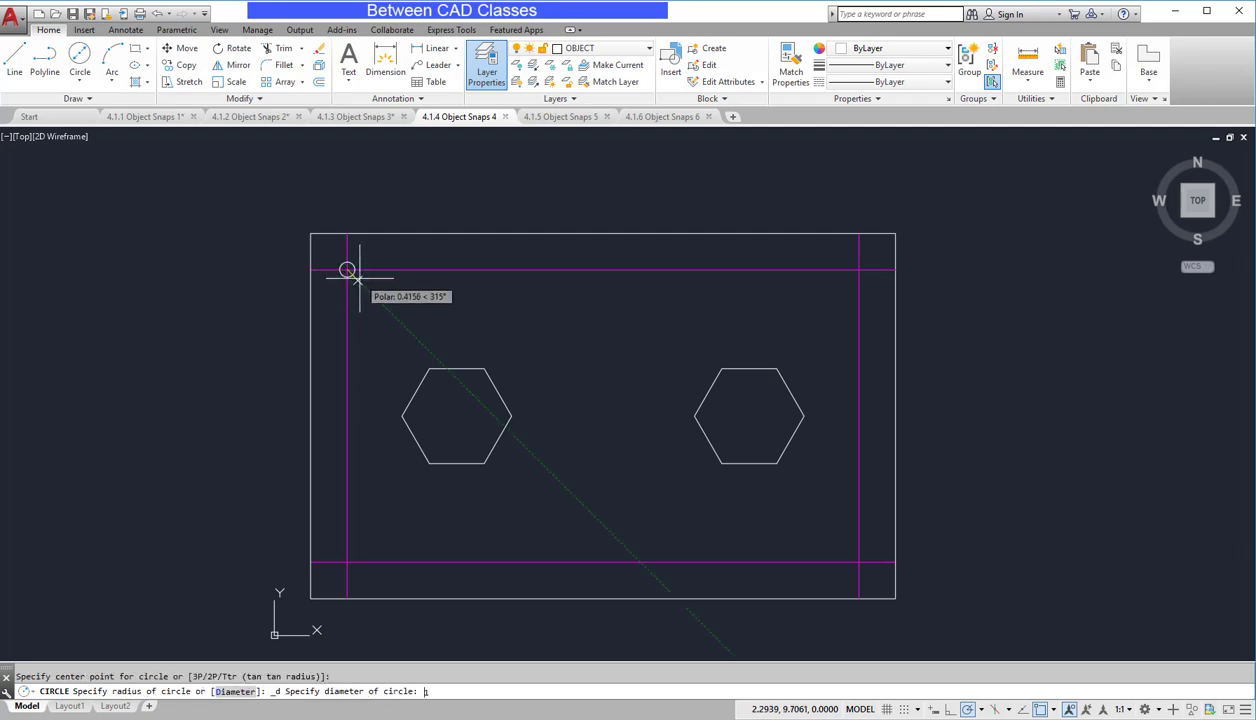
type("1")
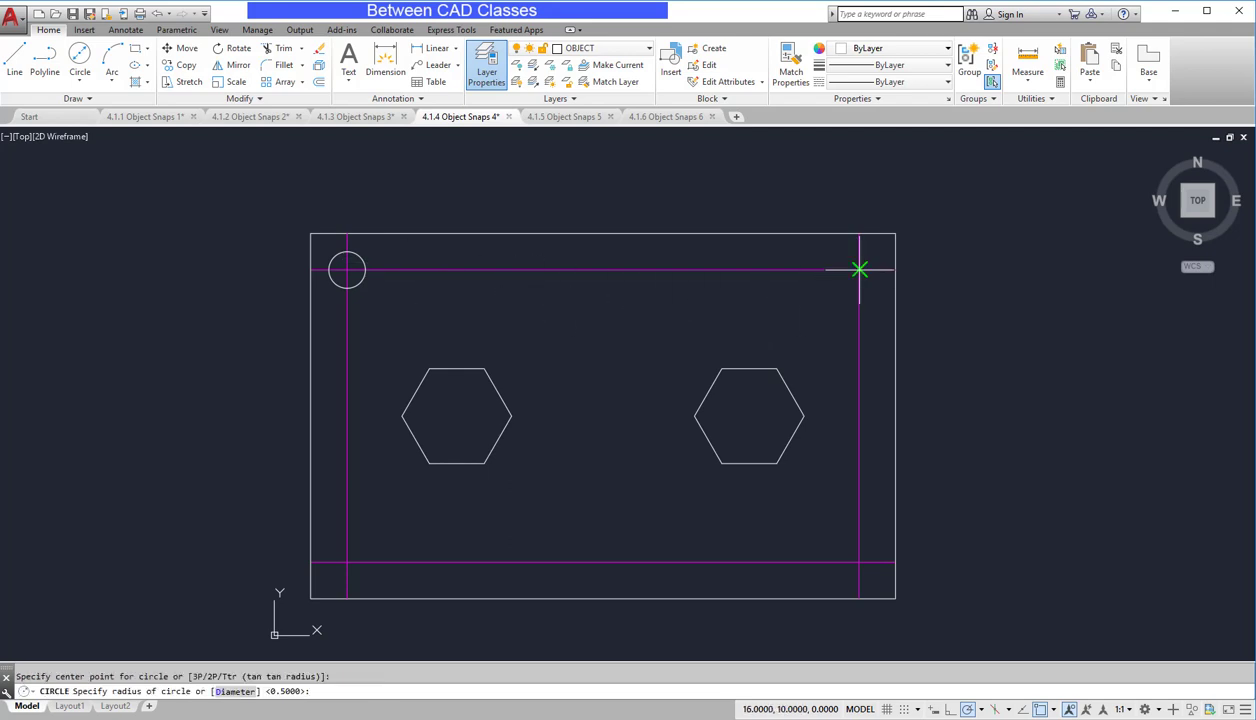
left_click(860, 268)
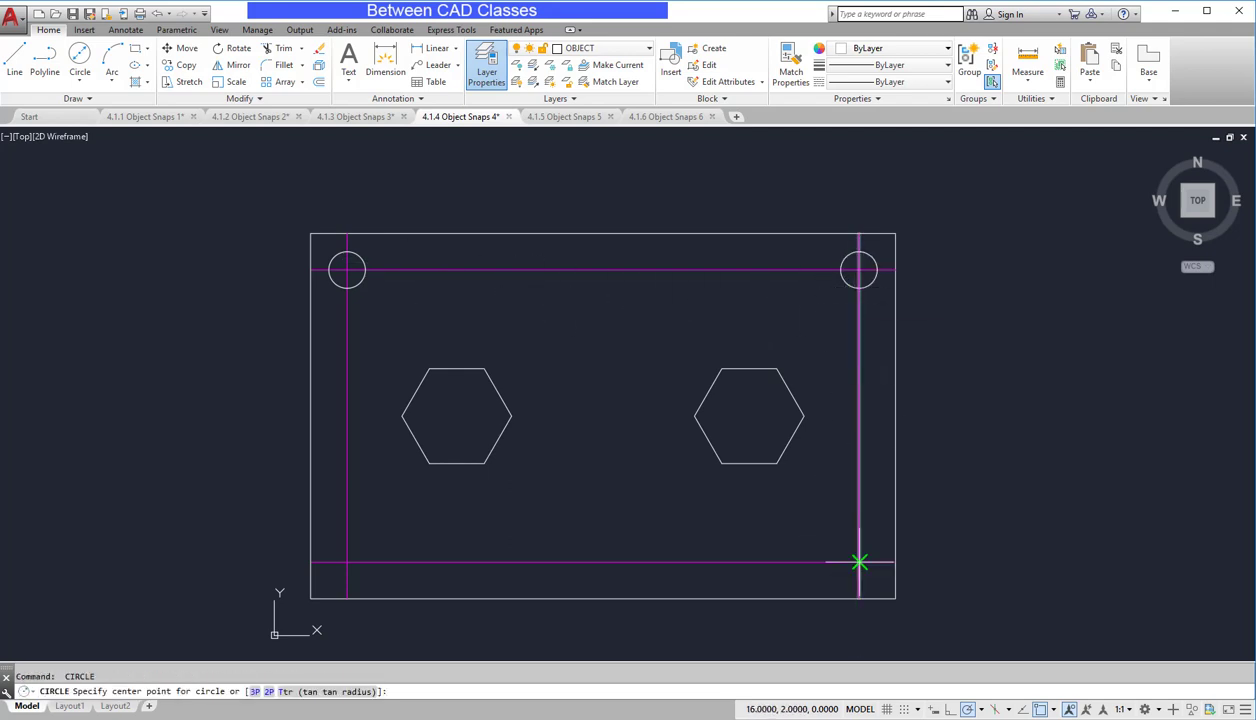
left_click(860, 562)
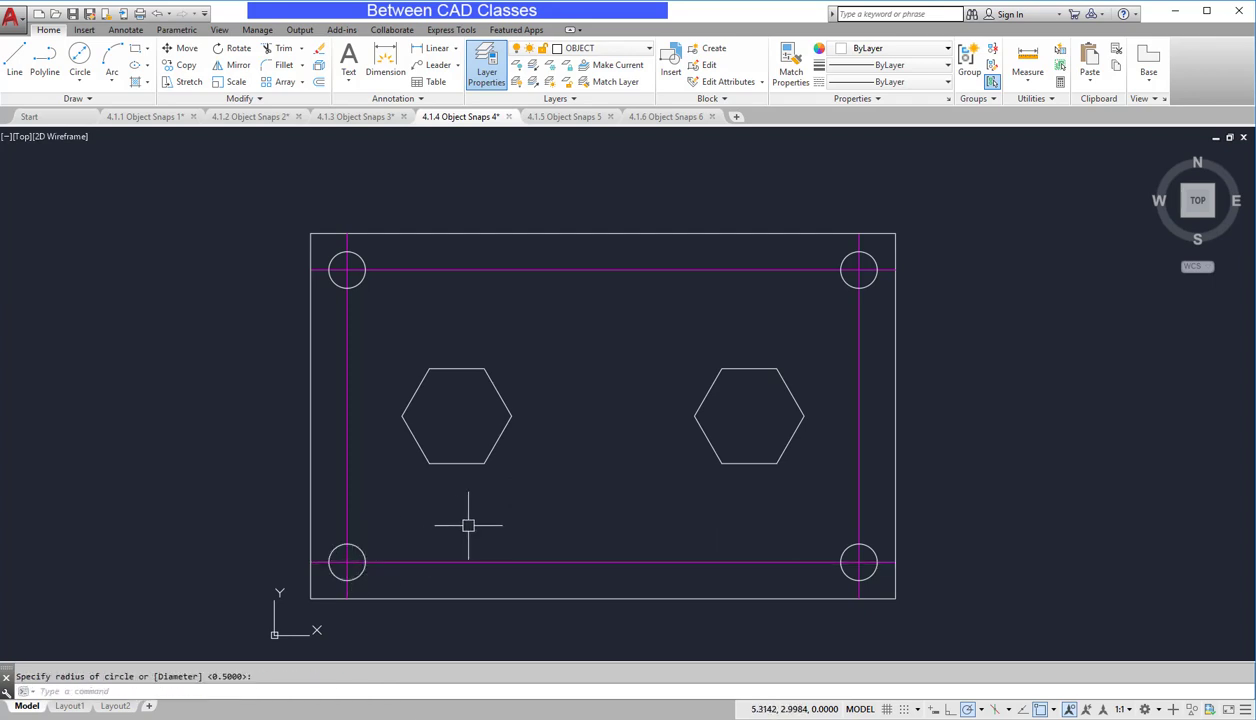
mouse_move(430, 410)
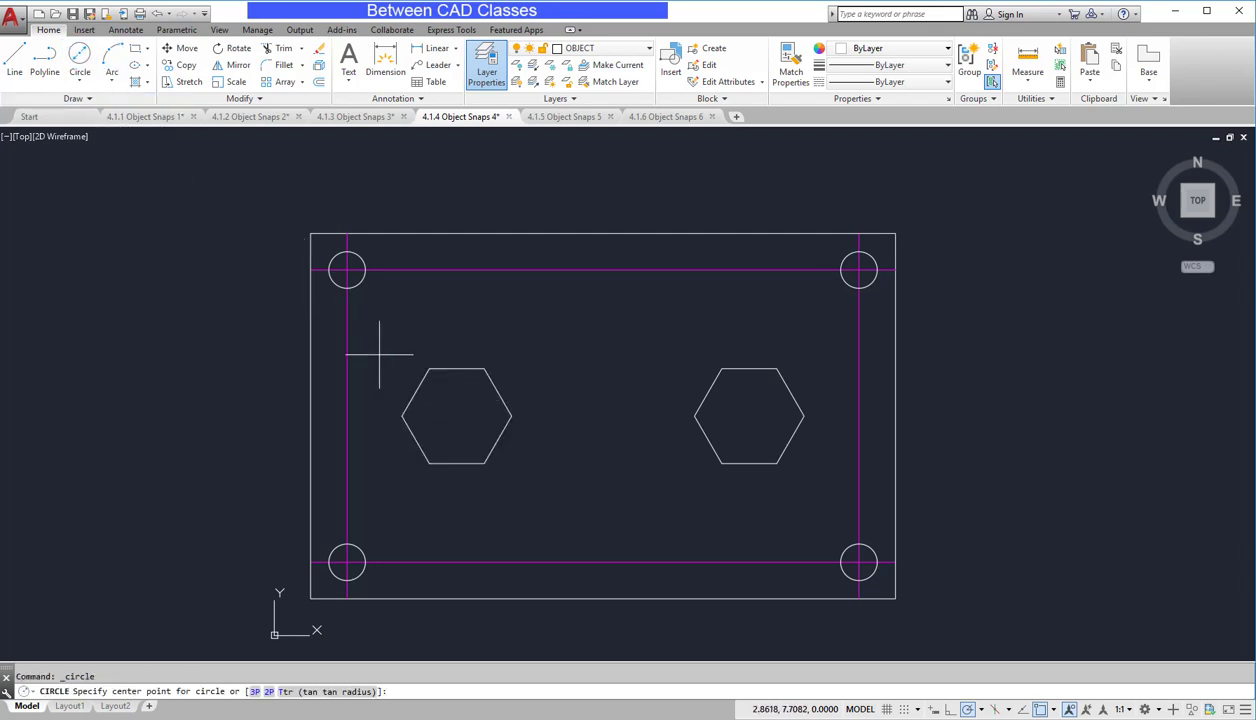
mouse_move(456, 414)
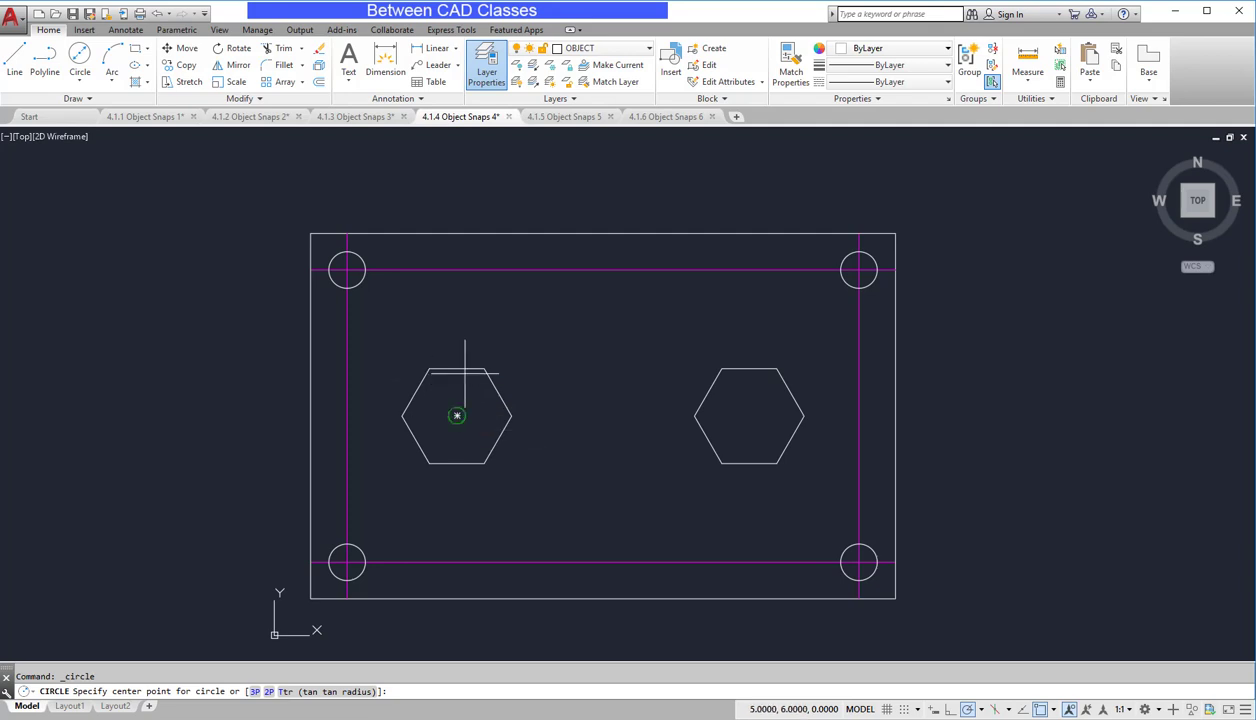
- Draw a 1.5-diameter circle at the geometric centre of the left hexagon, then the right one
left_click(456, 414)
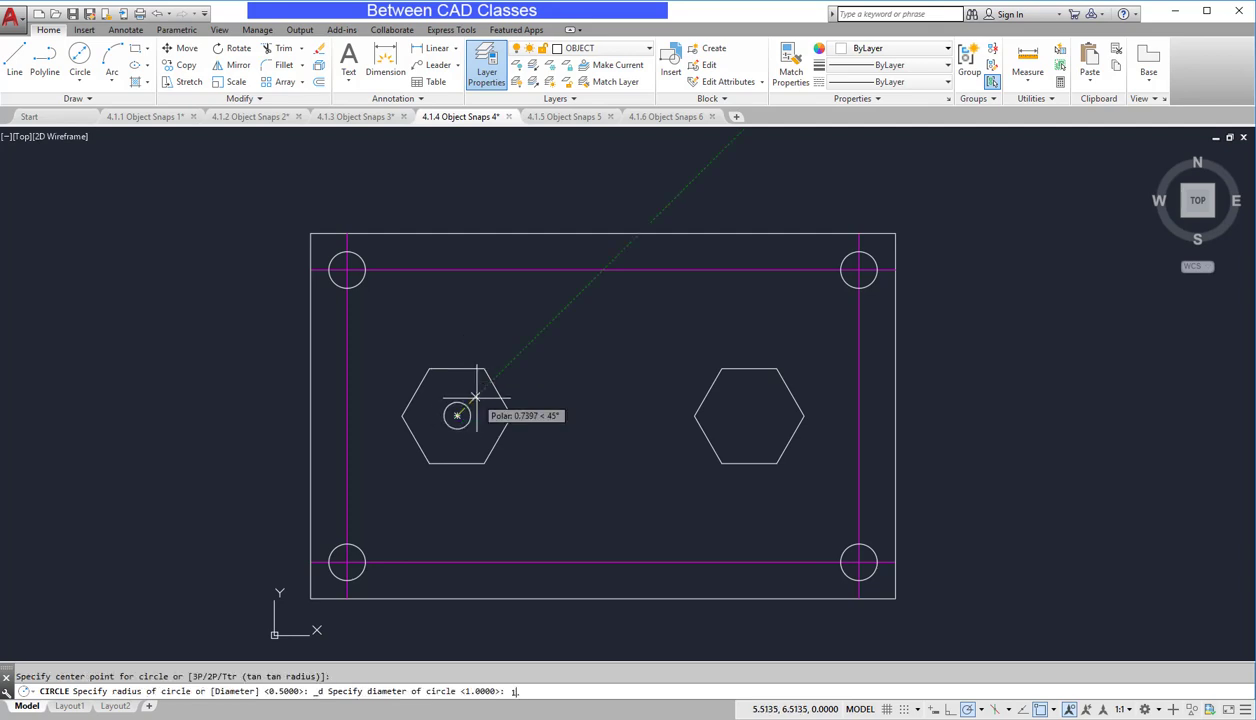
type("1.5")
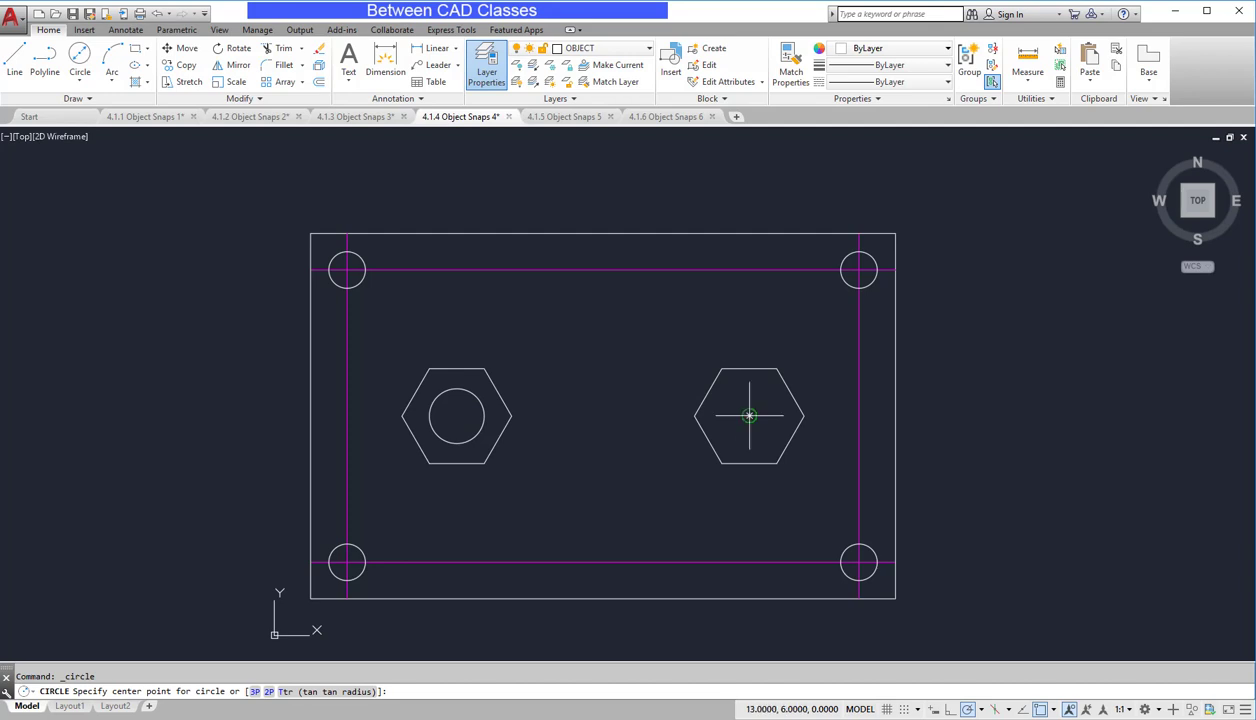
left_click(748, 416)
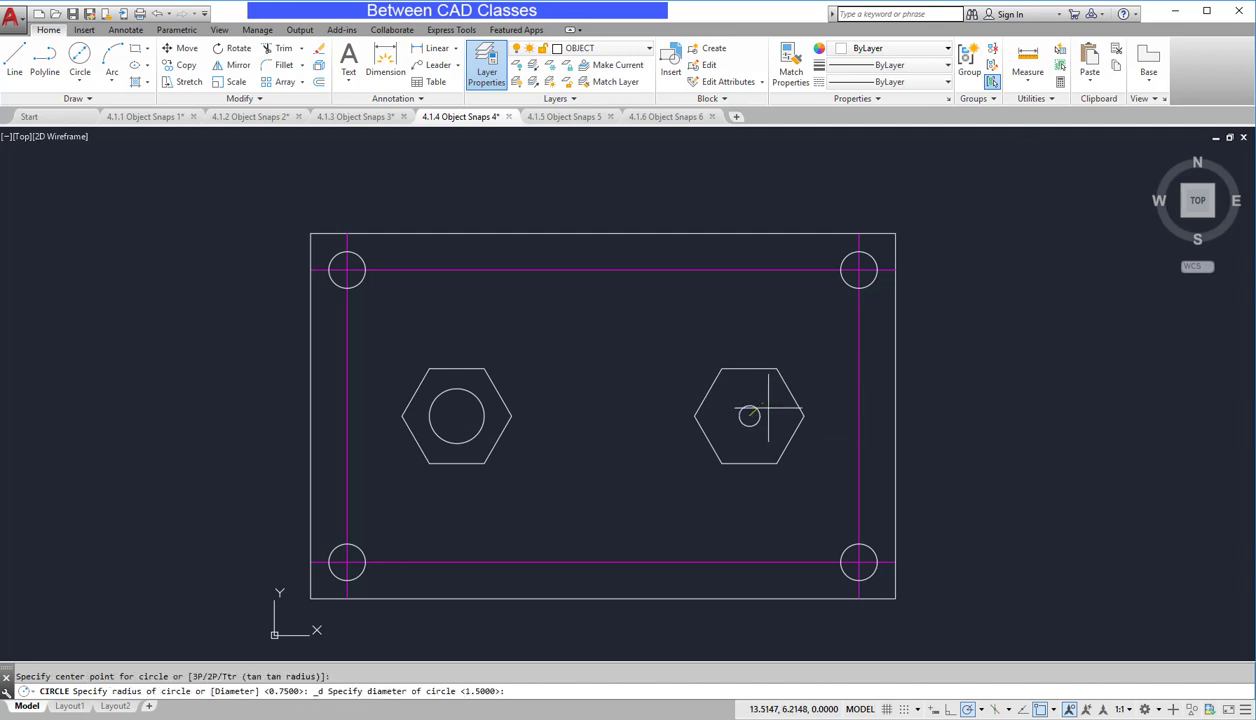
left_click(782, 416)
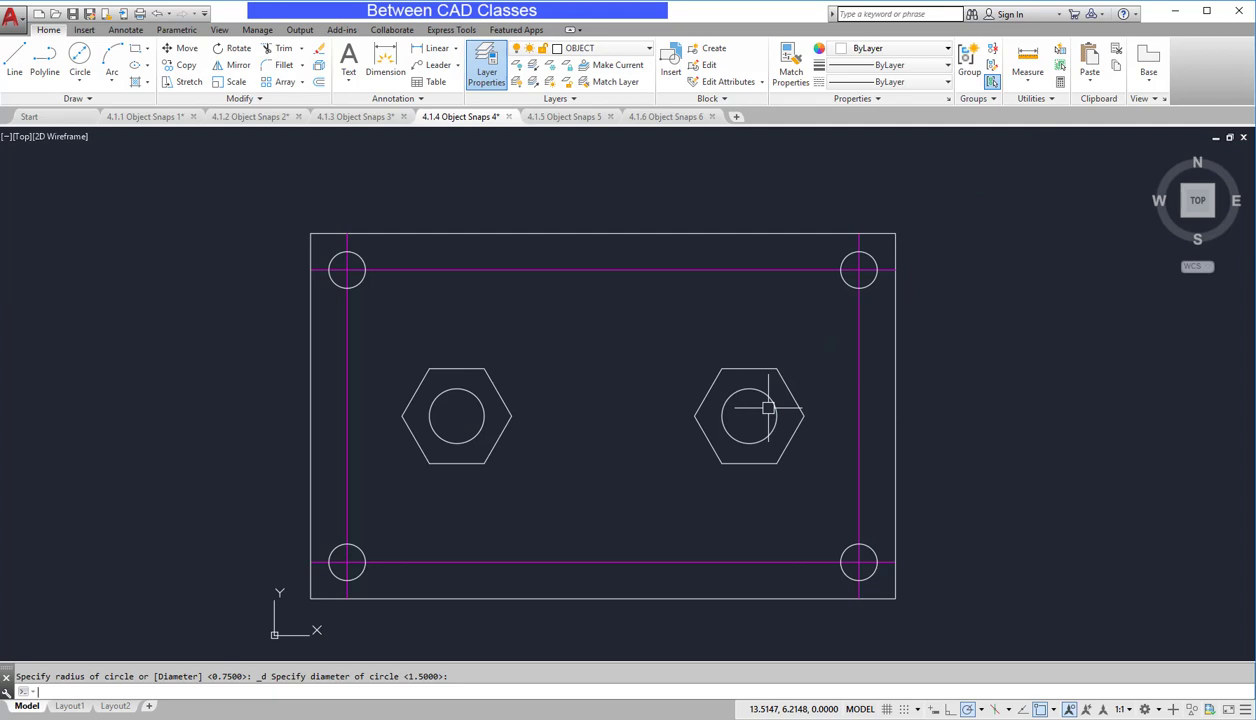
left_click(780, 432)
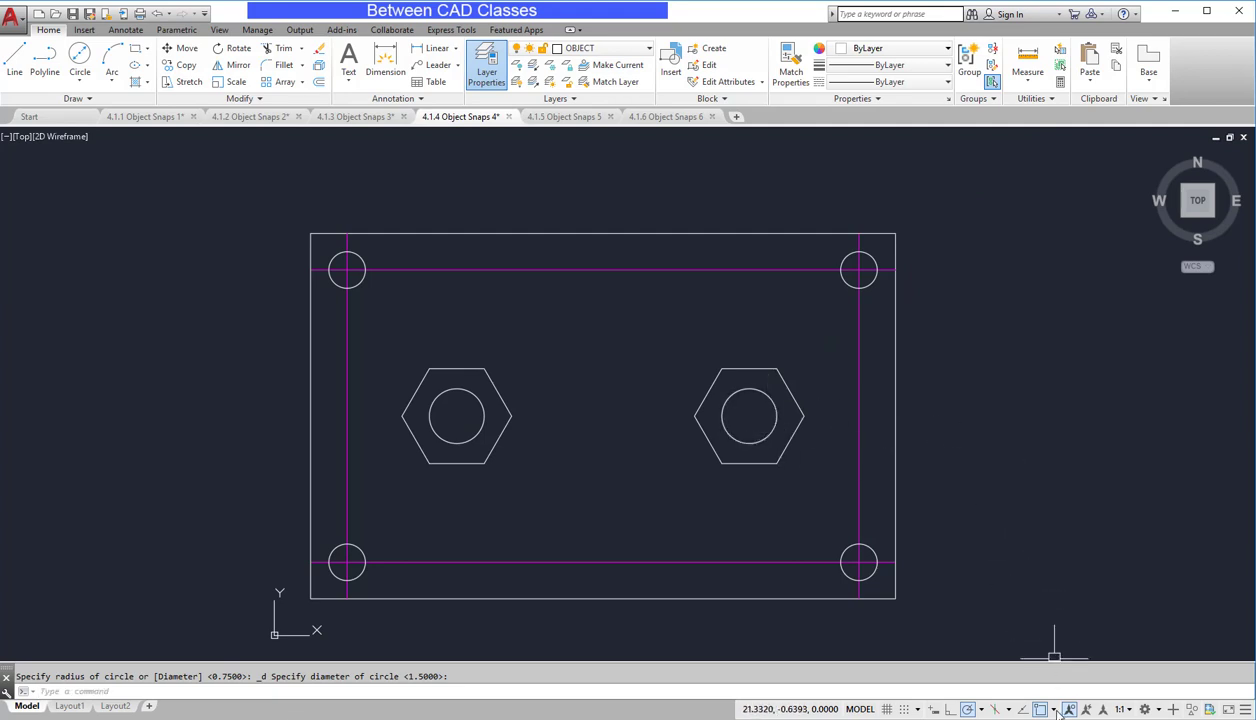
- Uncheck Intersection in the status-bar Object Snap flyout
left_click(1052, 712)
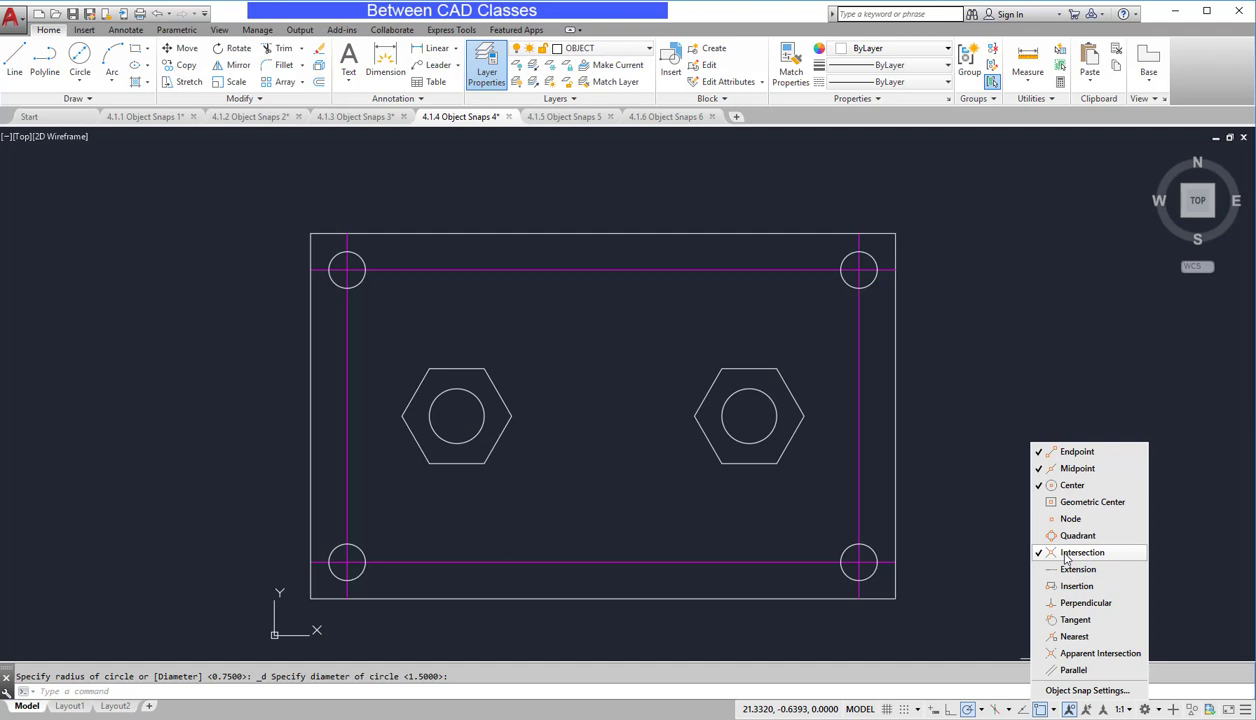
left_click(1070, 718)
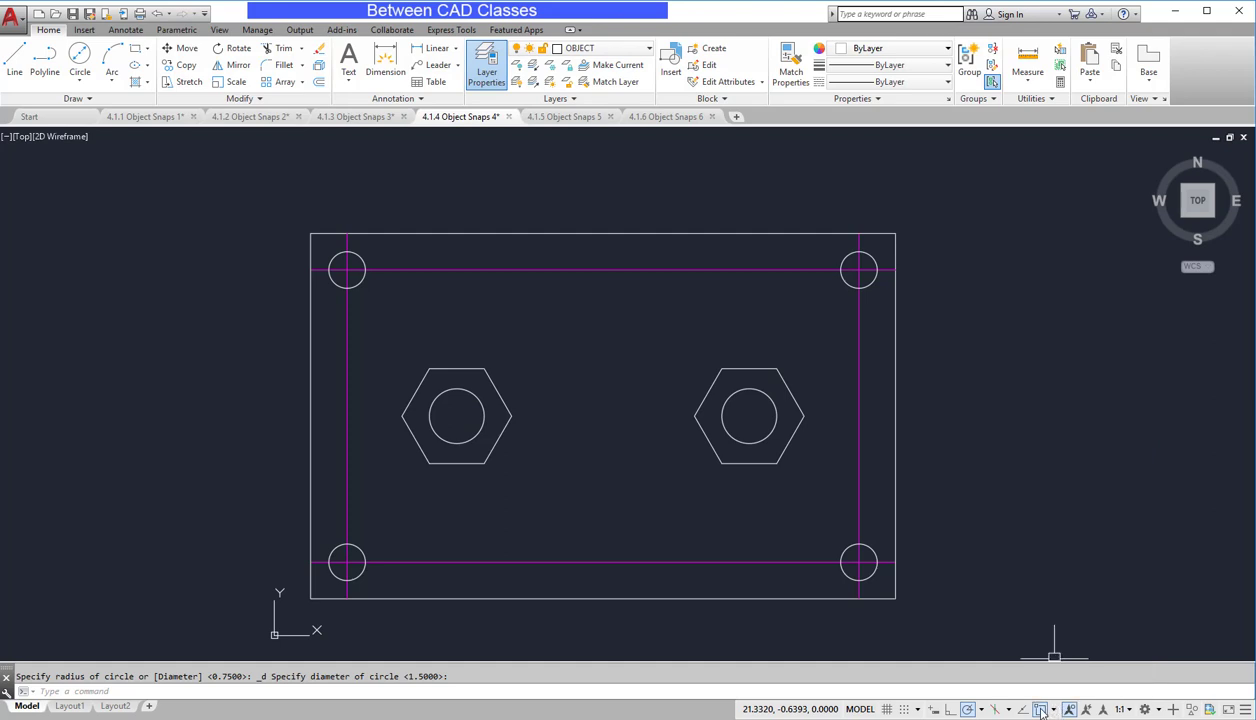
mouse_move(1032, 524)
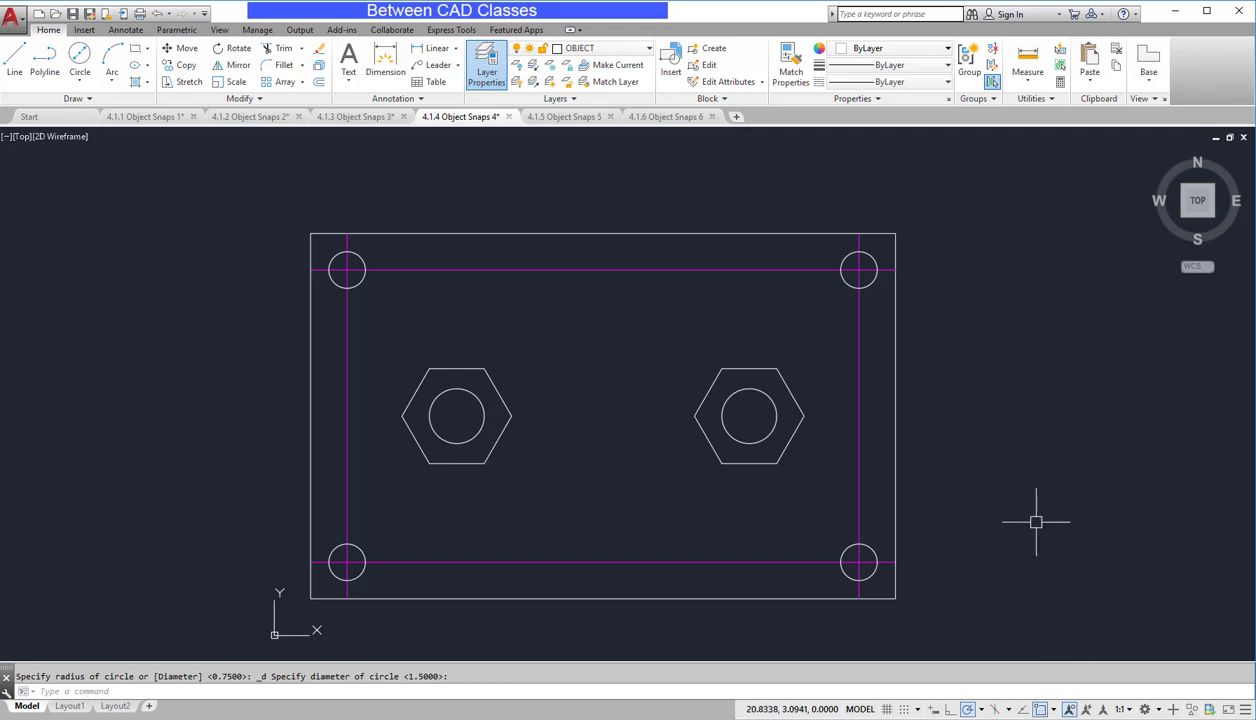